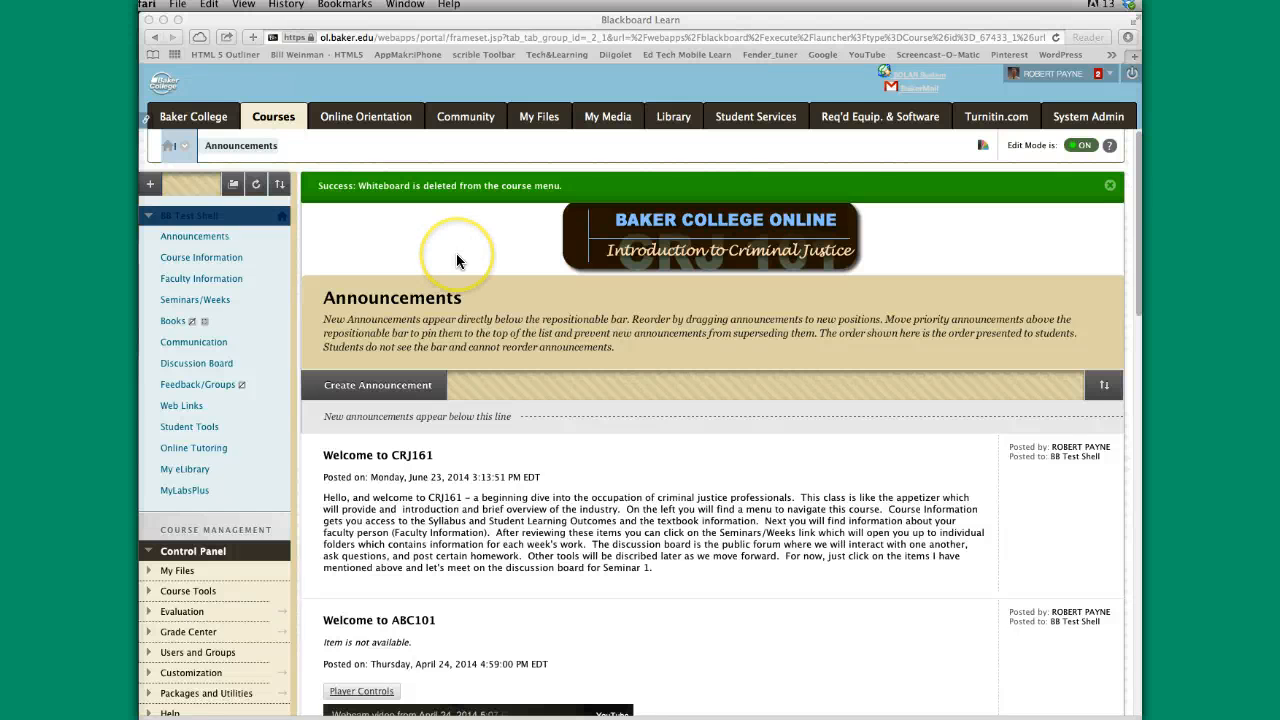
{"action": "mouse_move", "coordinate": [458, 258]}
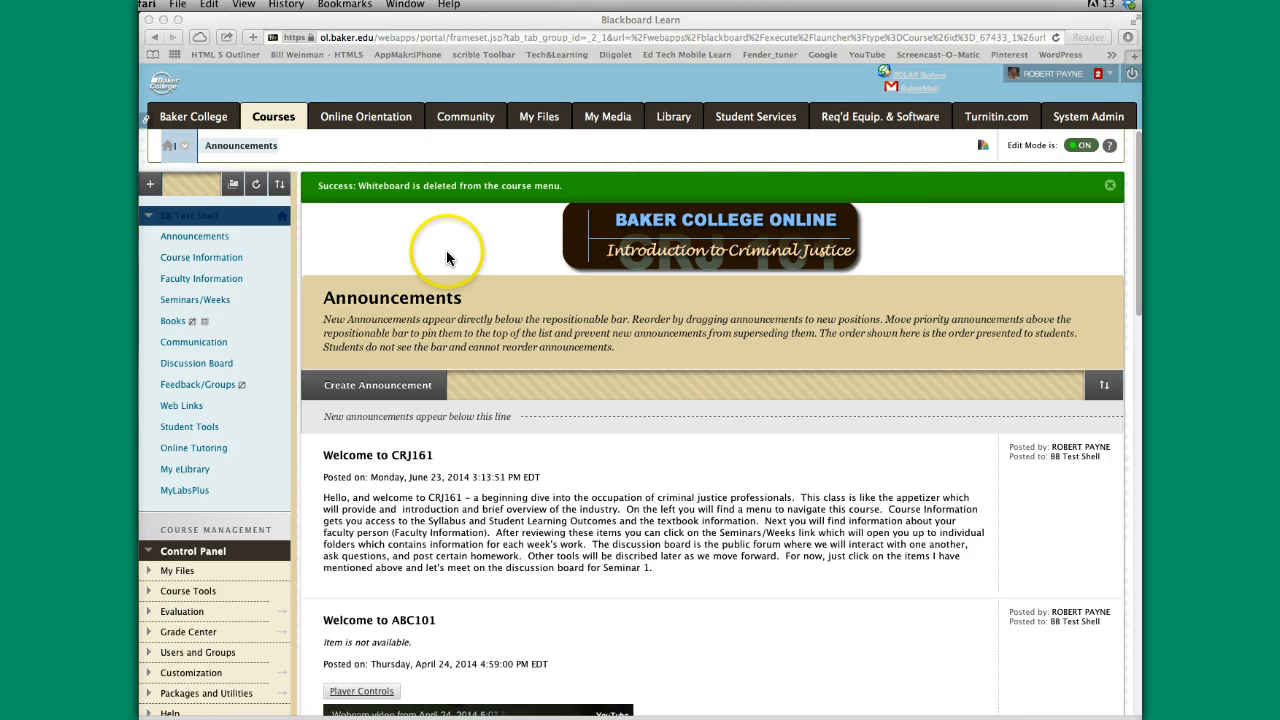
{"action": "mouse_move", "coordinate": [184, 304]}
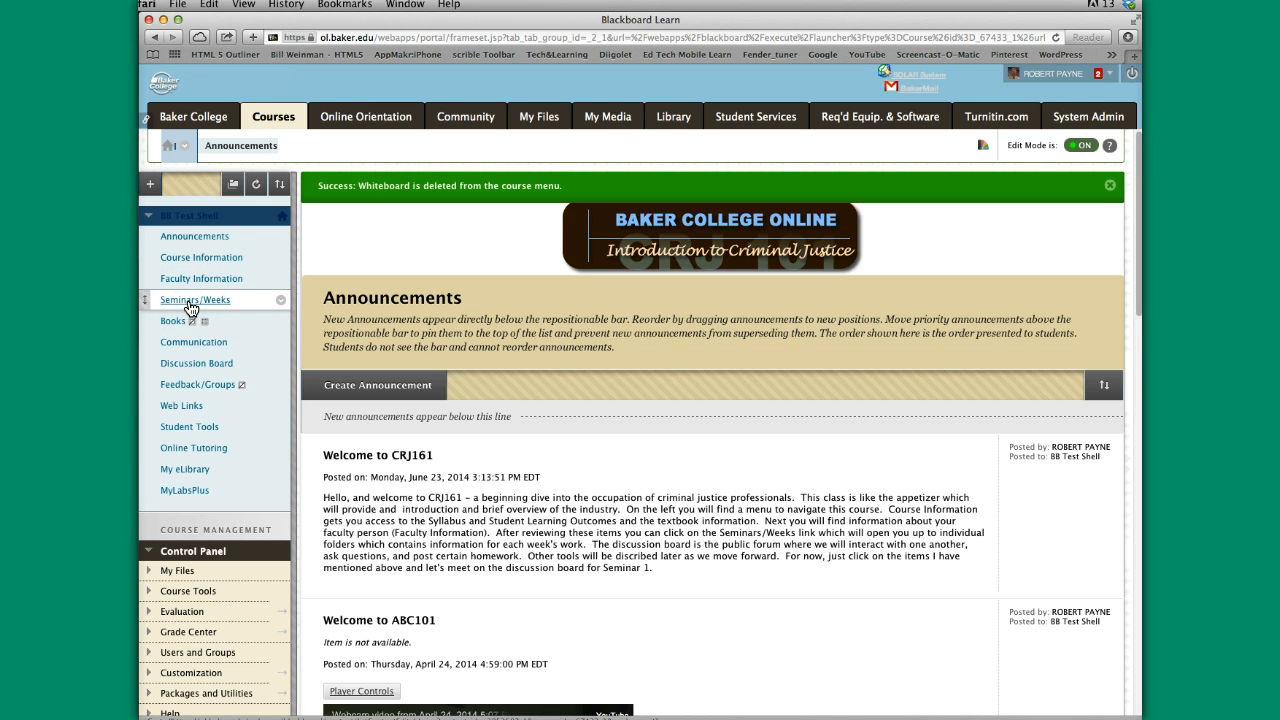
Navigate from Seminars/Weeks into the Seminar Four content folder
{"action": "left_click", "coordinate": [196, 300]}
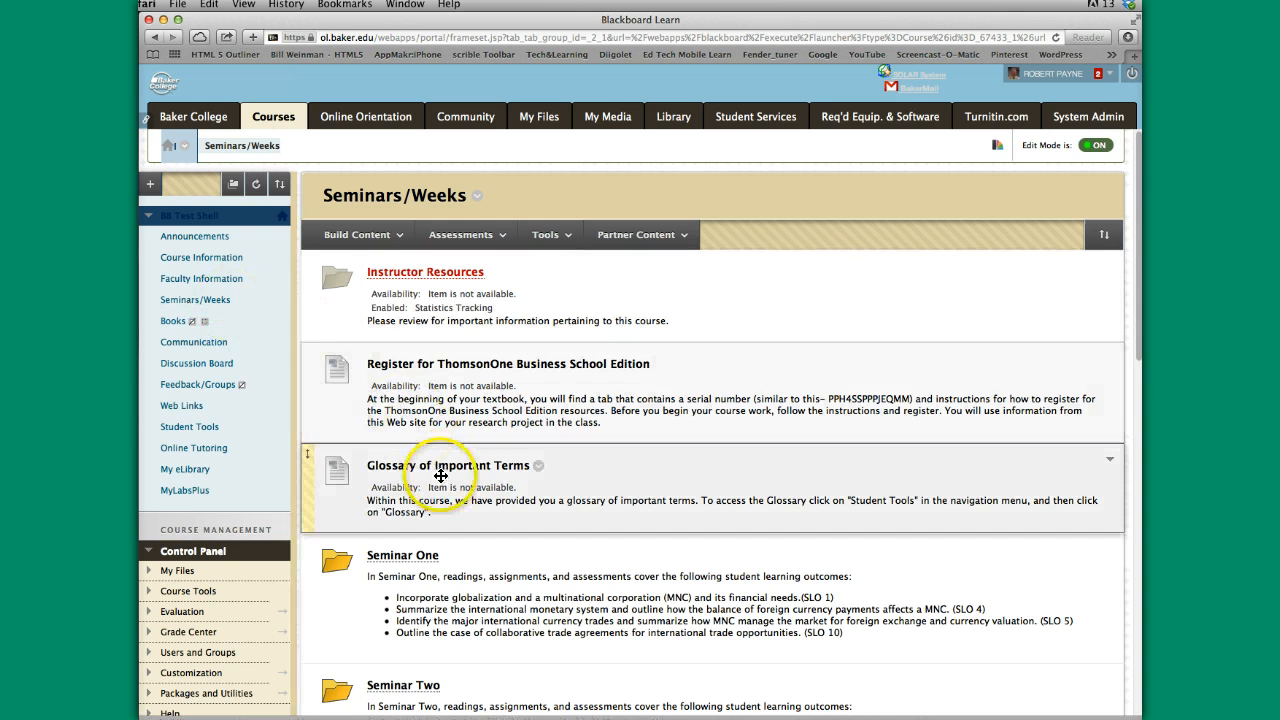
{"action": "scroll", "scroll_direction": "down", "scroll_amount": 3}
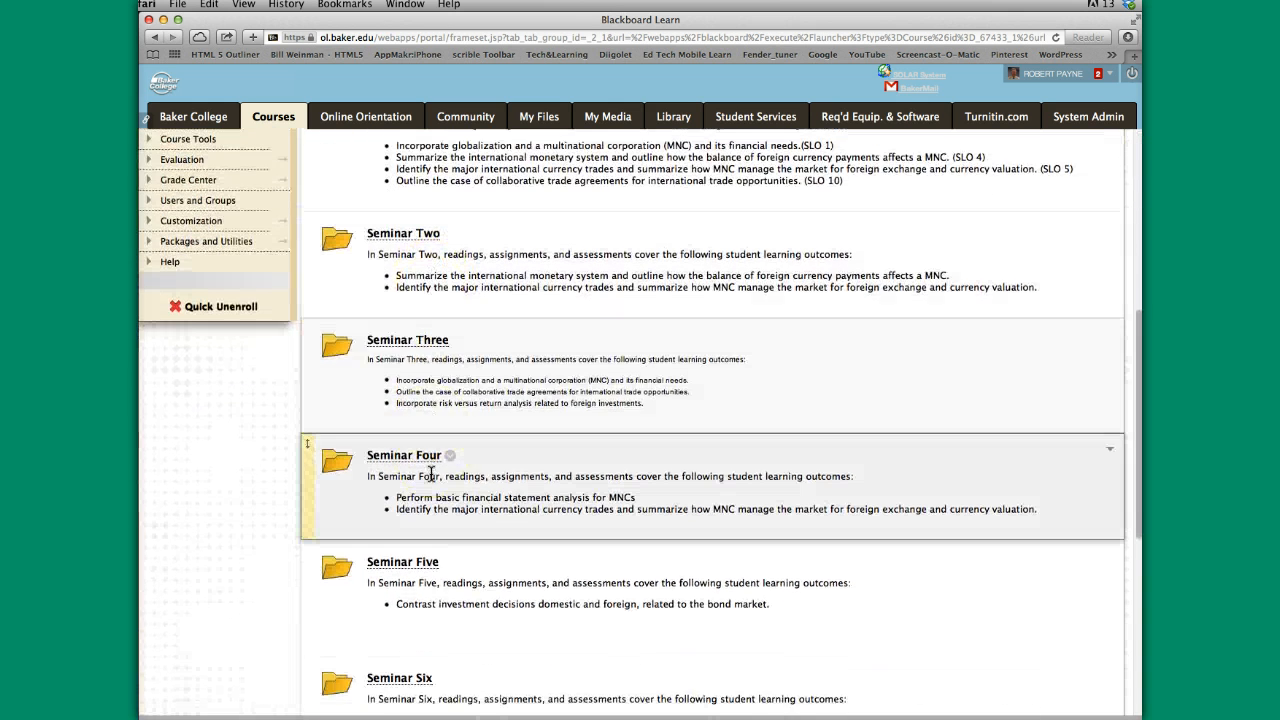
{"action": "scroll", "scroll_direction": "down", "scroll_amount": 3}
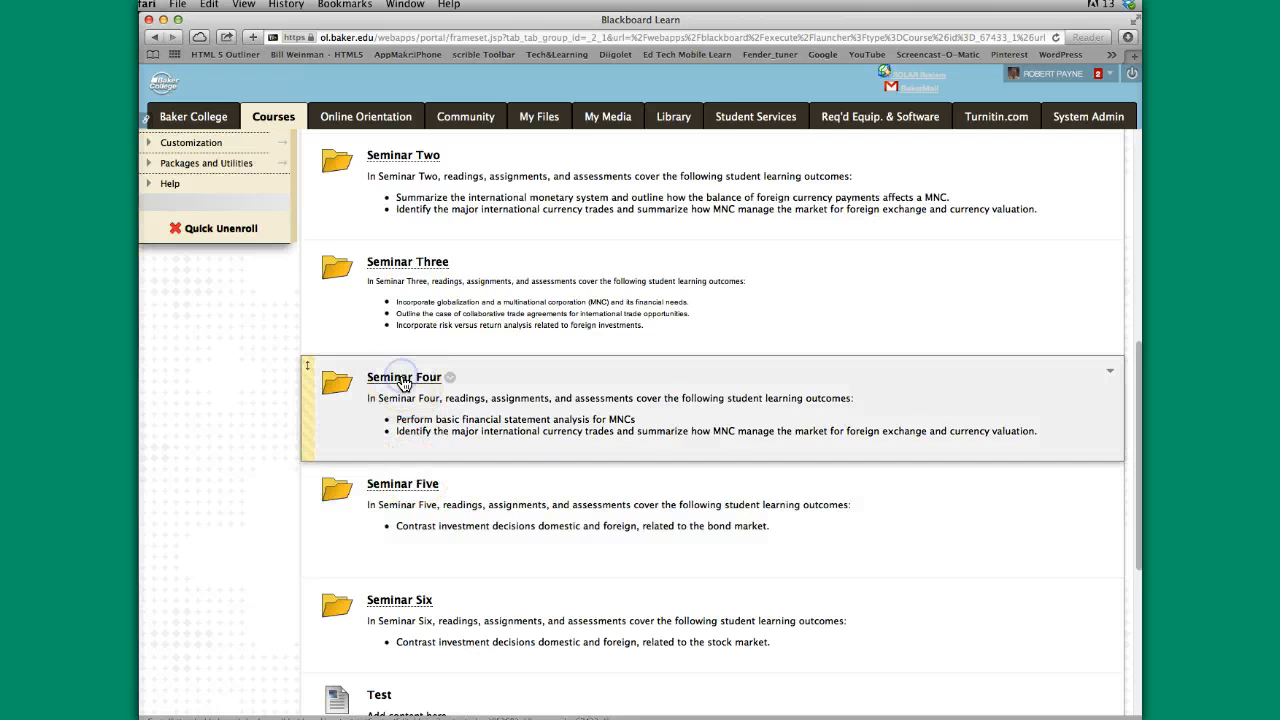
{"action": "left_click", "coordinate": [404, 376]}
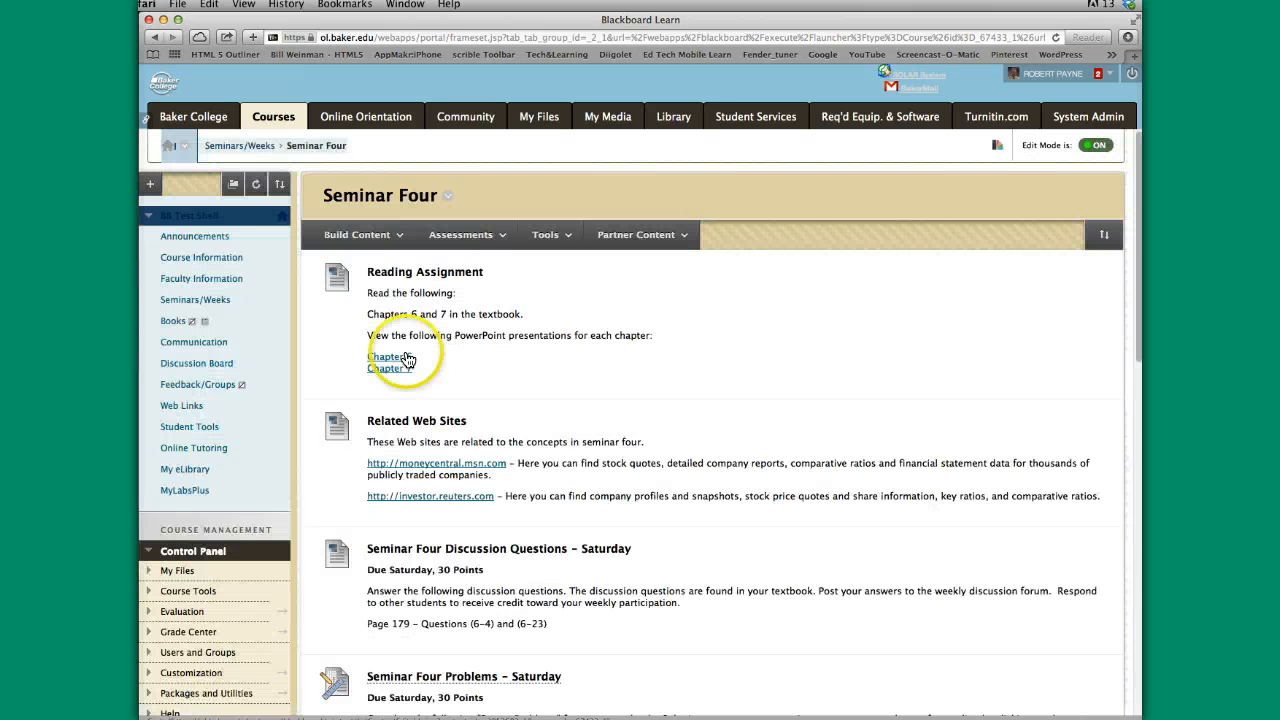
Bring up the list of assessment types that can be added to Seminar Four
{"action": "left_click", "coordinate": [356, 234]}
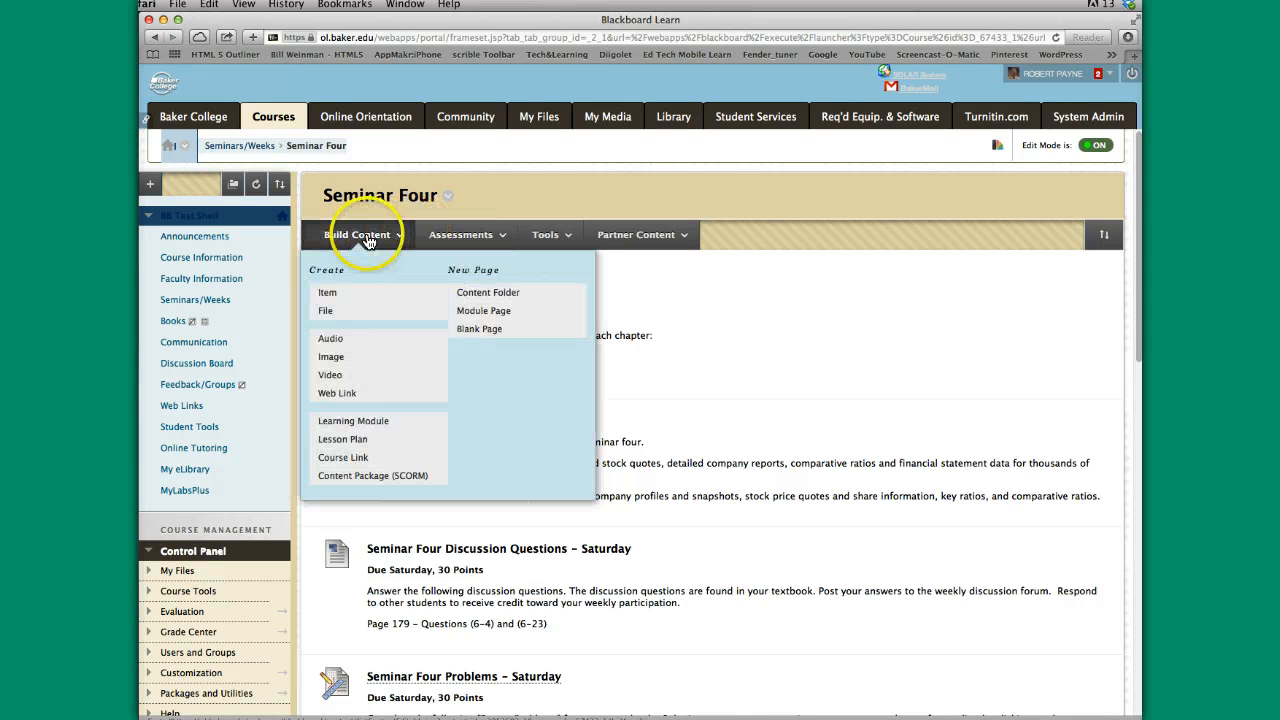
{"action": "left_click", "coordinate": [464, 234]}
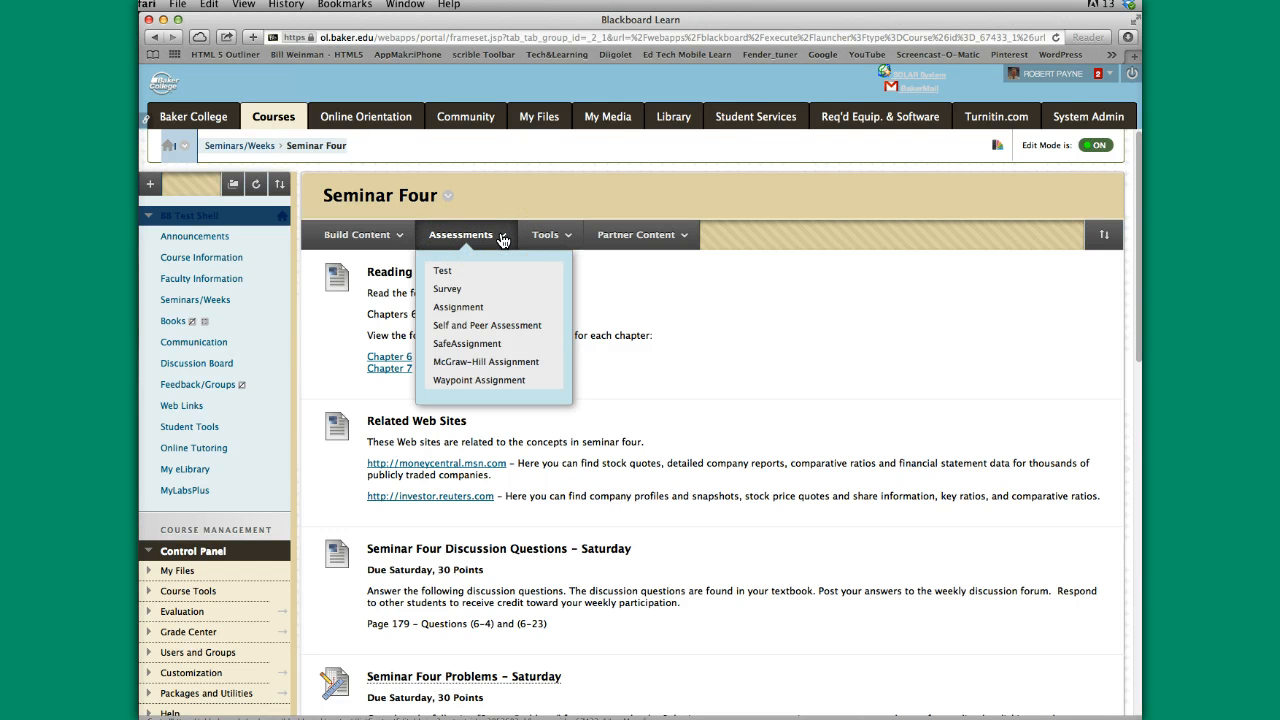
{"action": "mouse_move", "coordinate": [482, 272]}
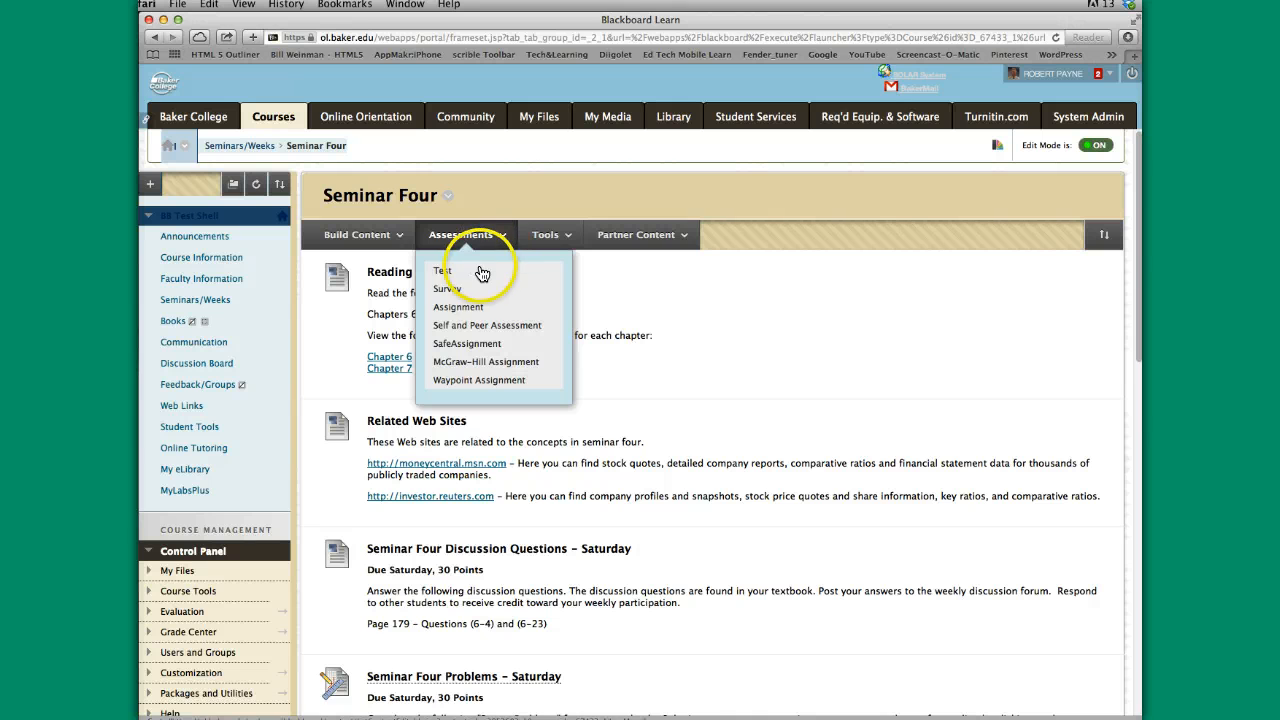
{"action": "mouse_move", "coordinate": [456, 308]}
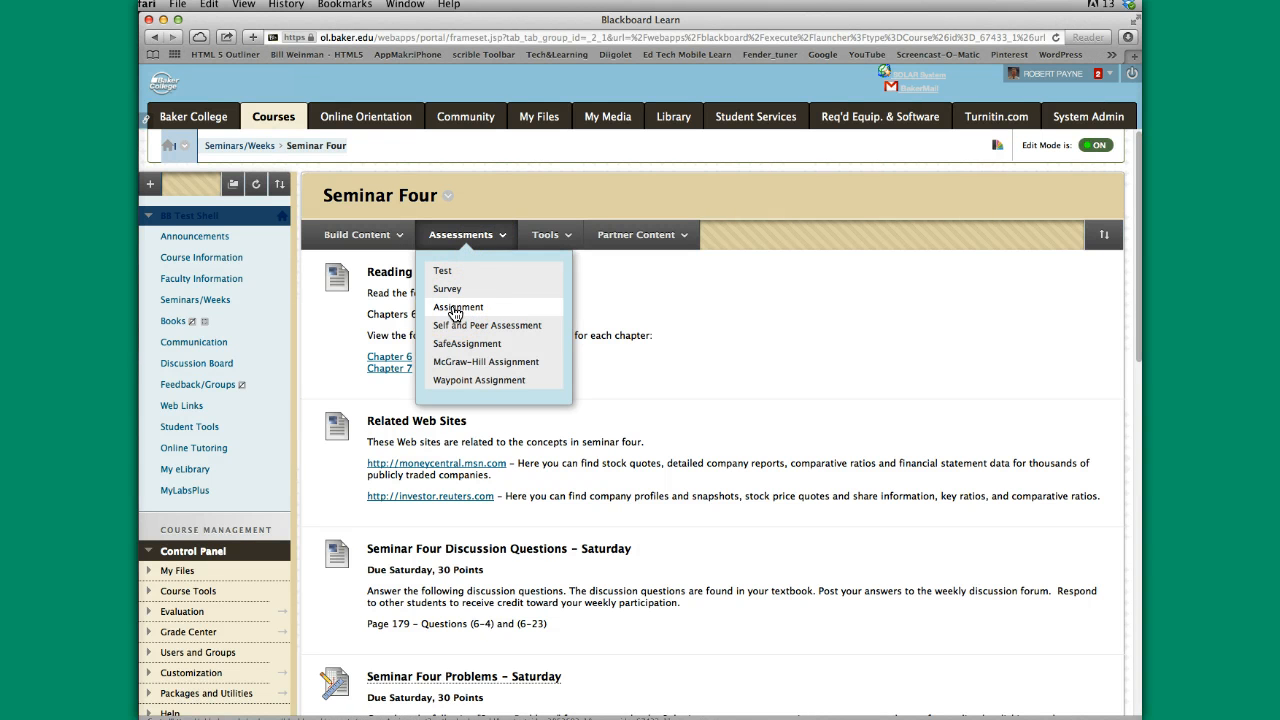
Start a new assignment in Seminar Four named Research Project
{"action": "left_click", "coordinate": [456, 308]}
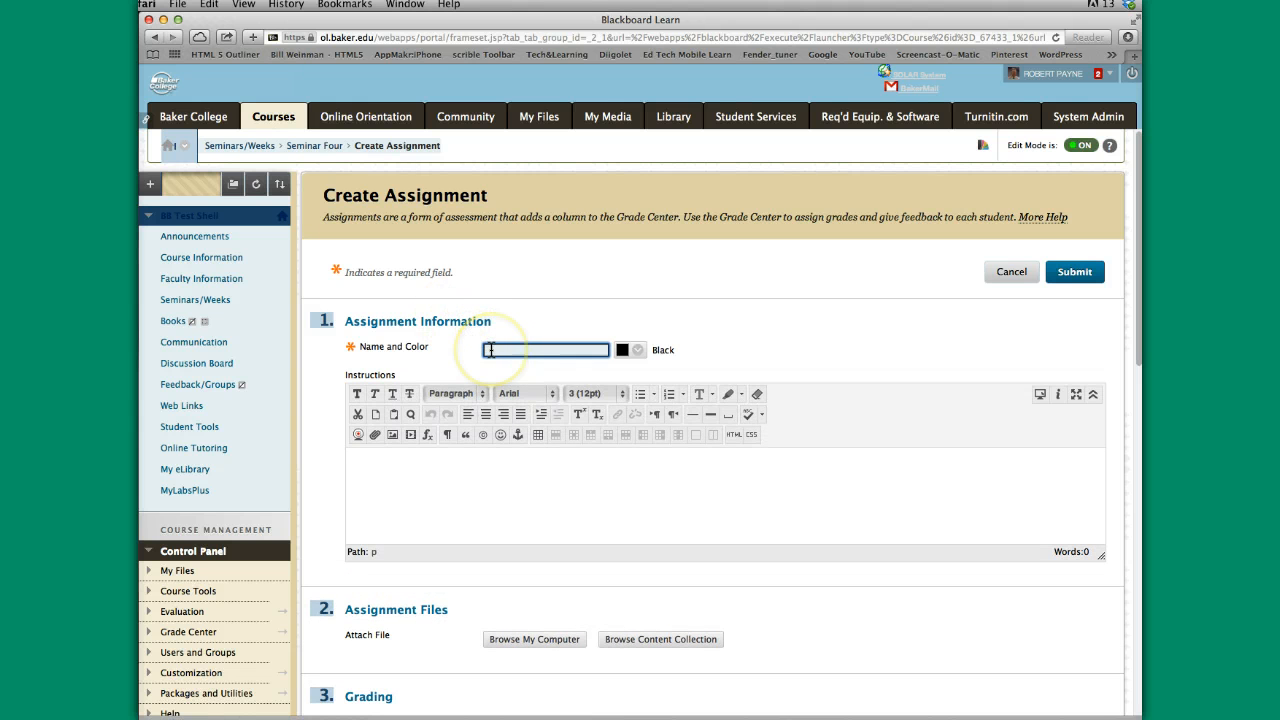
{"action": "scroll", "scroll_direction": "down", "scroll_amount": 3}
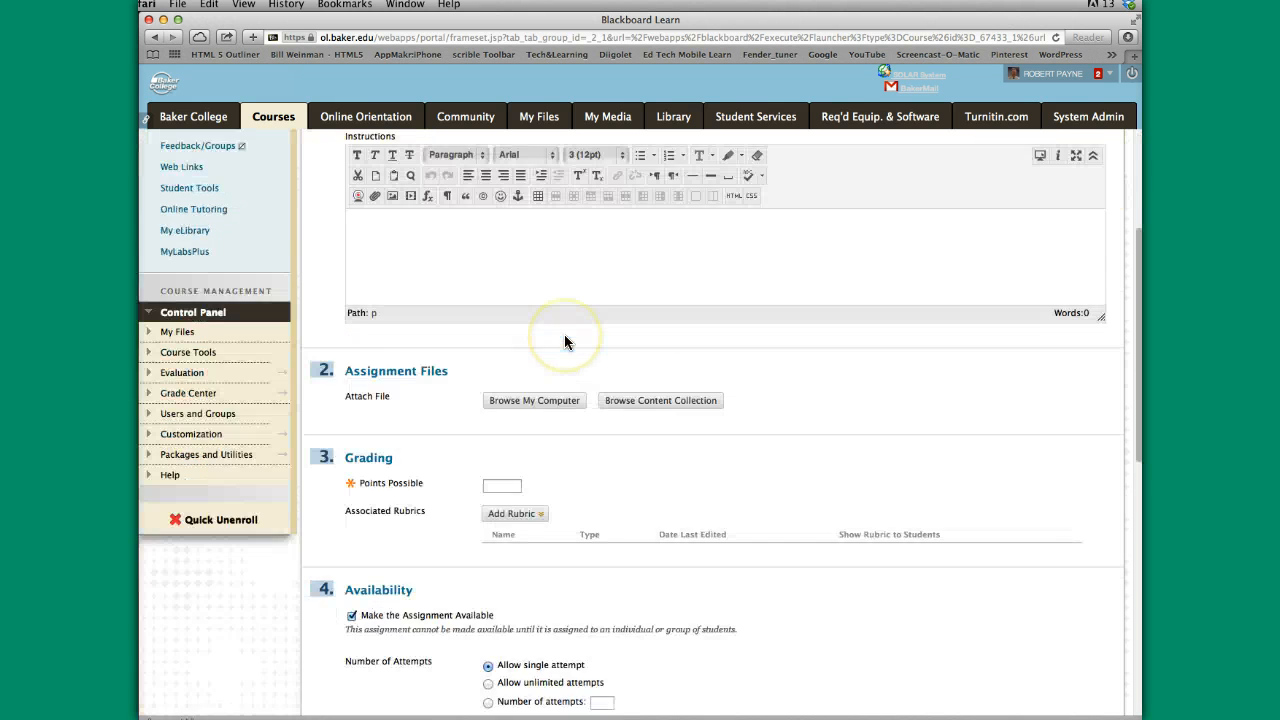
{"action": "scroll", "scroll_direction": "up", "scroll_amount": 3}
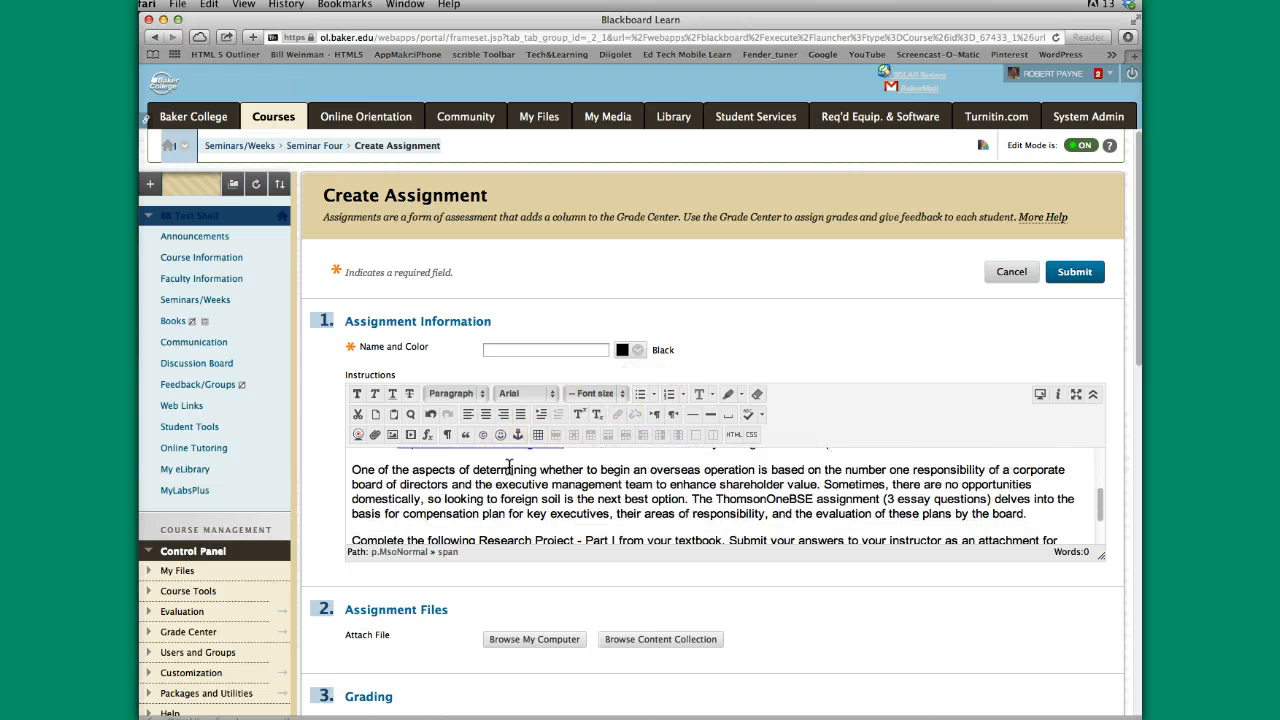
{"action": "scroll", "scroll_direction": "down", "scroll_amount": 3}
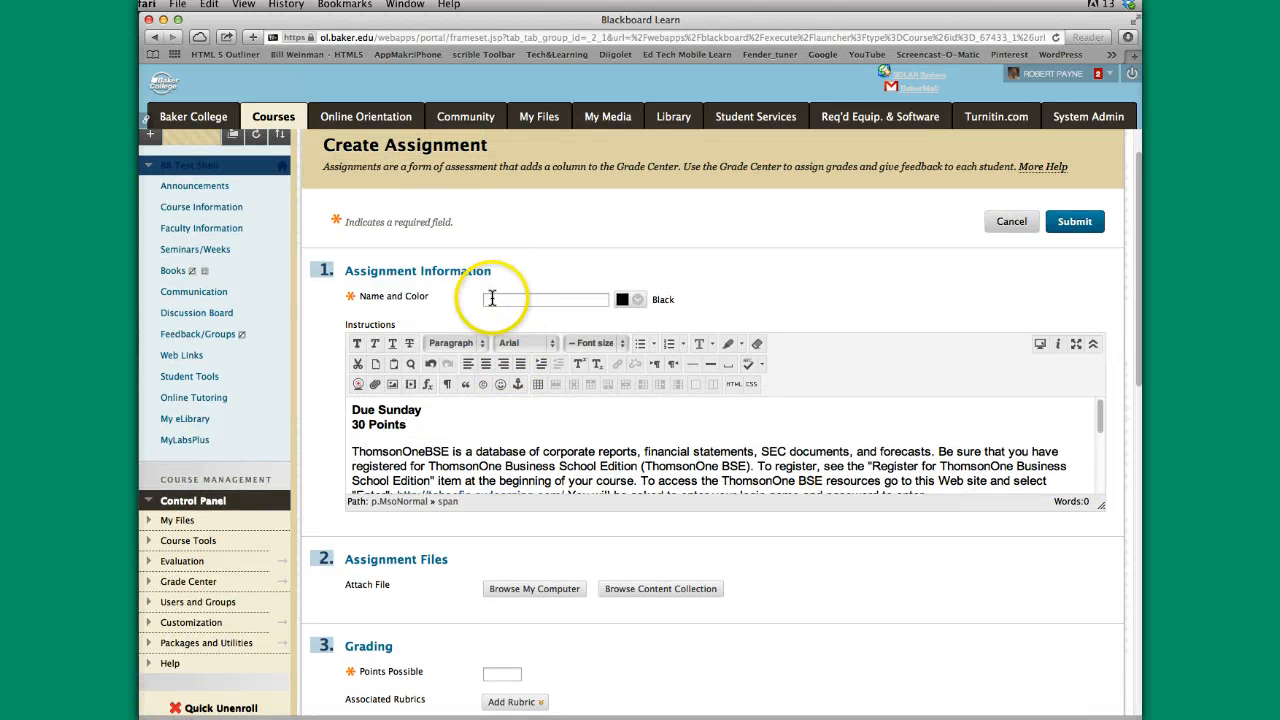
{"action": "type", "text": "Research Project -"}
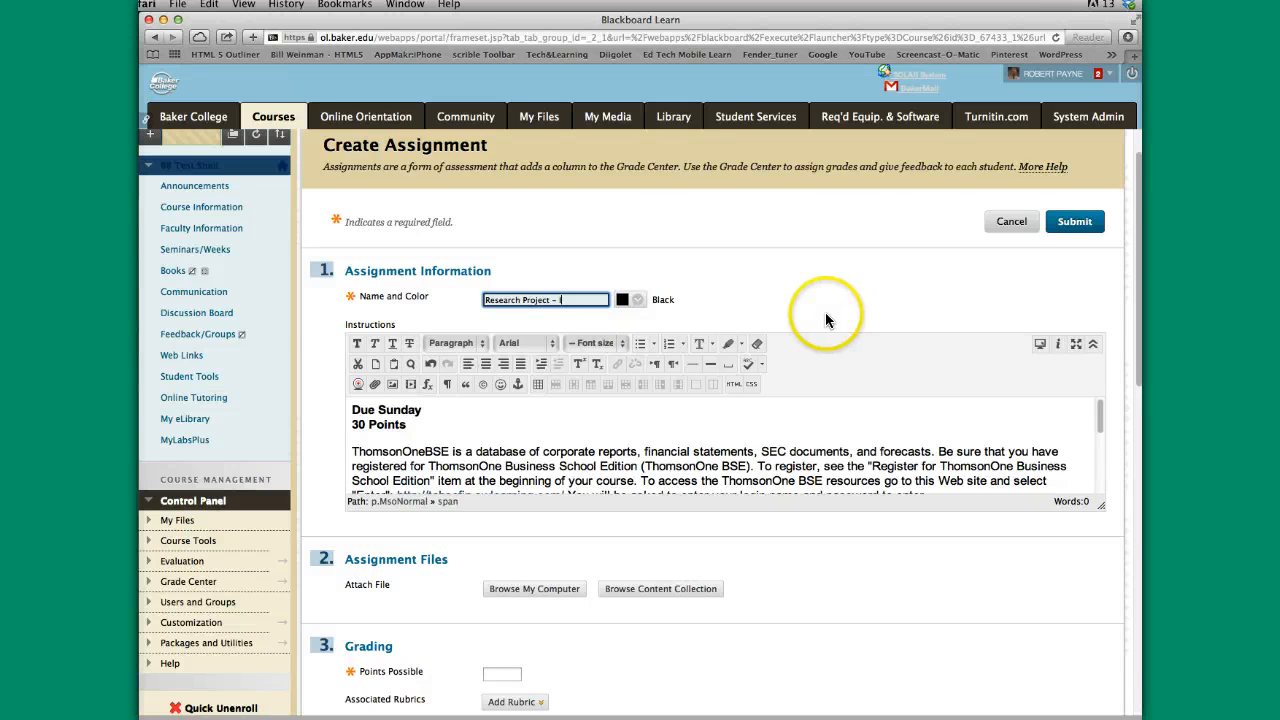
Review the pasted ThomsonOne BSE instructions and the rest of the assignment form
{"action": "scroll", "scroll_direction": "down", "scroll_amount": 3}
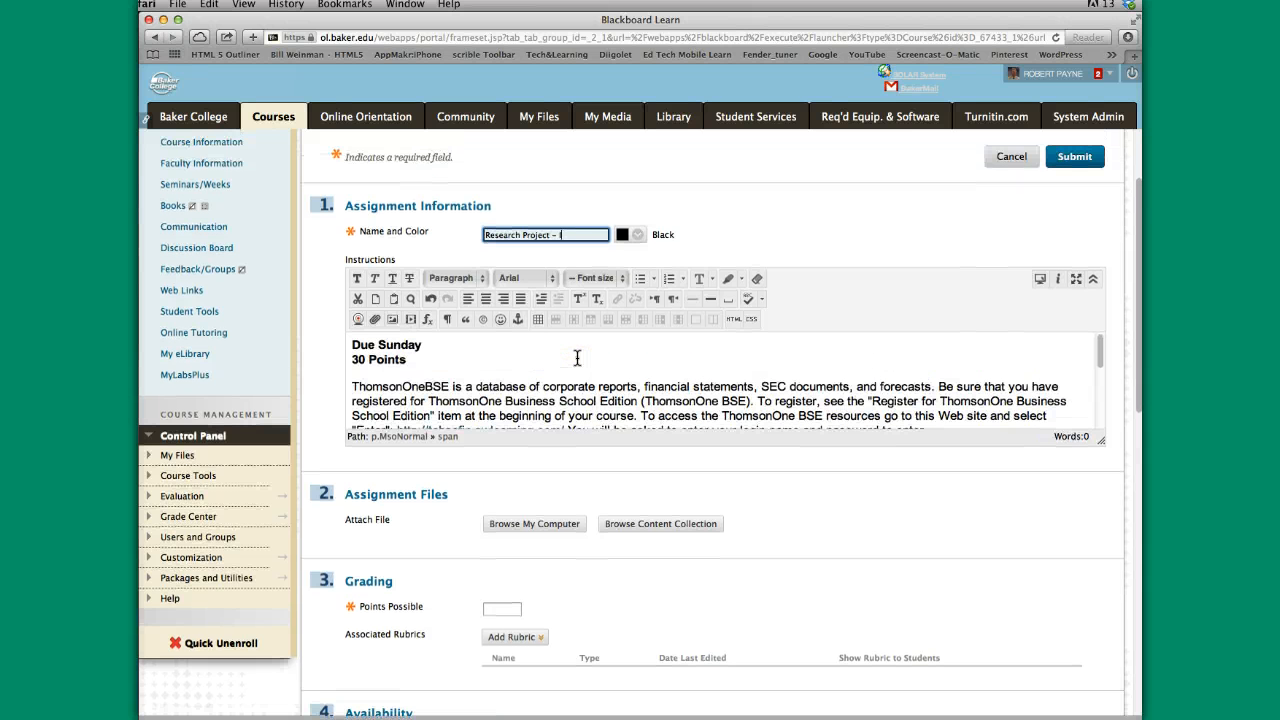
{"action": "scroll", "scroll_direction": "down", "scroll_amount": 3}
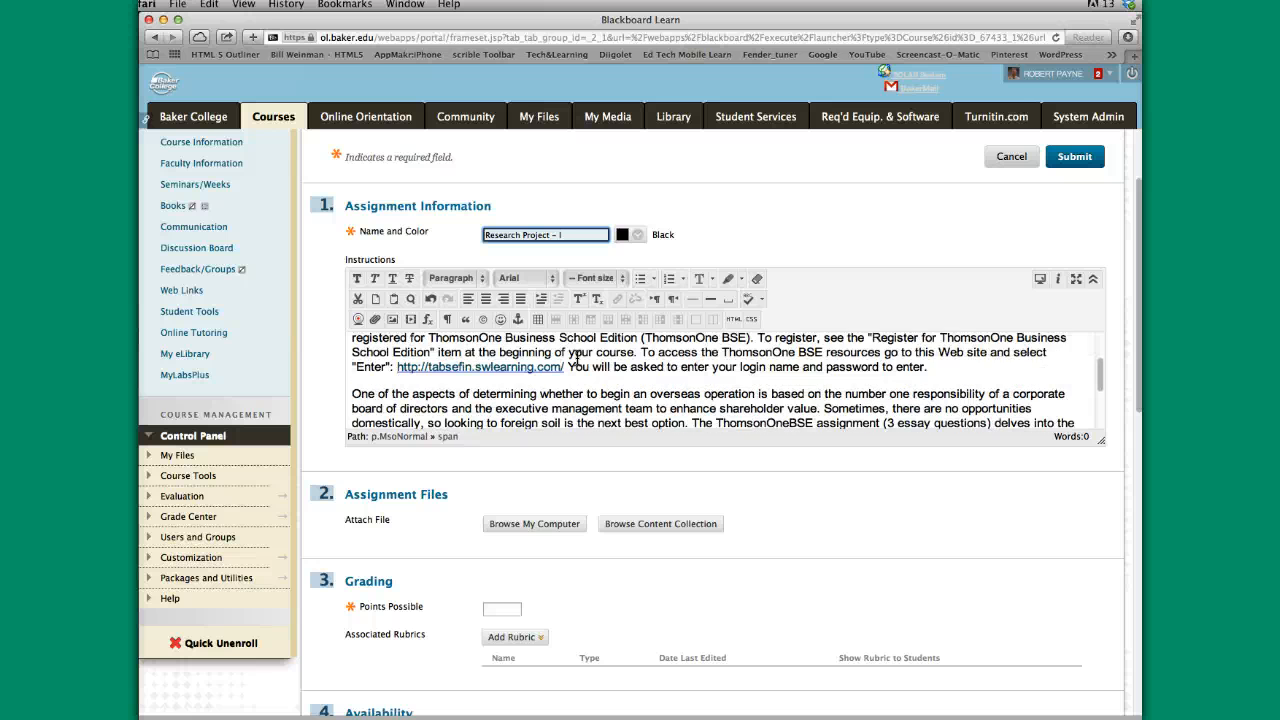
{"action": "scroll", "scroll_direction": "down", "scroll_amount": 3}
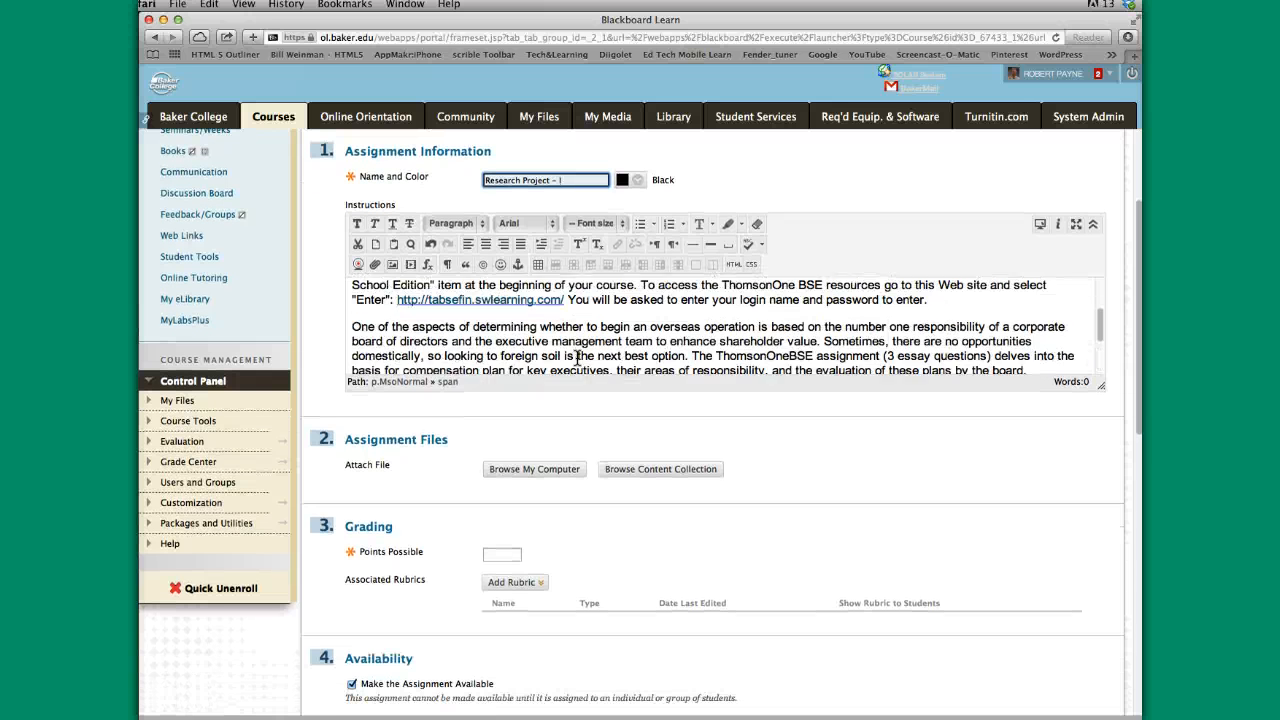
{"action": "scroll", "scroll_direction": "up", "scroll_amount": 3}
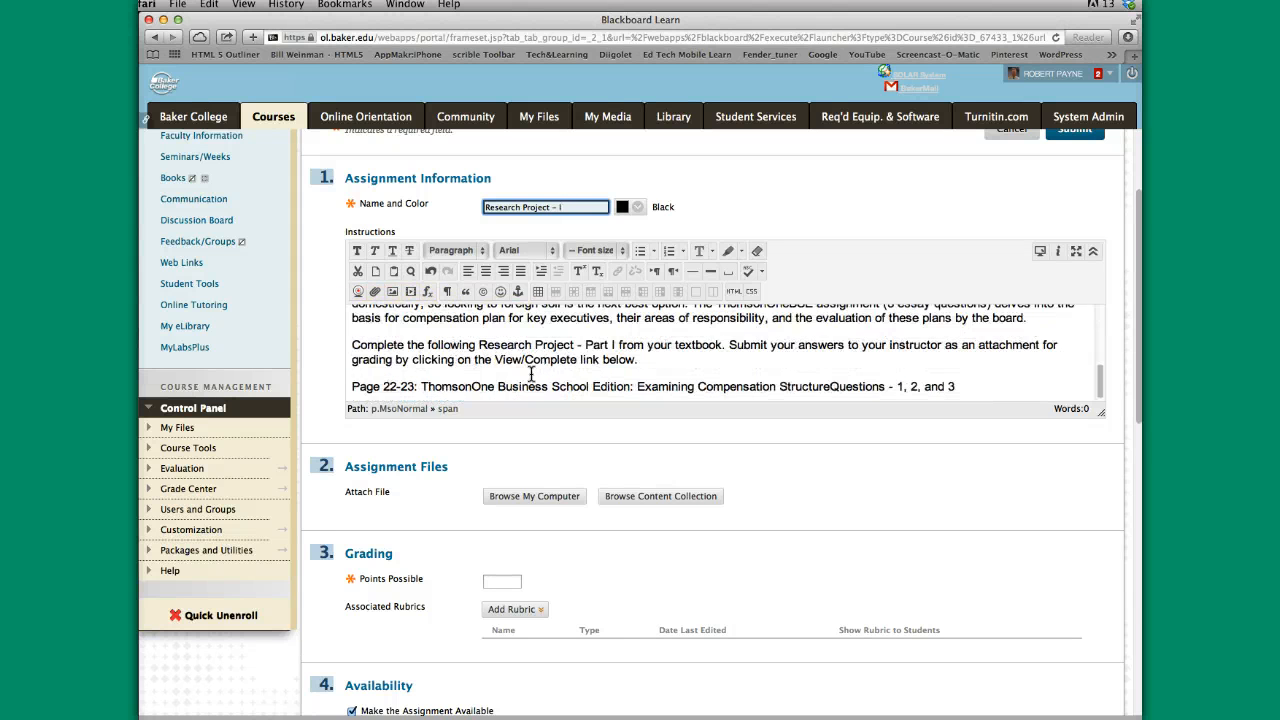
{"action": "scroll", "scroll_direction": "down", "scroll_amount": 3}
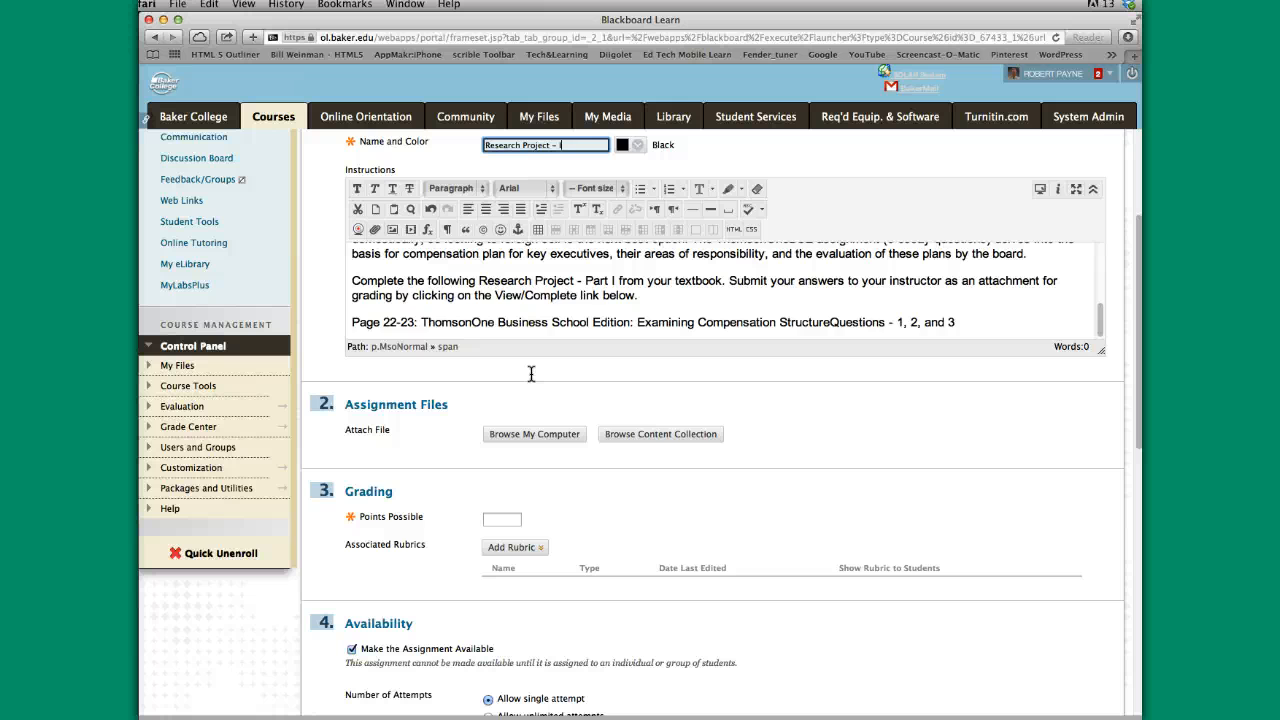
{"action": "scroll", "scroll_direction": "up", "scroll_amount": 3}
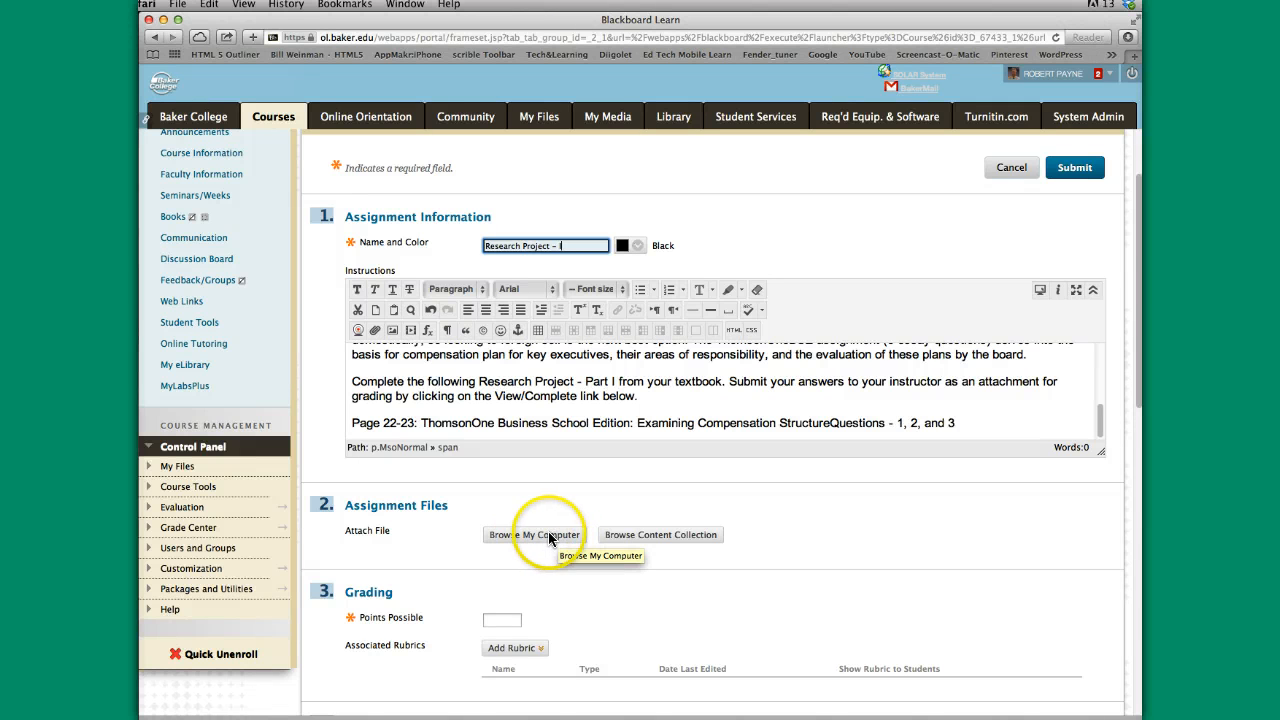
{"action": "mouse_move", "coordinate": [636, 540]}
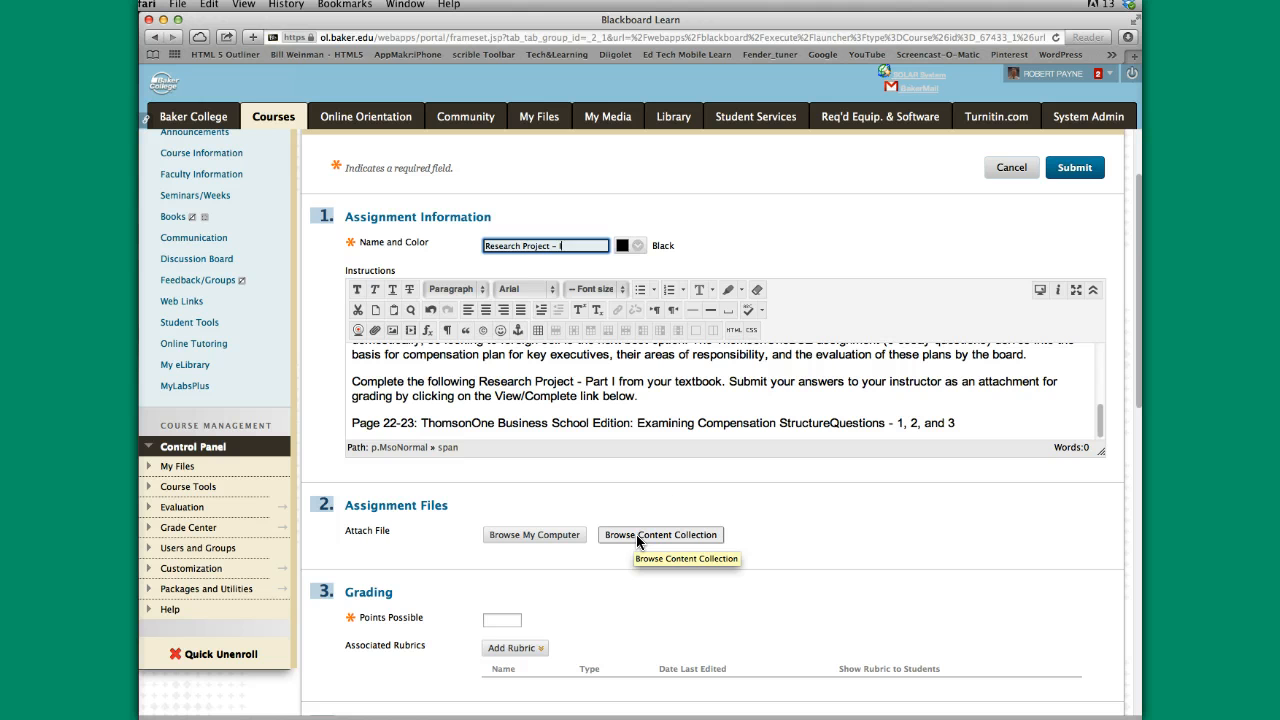
{"action": "mouse_move", "coordinate": [626, 424]}
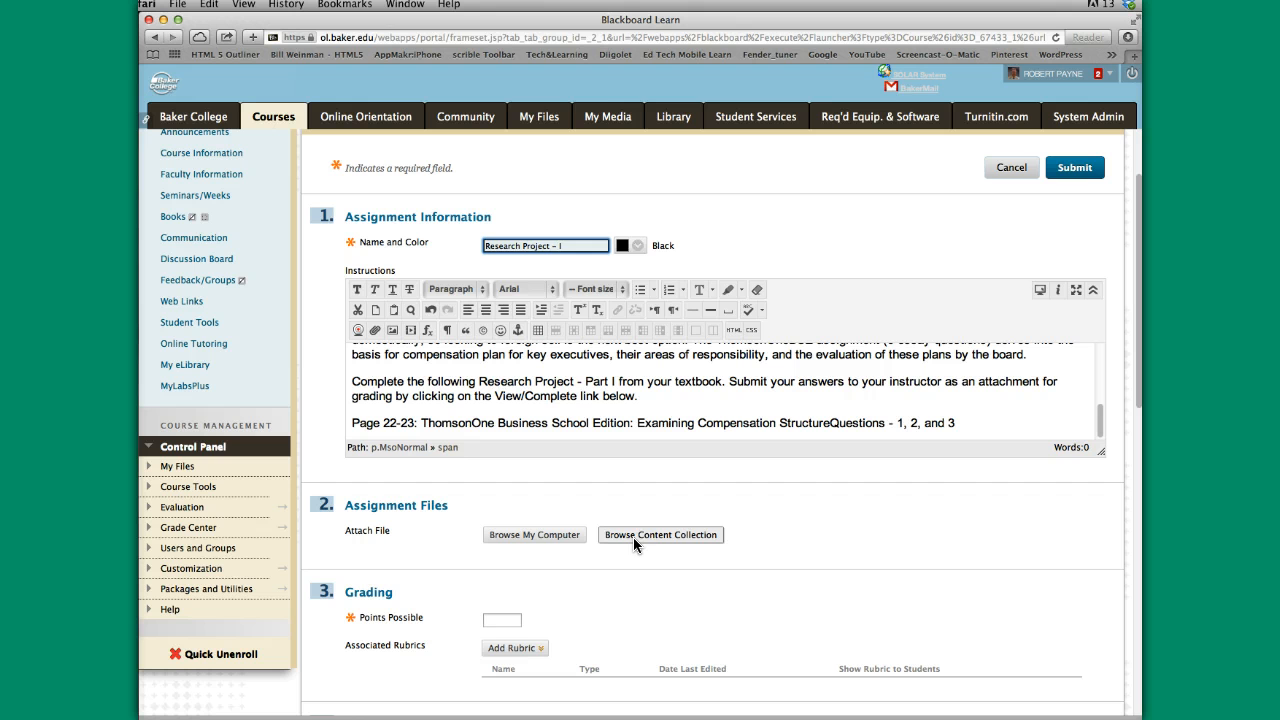
{"action": "mouse_move", "coordinate": [660, 534]}
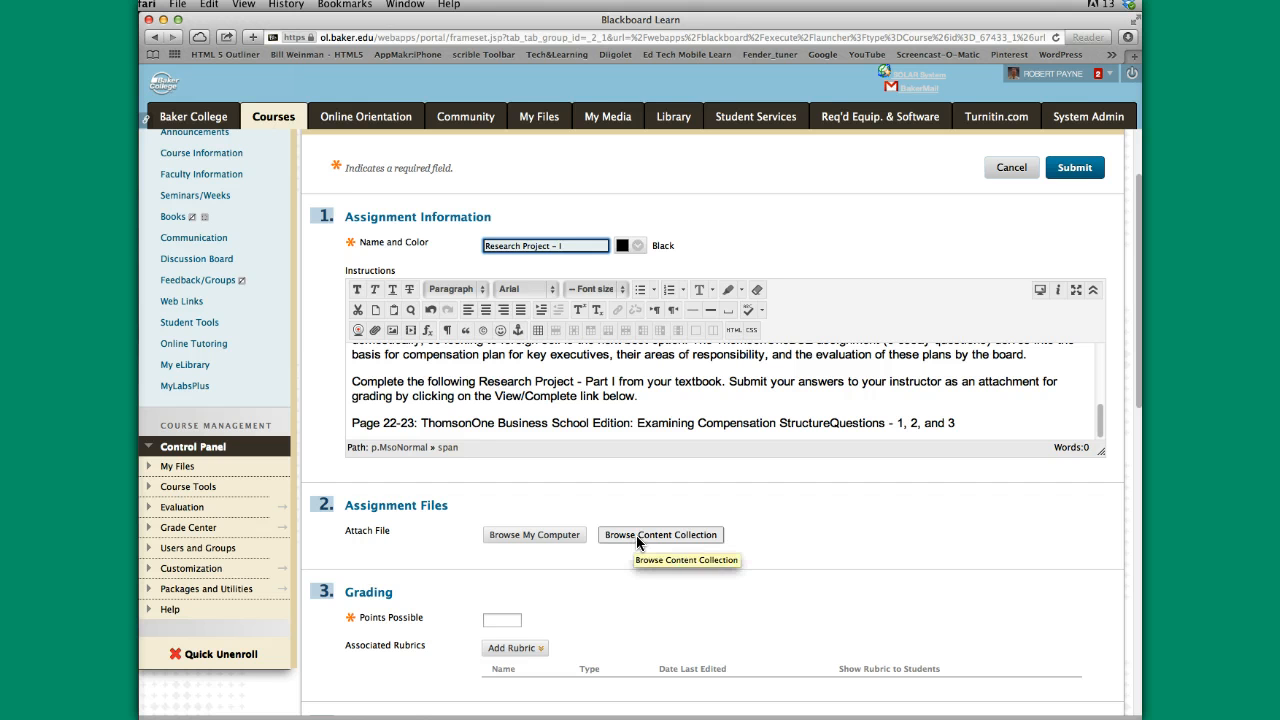
{"action": "mouse_move", "coordinate": [540, 116]}
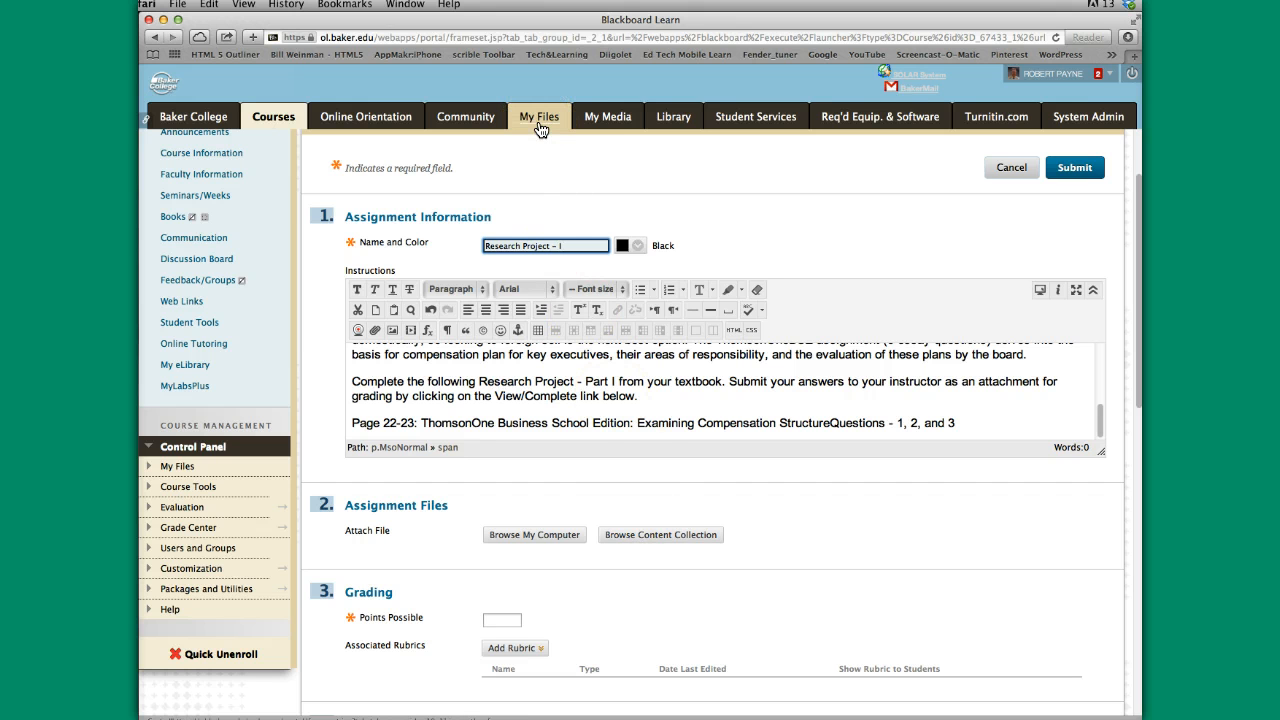
{"action": "mouse_move", "coordinate": [660, 534]}
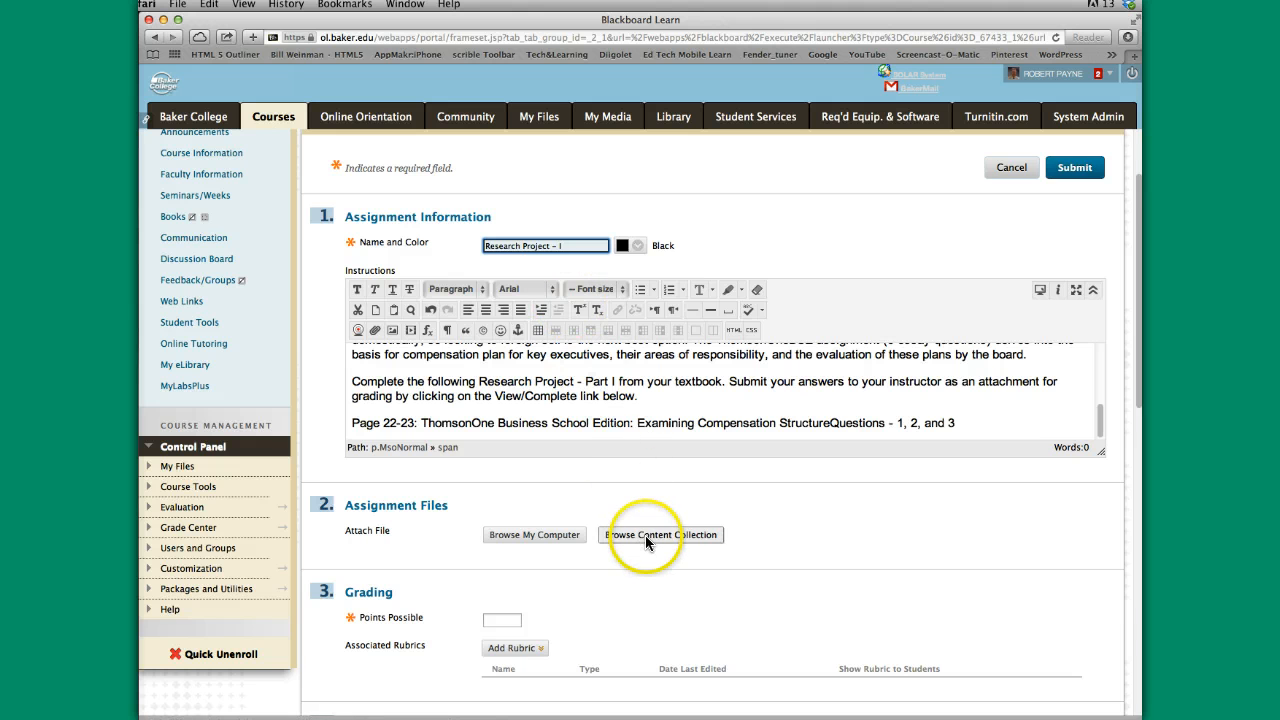
Move to the grading section of the Research Project - I assignment form
{"action": "left_click", "coordinate": [516, 558]}
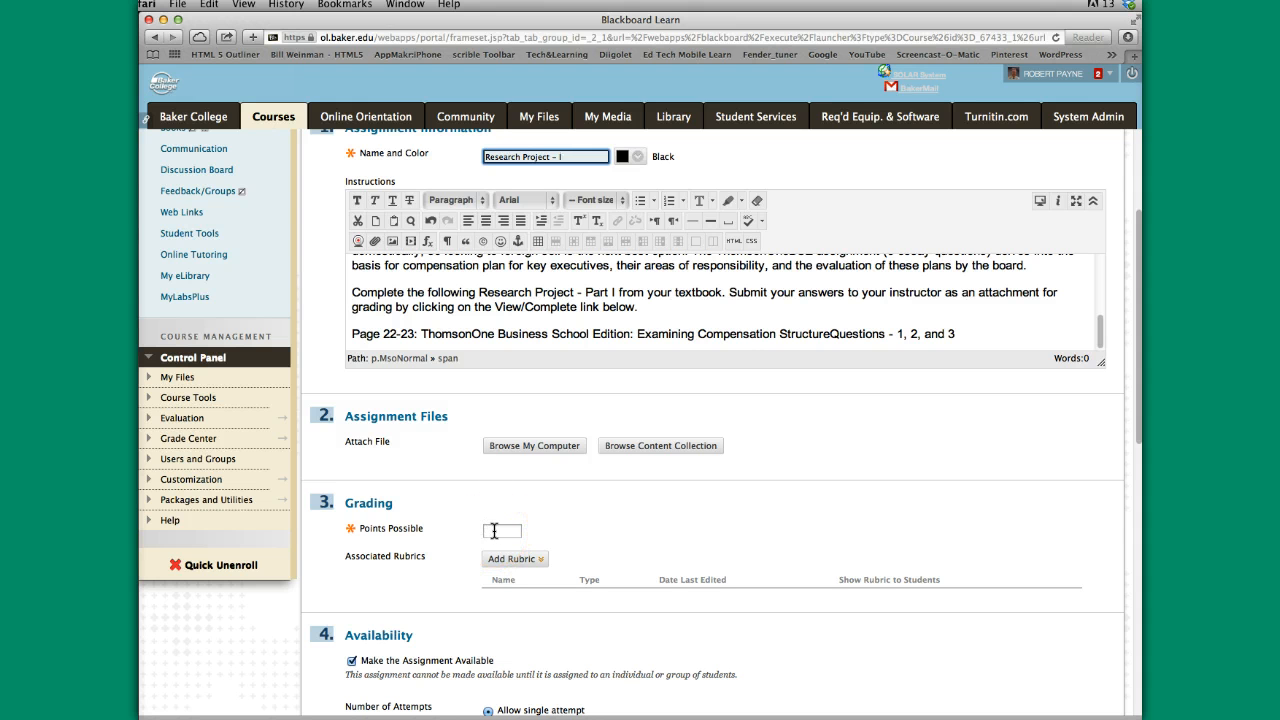
Make Research Project - I worth 30 points possible and review the rubric choices
{"action": "left_click", "coordinate": [502, 530]}
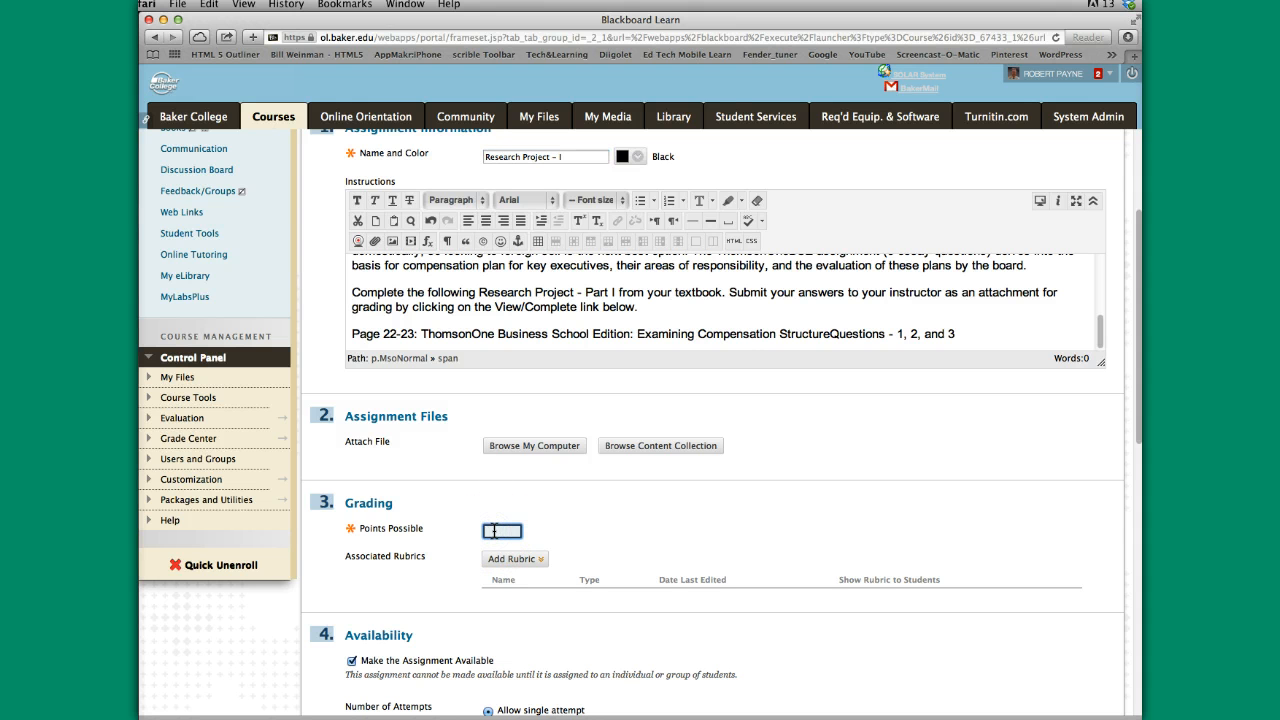
{"action": "type", "text": "30"}
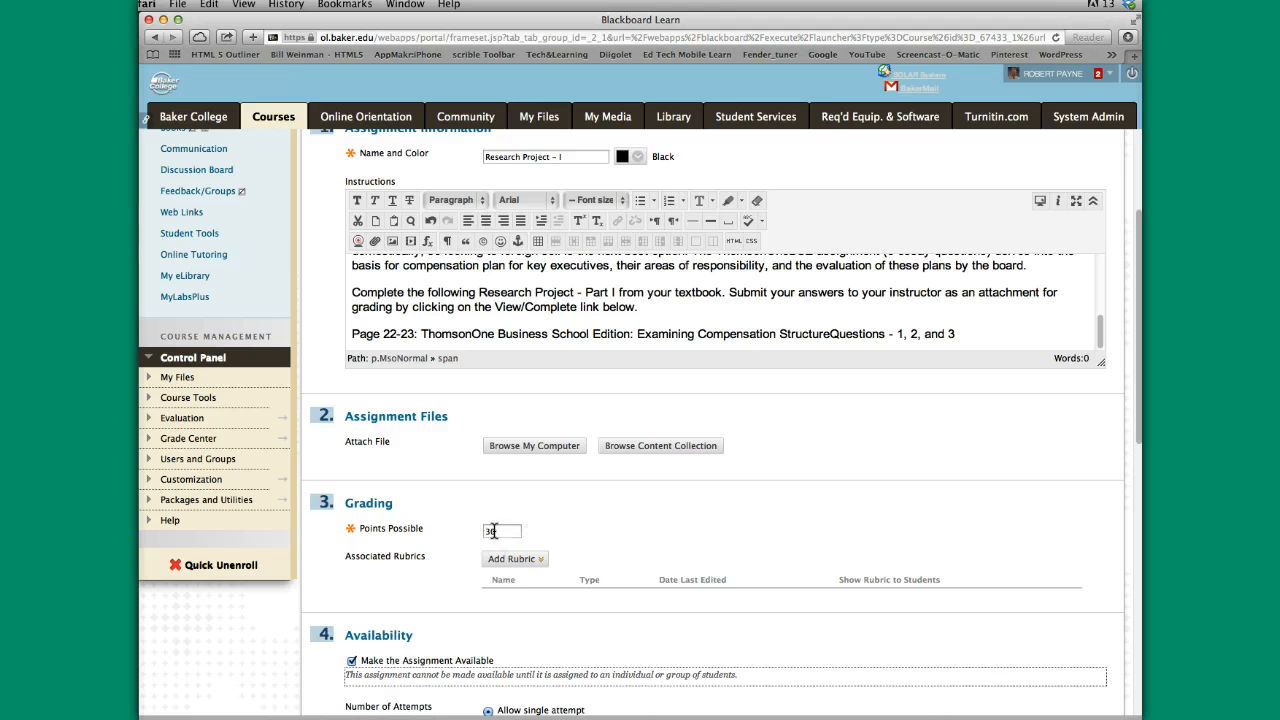
{"action": "left_click", "coordinate": [514, 558]}
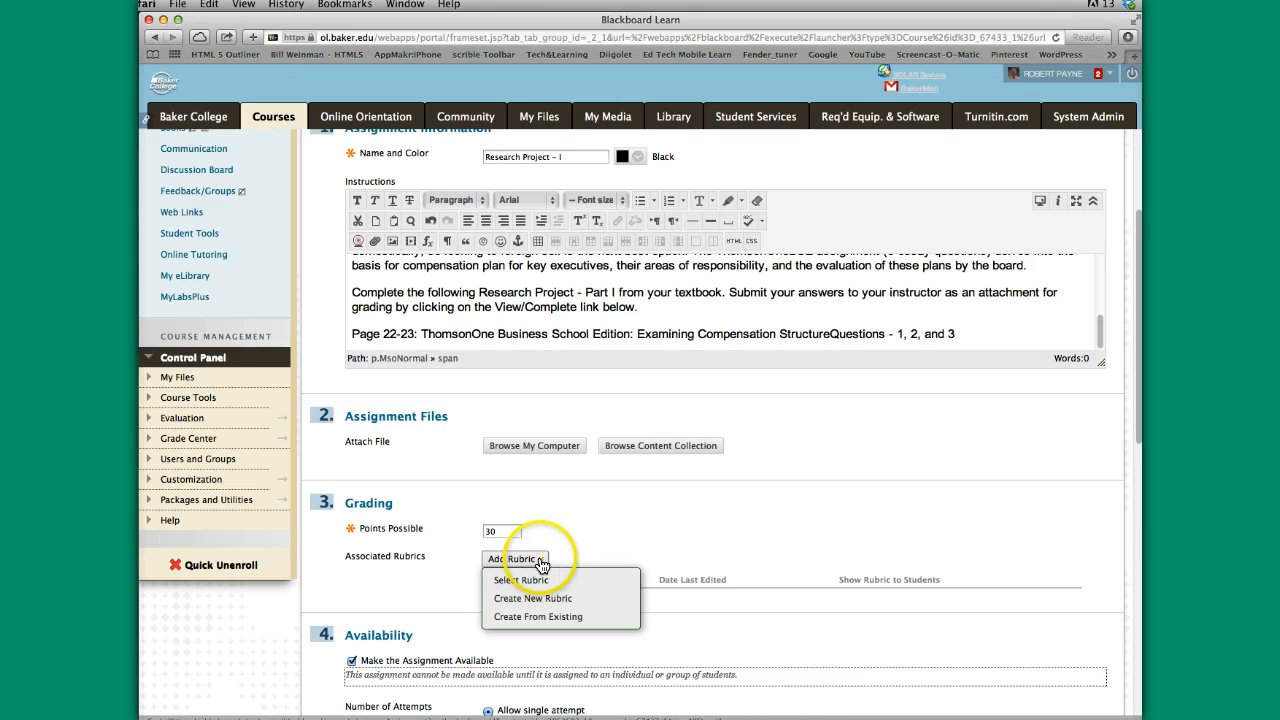
{"action": "mouse_move", "coordinate": [520, 580]}
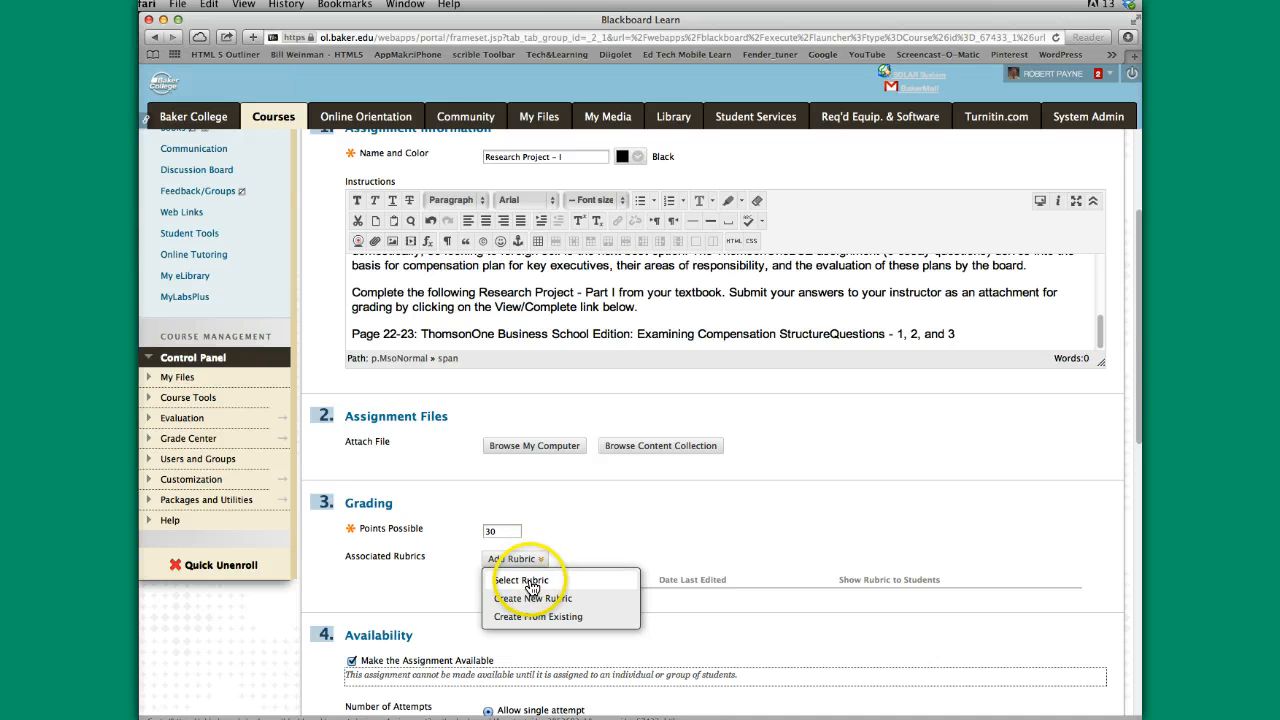
{"action": "mouse_move", "coordinate": [536, 624]}
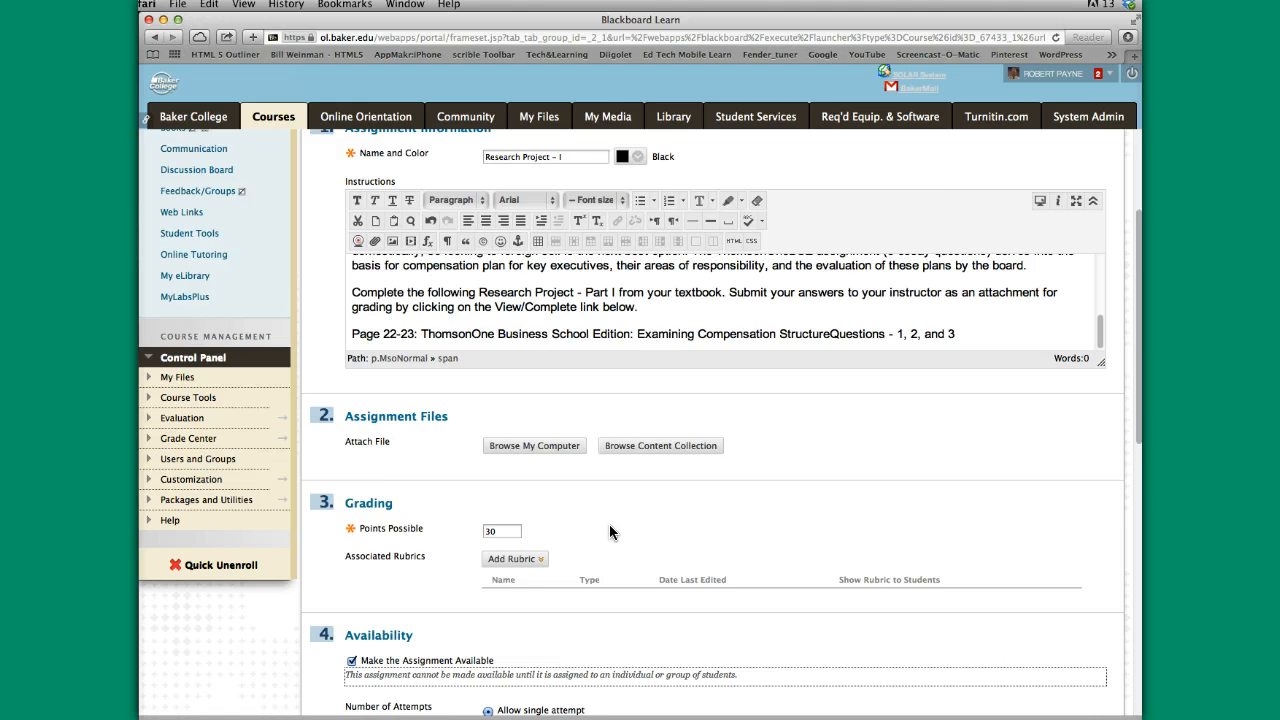
{"action": "scroll", "scroll_direction": "down", "scroll_amount": 3}
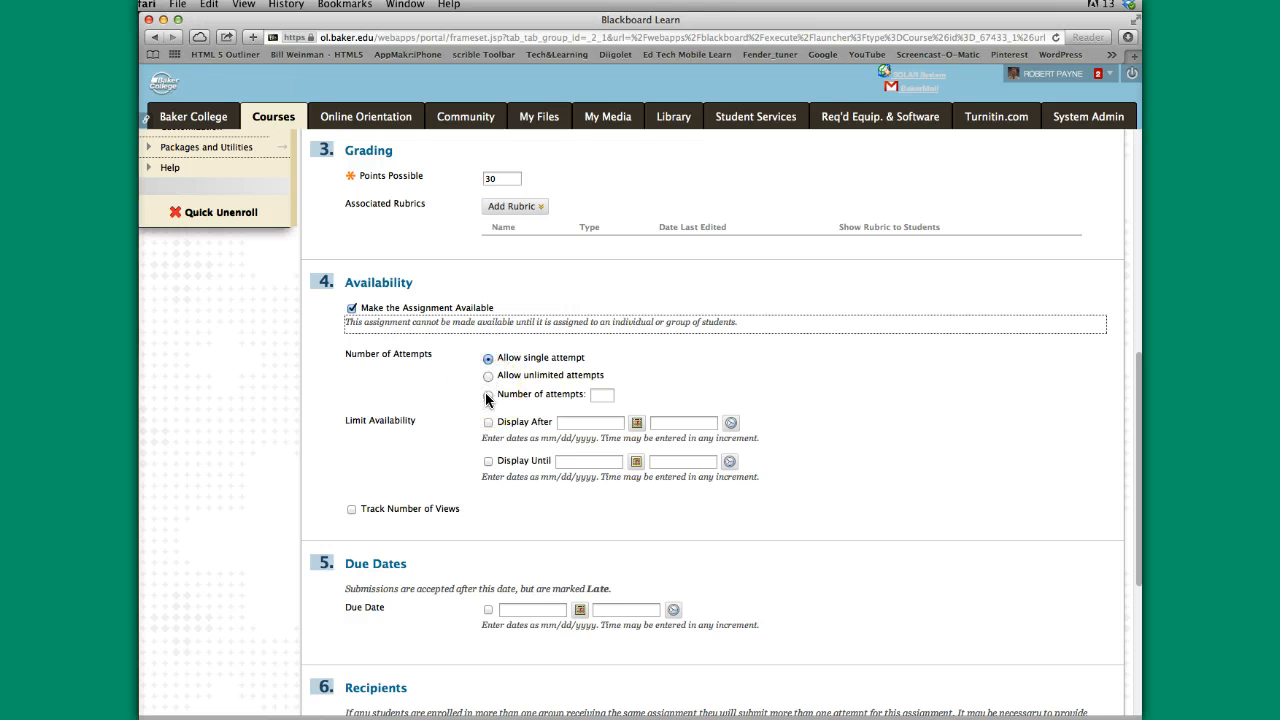
{"action": "mouse_move", "coordinate": [396, 424]}
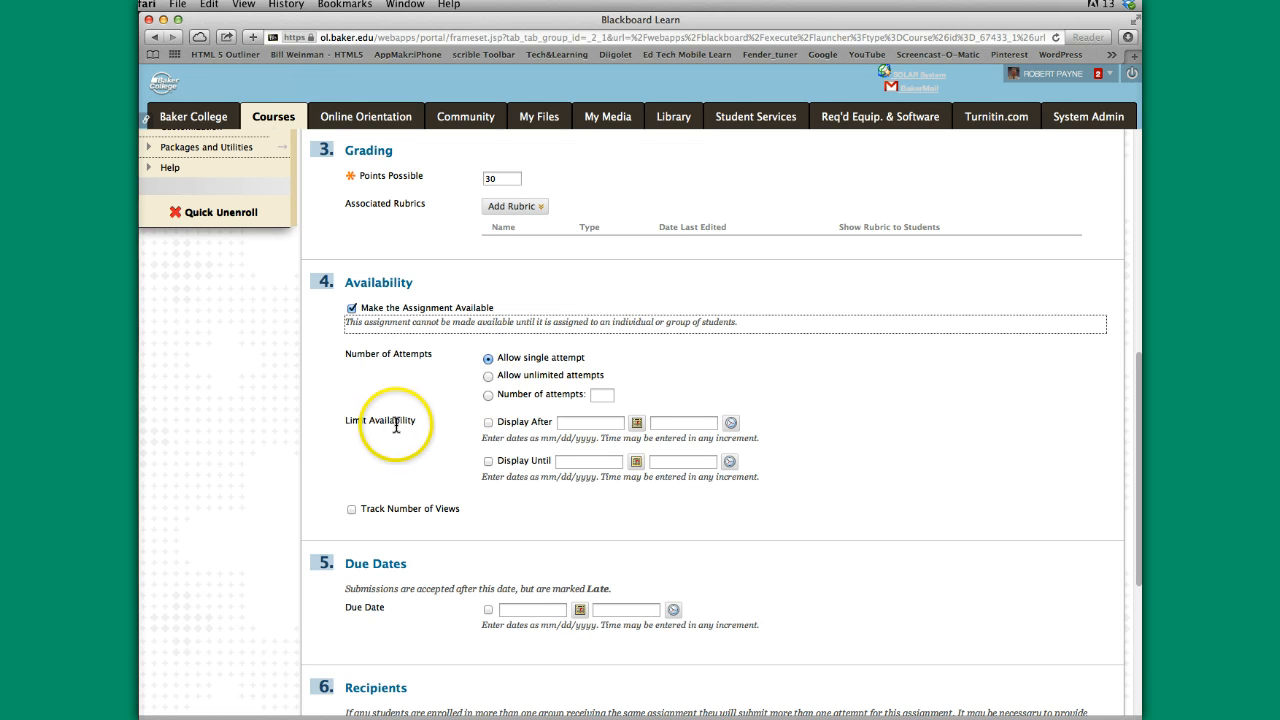
{"action": "mouse_move", "coordinate": [540, 436]}
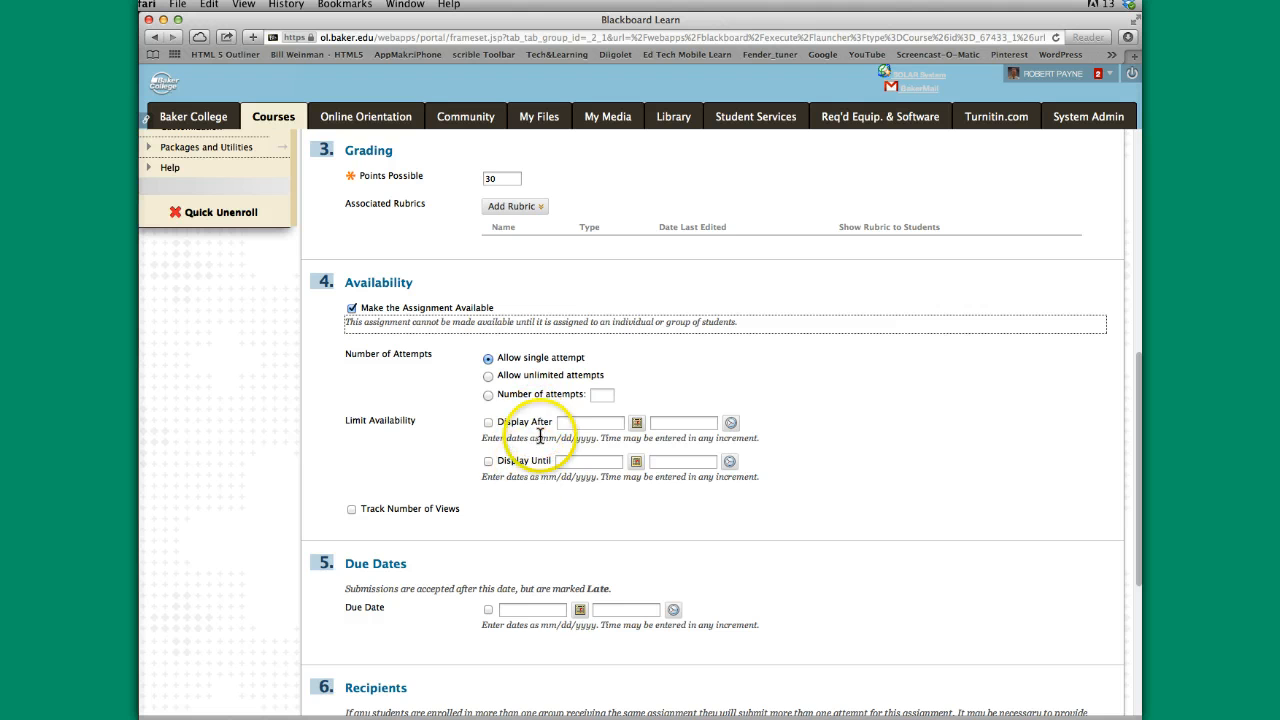
{"action": "mouse_move", "coordinate": [670, 424]}
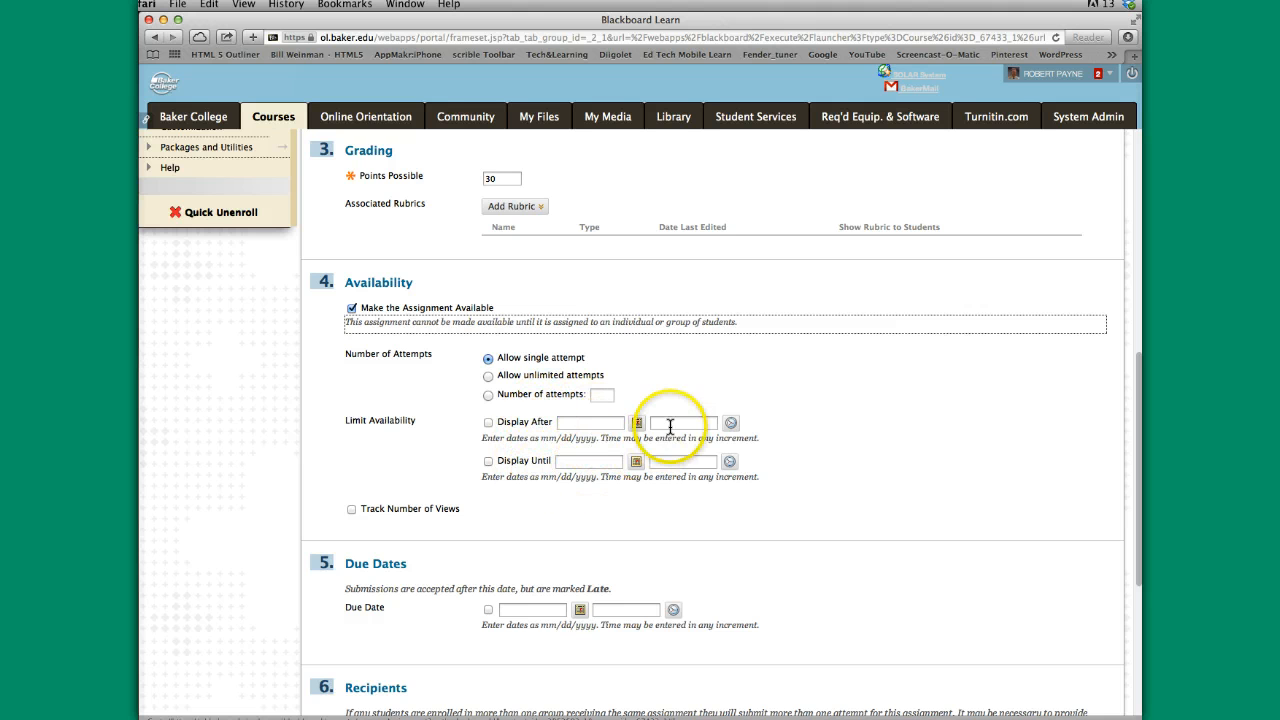
Leave availability, due dates and recipients at defaults and submit the assignment
{"action": "scroll", "scroll_direction": "down", "scroll_amount": 3}
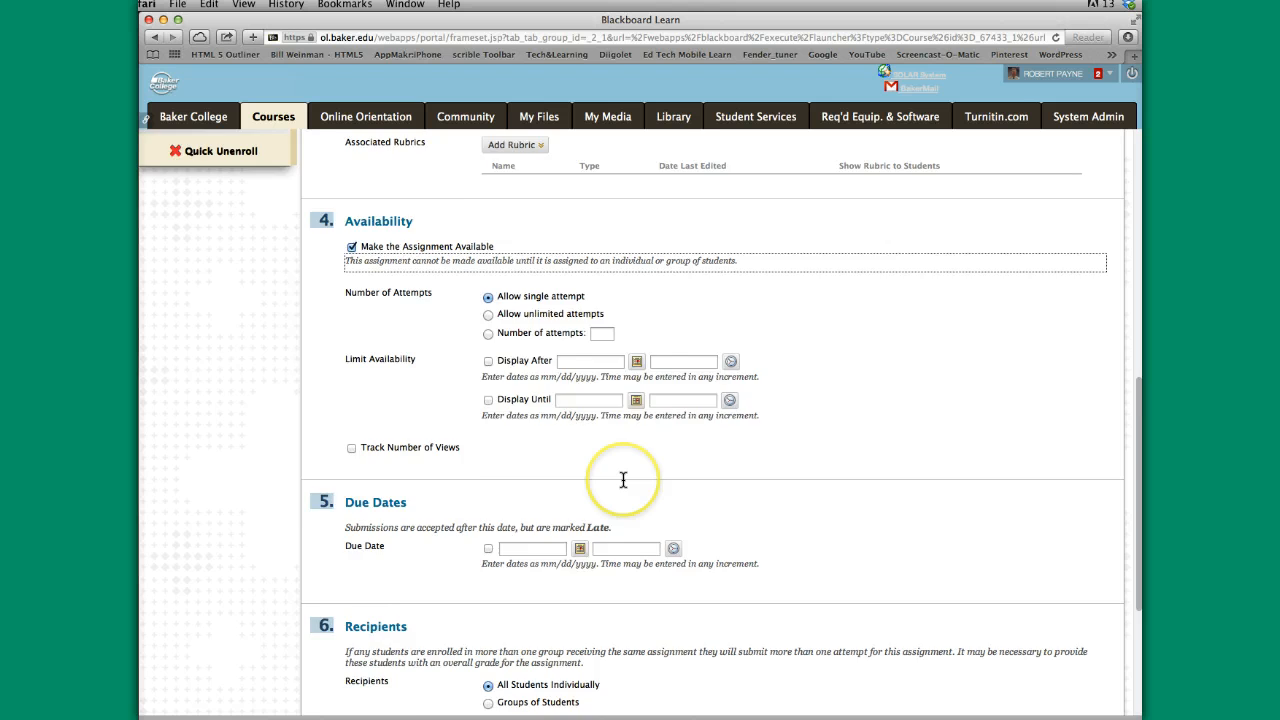
{"action": "scroll", "scroll_direction": "down", "scroll_amount": 3}
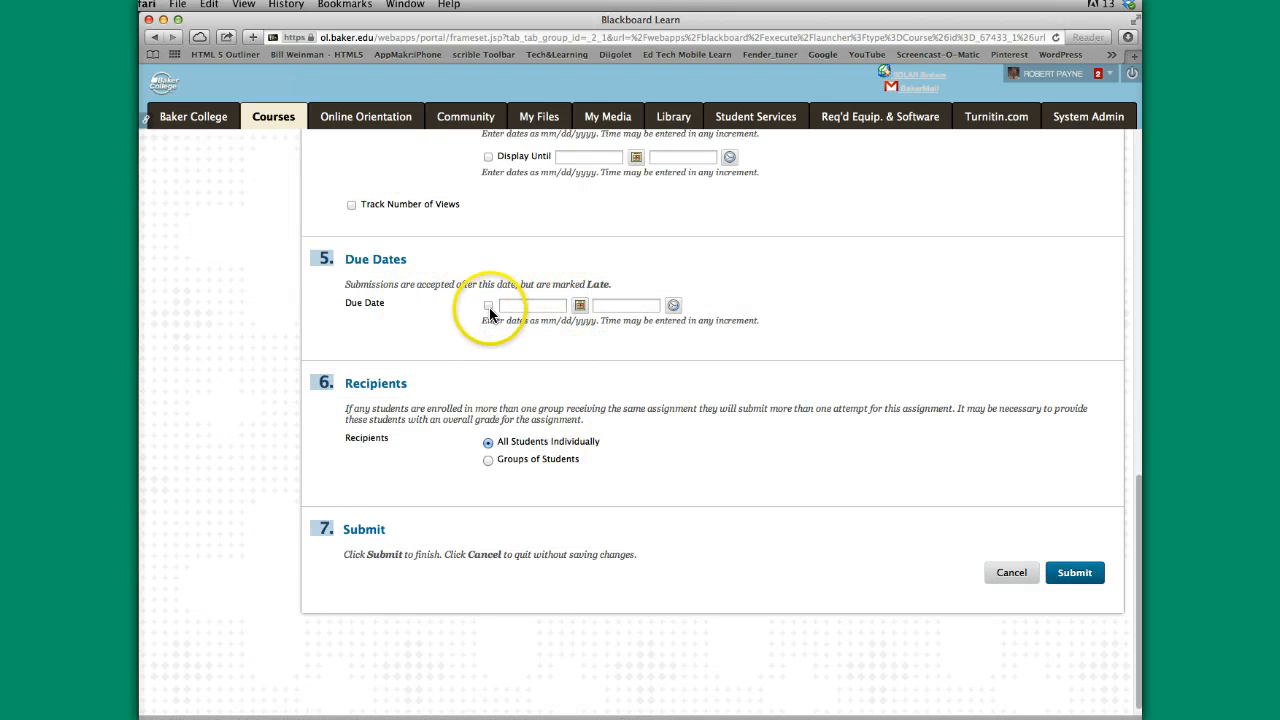
{"action": "mouse_move", "coordinate": [586, 354]}
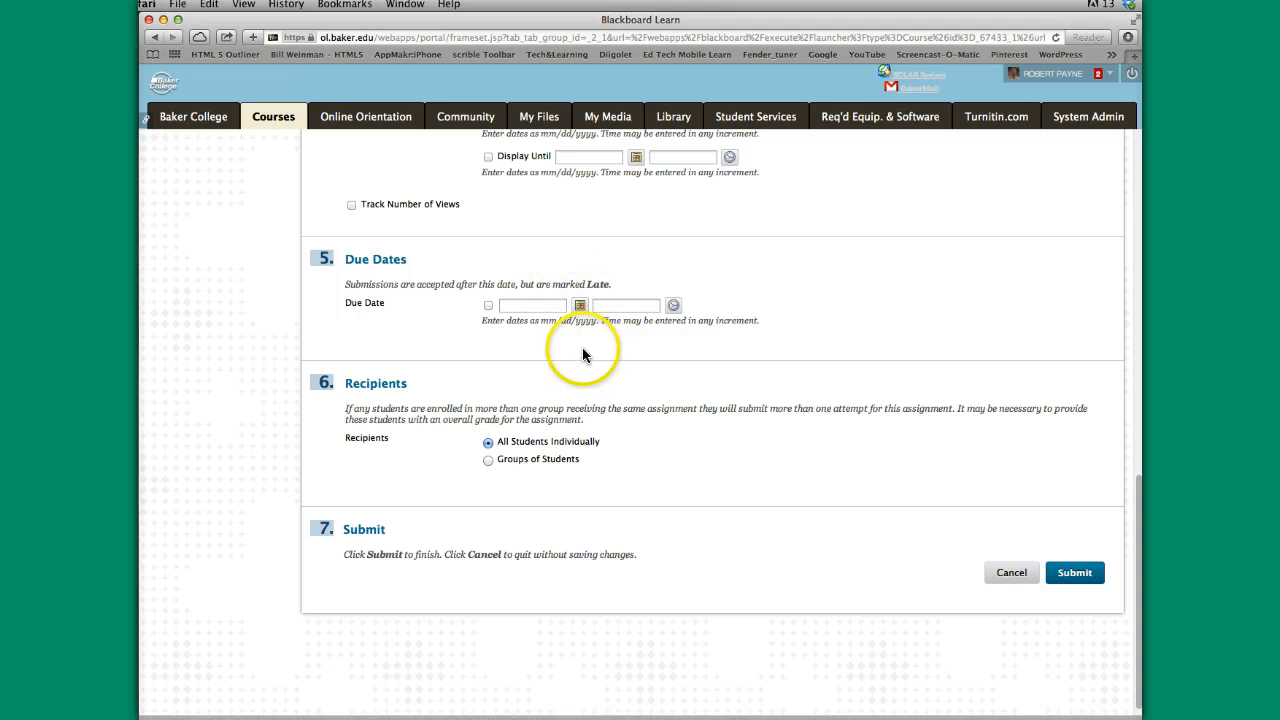
{"action": "scroll", "scroll_direction": "down", "scroll_amount": 3}
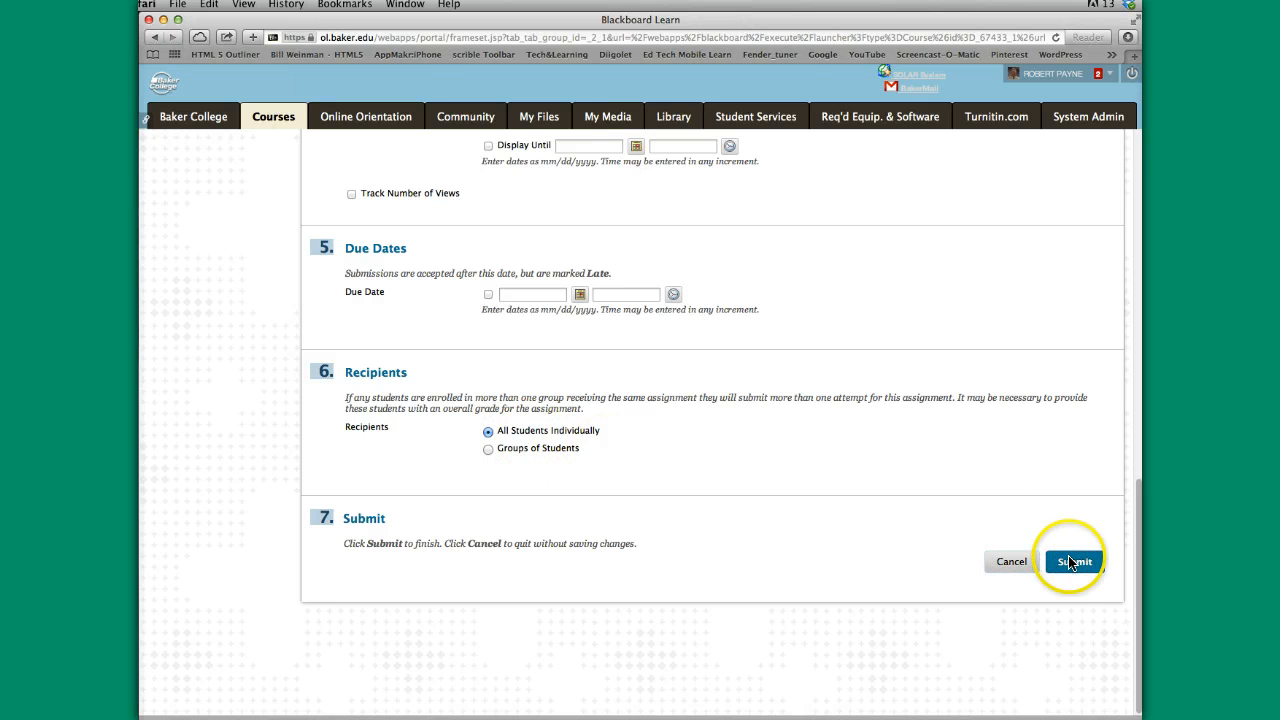
{"action": "left_click", "coordinate": [1074, 560]}
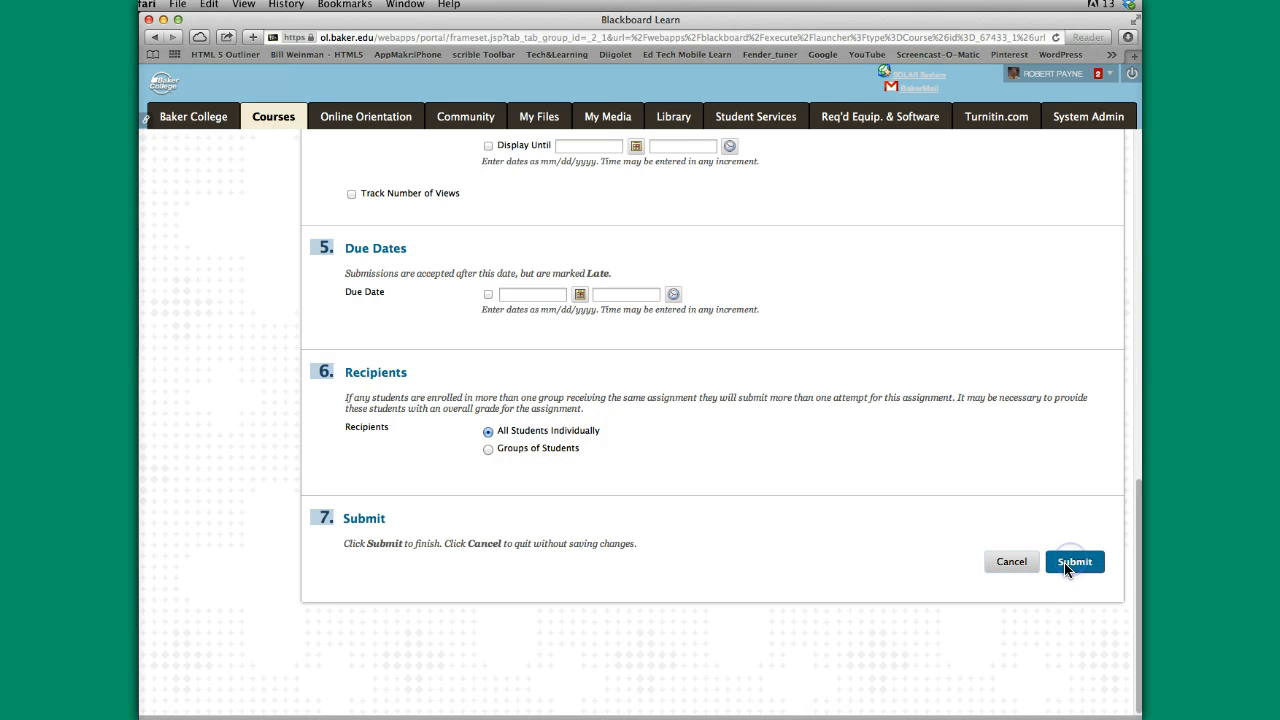
Review Research Project - I in Seminar Four: due Sunday, 30 points, ThomsonOne instructions
{"action": "left_click", "coordinate": [1074, 560]}
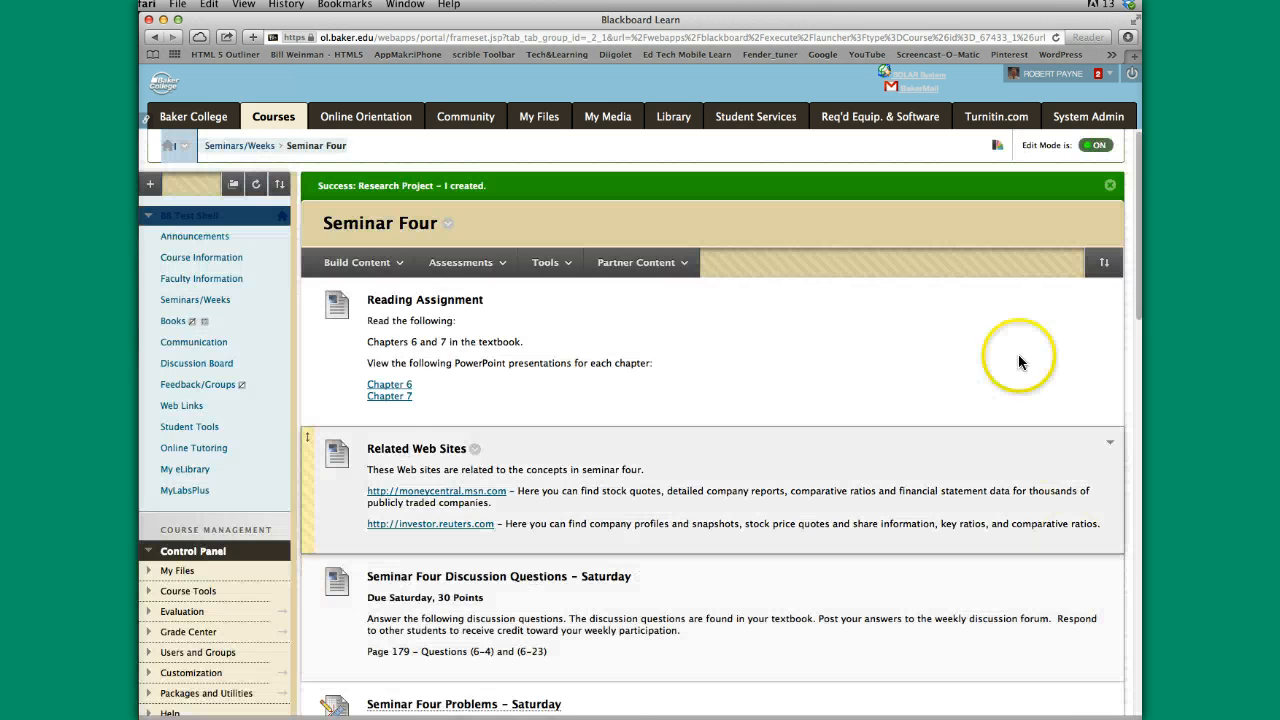
{"action": "scroll", "scroll_direction": "down", "scroll_amount": 3}
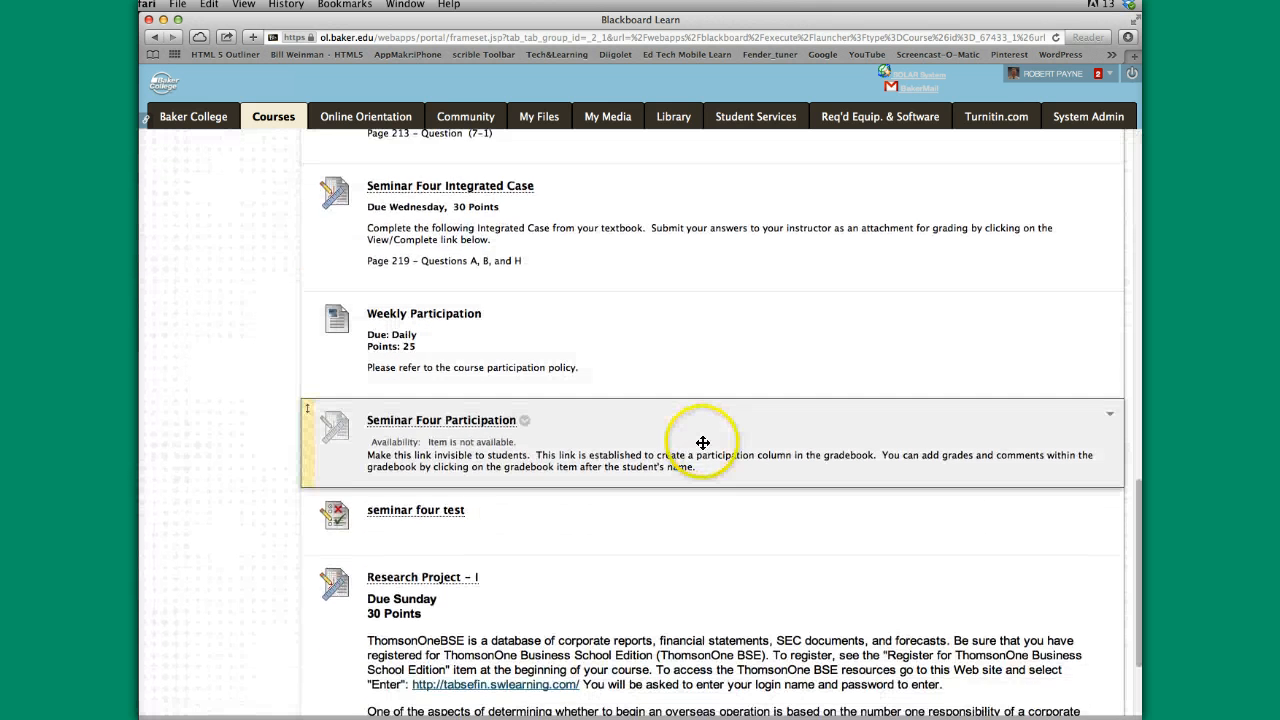
{"action": "scroll", "scroll_direction": "down", "scroll_amount": 3}
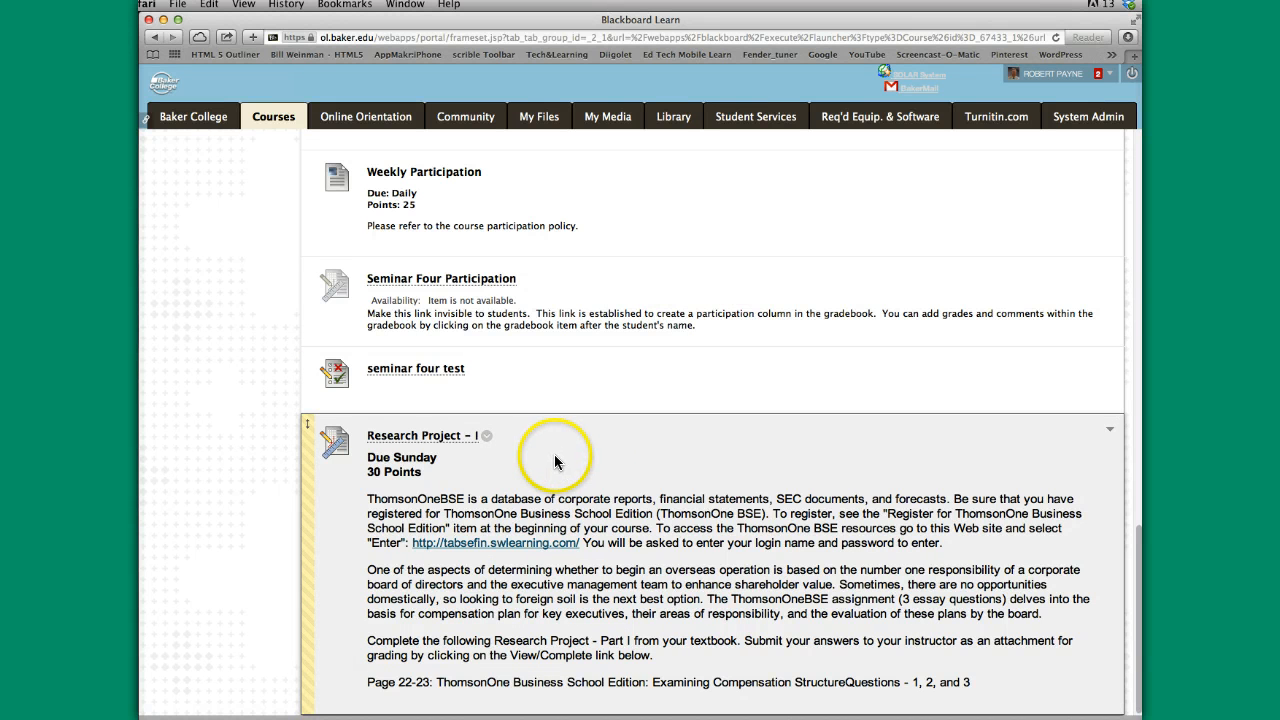
{"action": "mouse_move", "coordinate": [470, 442]}
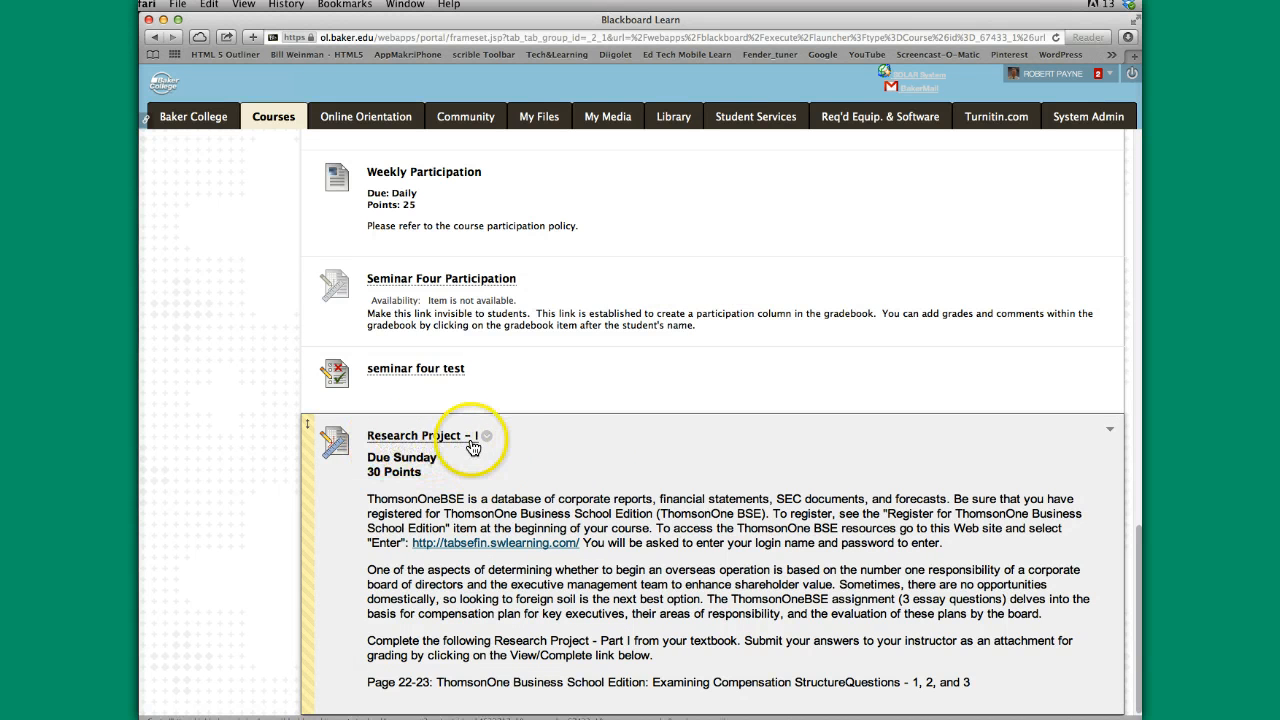
{"action": "mouse_move", "coordinate": [456, 492]}
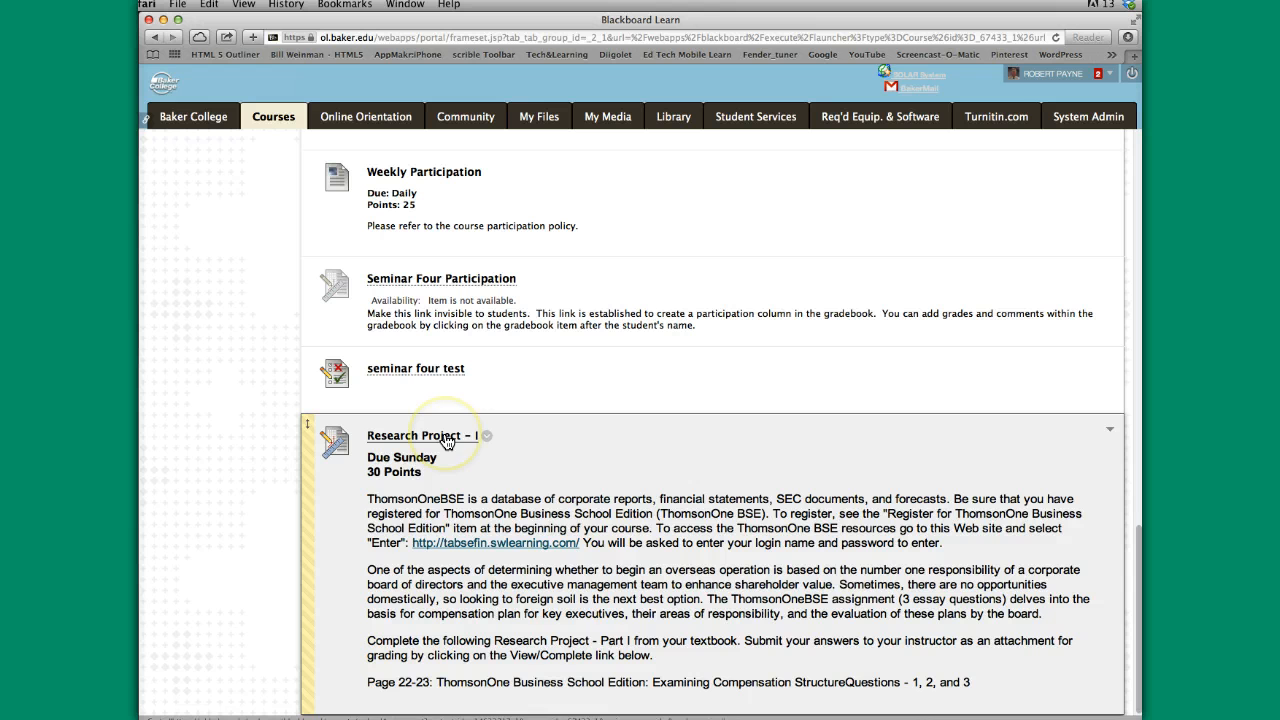
{"action": "mouse_move", "coordinate": [800, 670]}
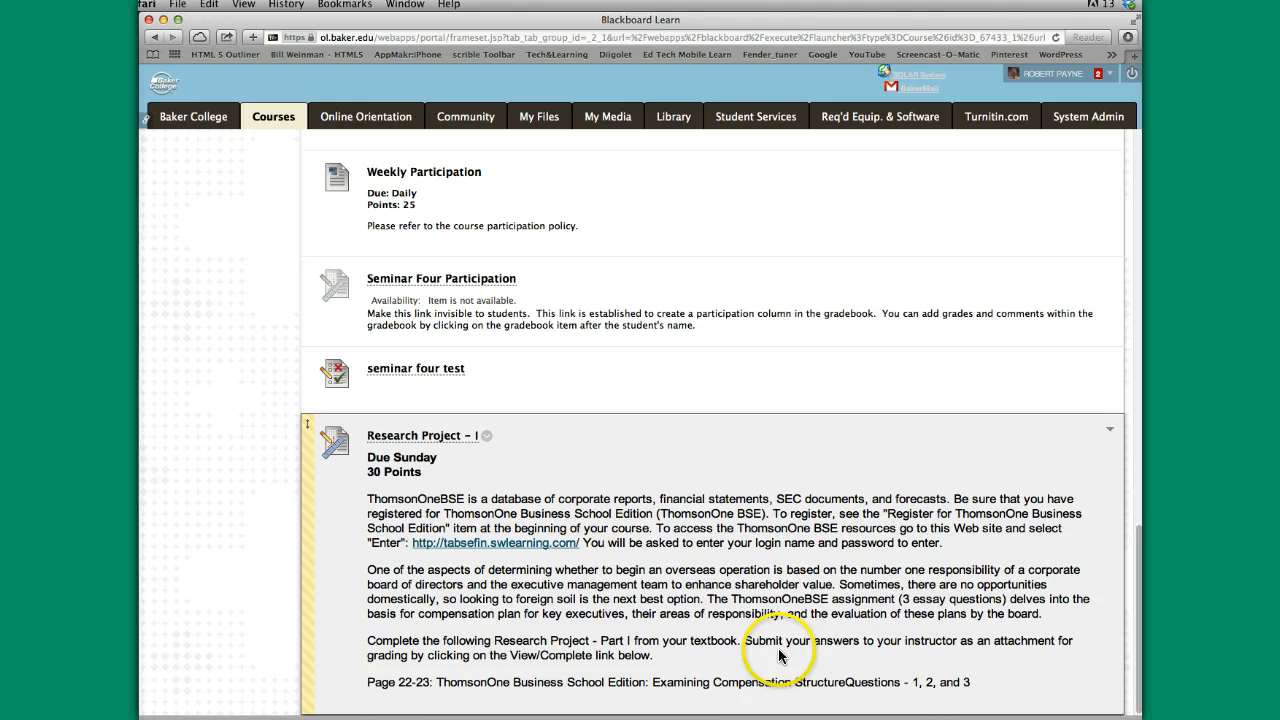
{"action": "mouse_move", "coordinate": [990, 648]}
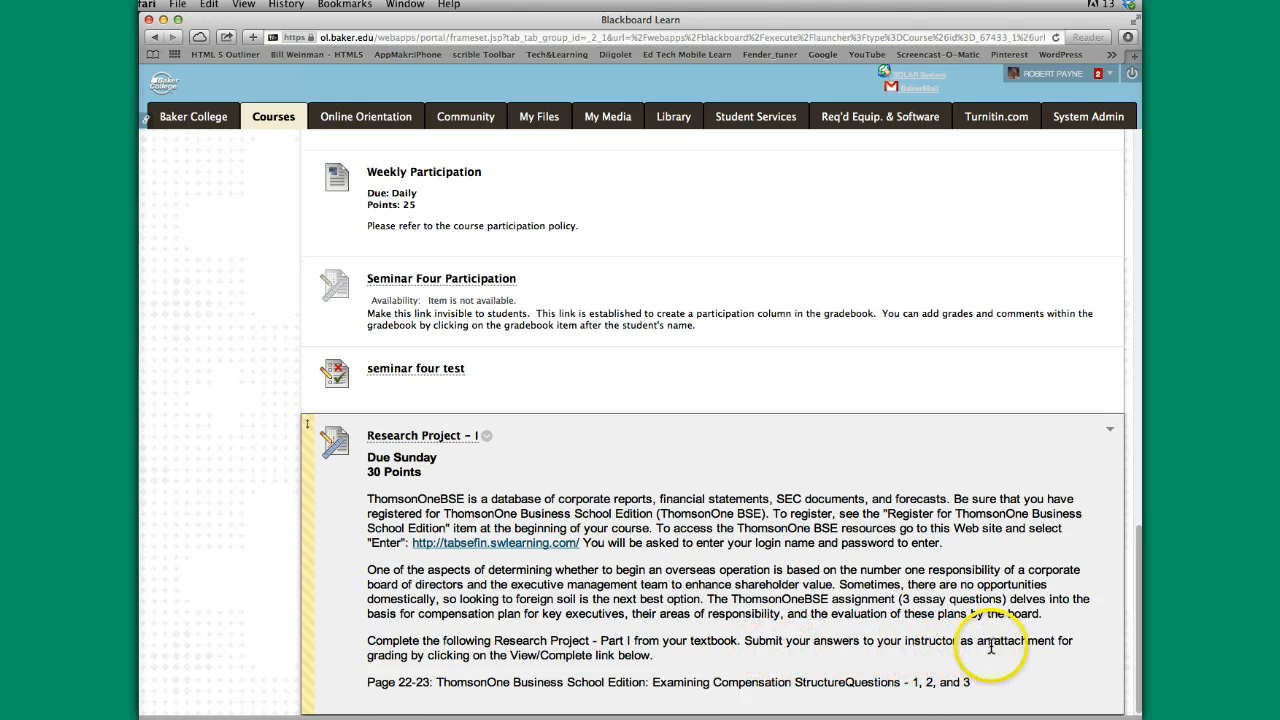
{"action": "mouse_move", "coordinate": [458, 668]}
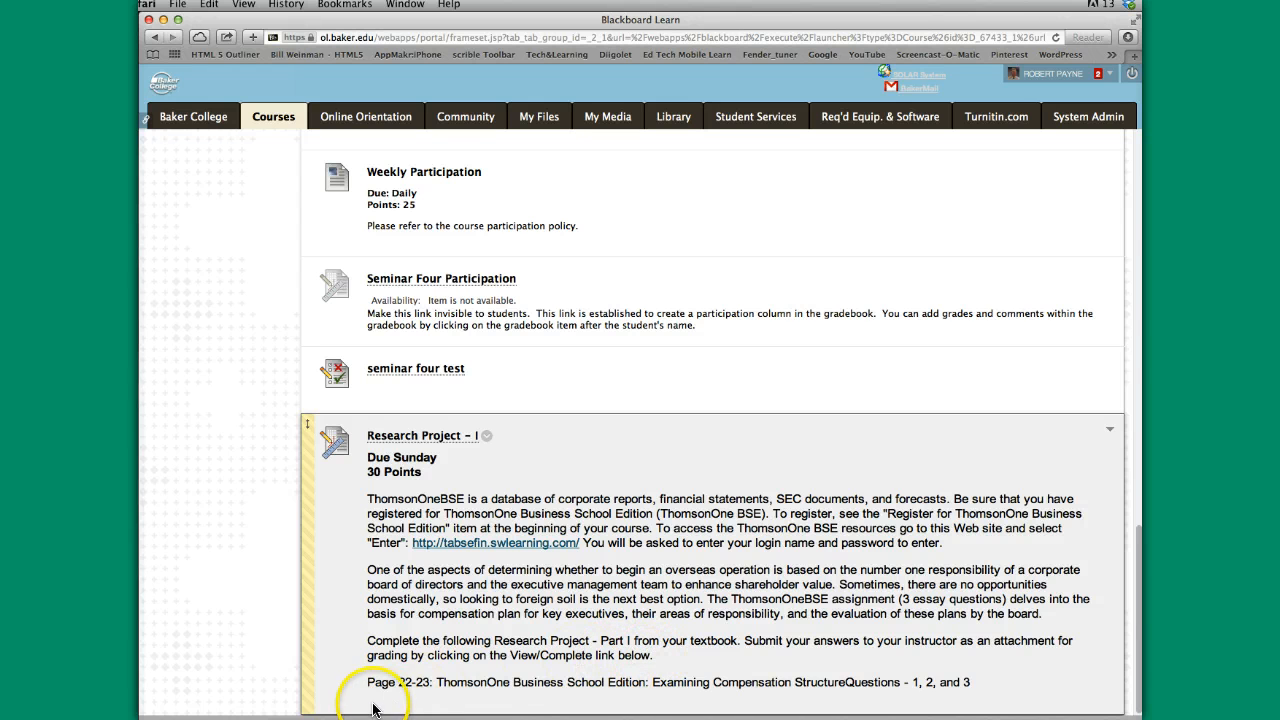
{"action": "mouse_move", "coordinate": [450, 480]}
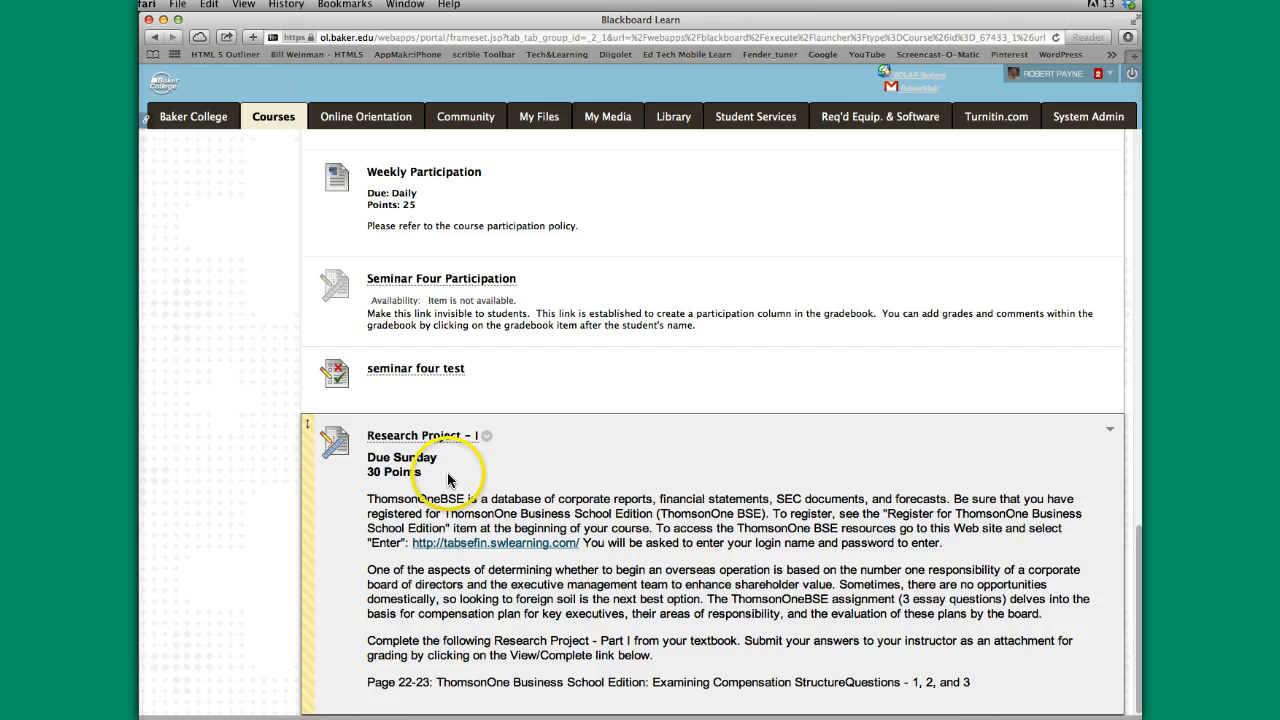
{"action": "mouse_move", "coordinate": [384, 444]}
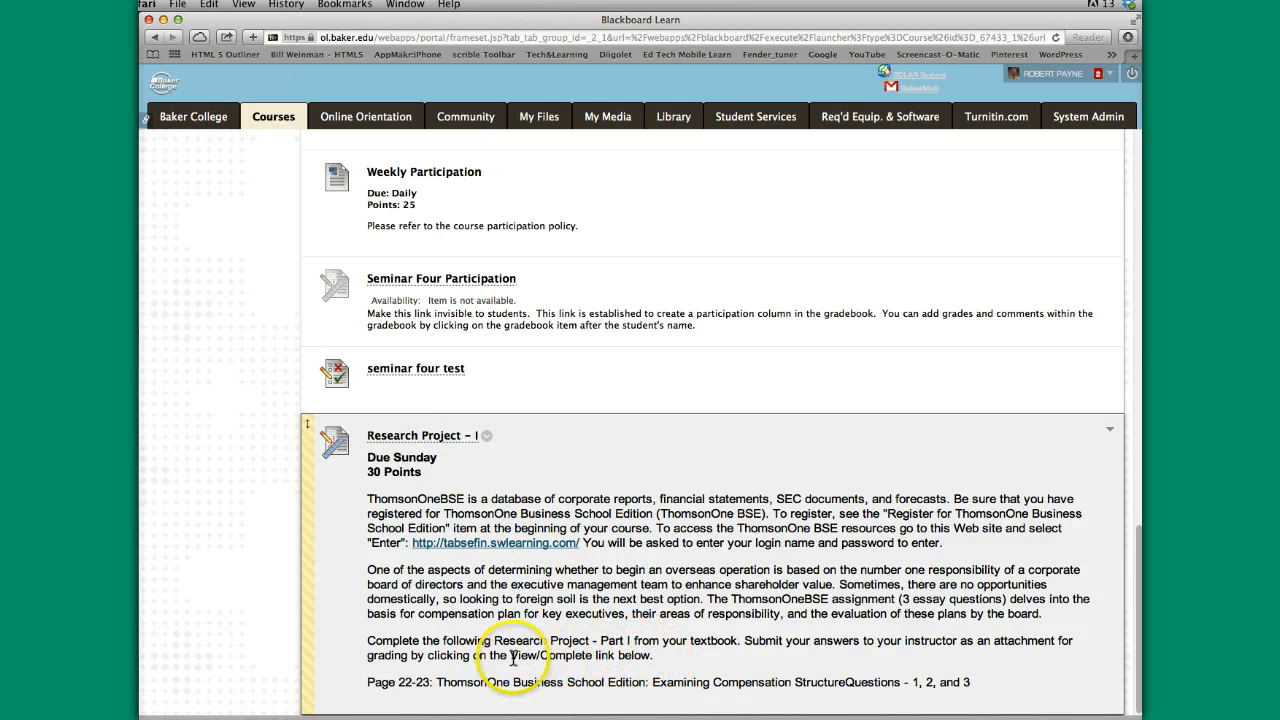
{"action": "mouse_move", "coordinate": [488, 440]}
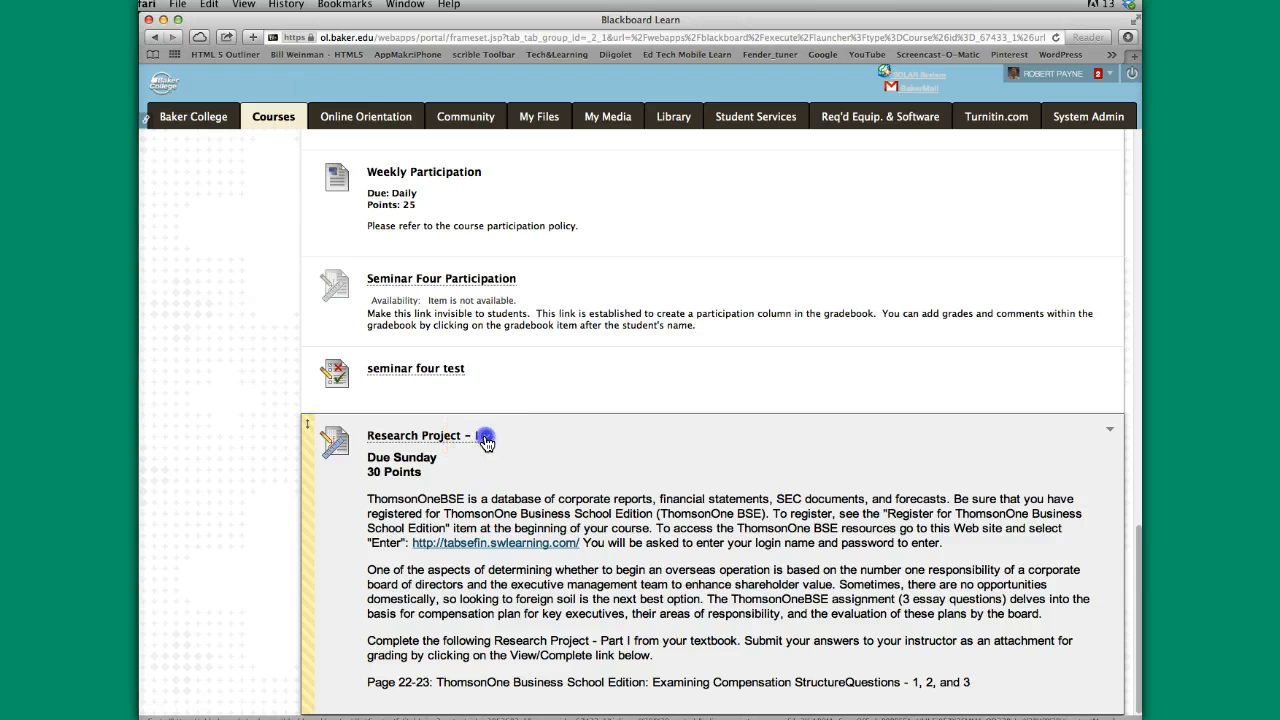
Edit the instructions to end with 'assignment title' and save Research Project - I
{"action": "left_click", "coordinate": [486, 440]}
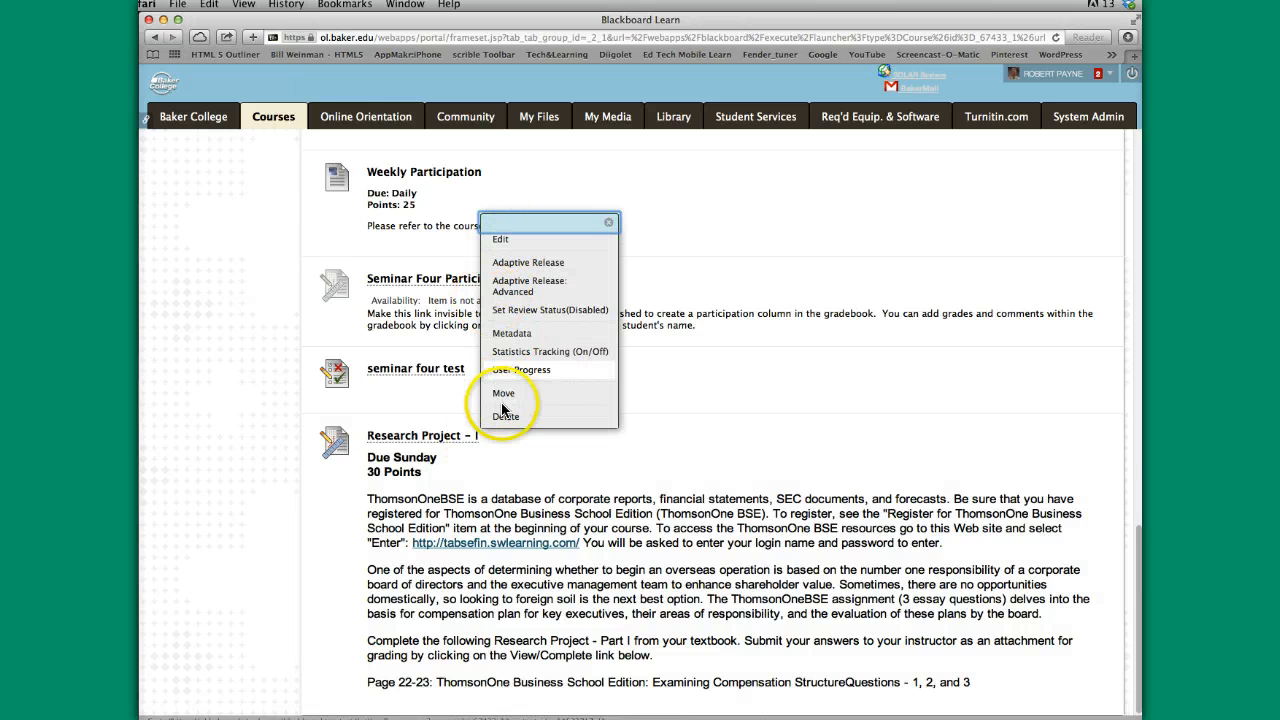
{"action": "mouse_move", "coordinate": [500, 240]}
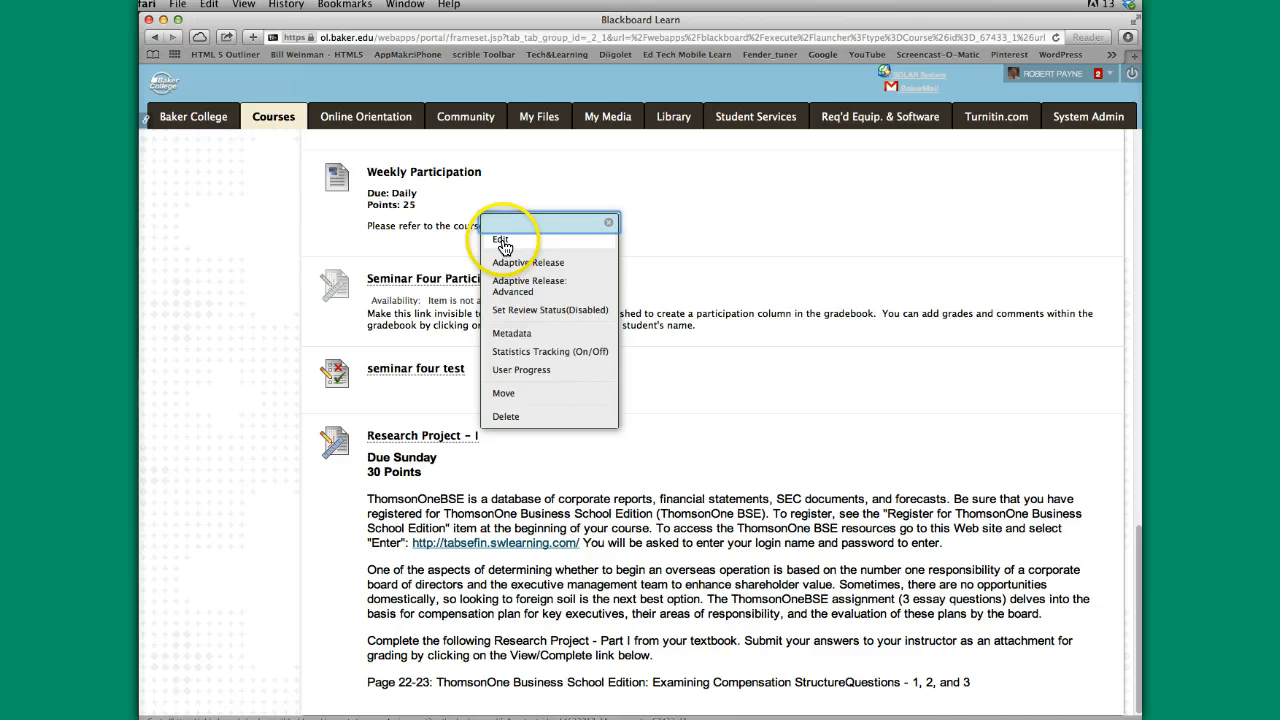
{"action": "left_click", "coordinate": [500, 240]}
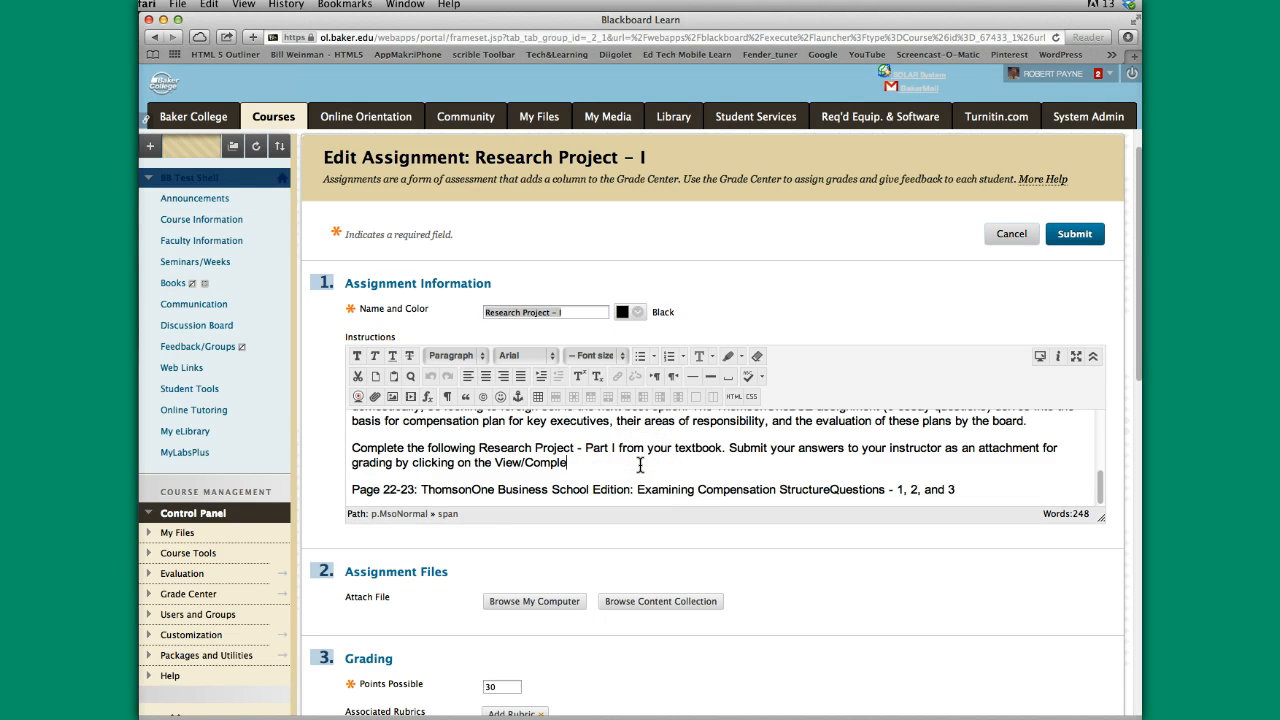
{"action": "key", "text": "Backspace"}
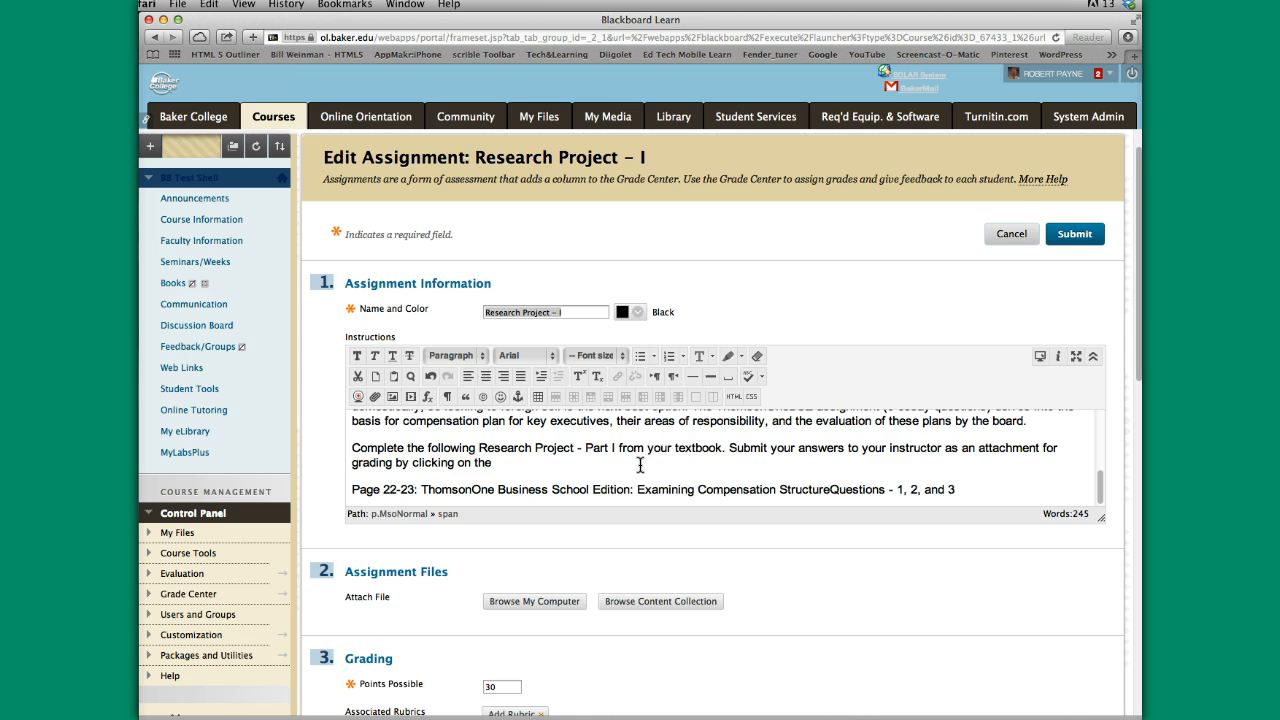
{"action": "type", "text": "assignment title."}
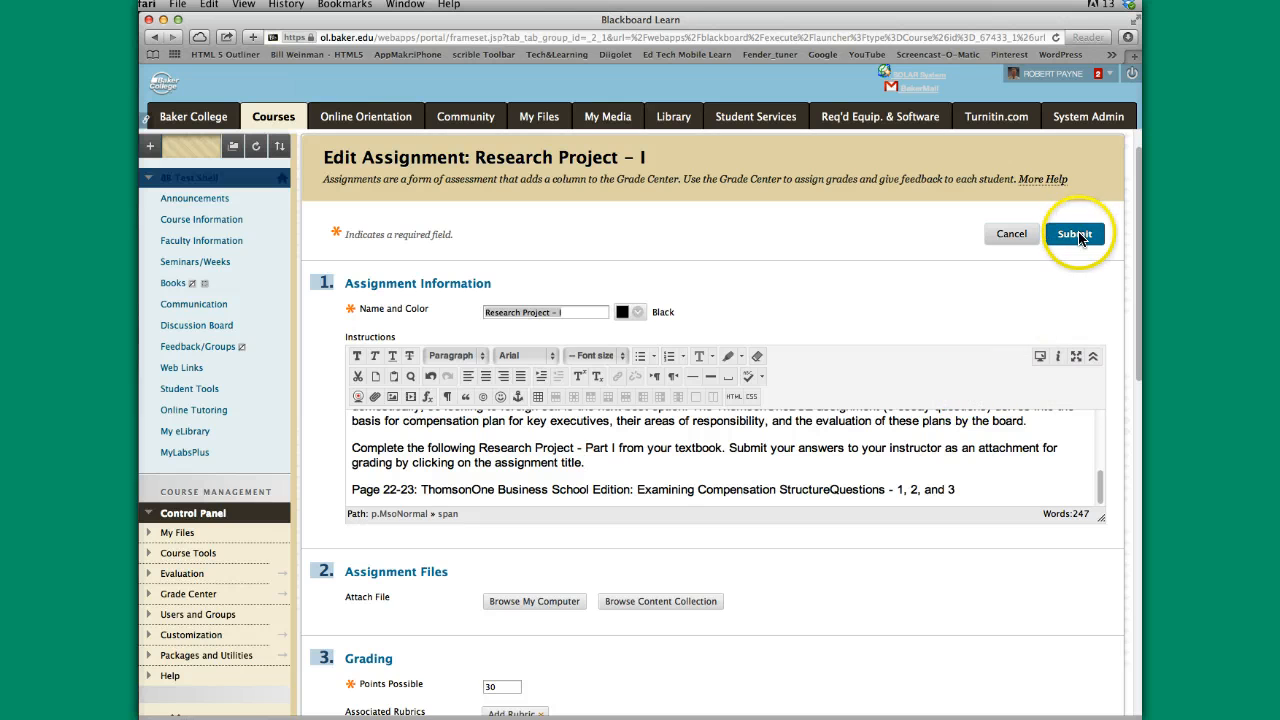
{"action": "left_click", "coordinate": [1074, 232]}
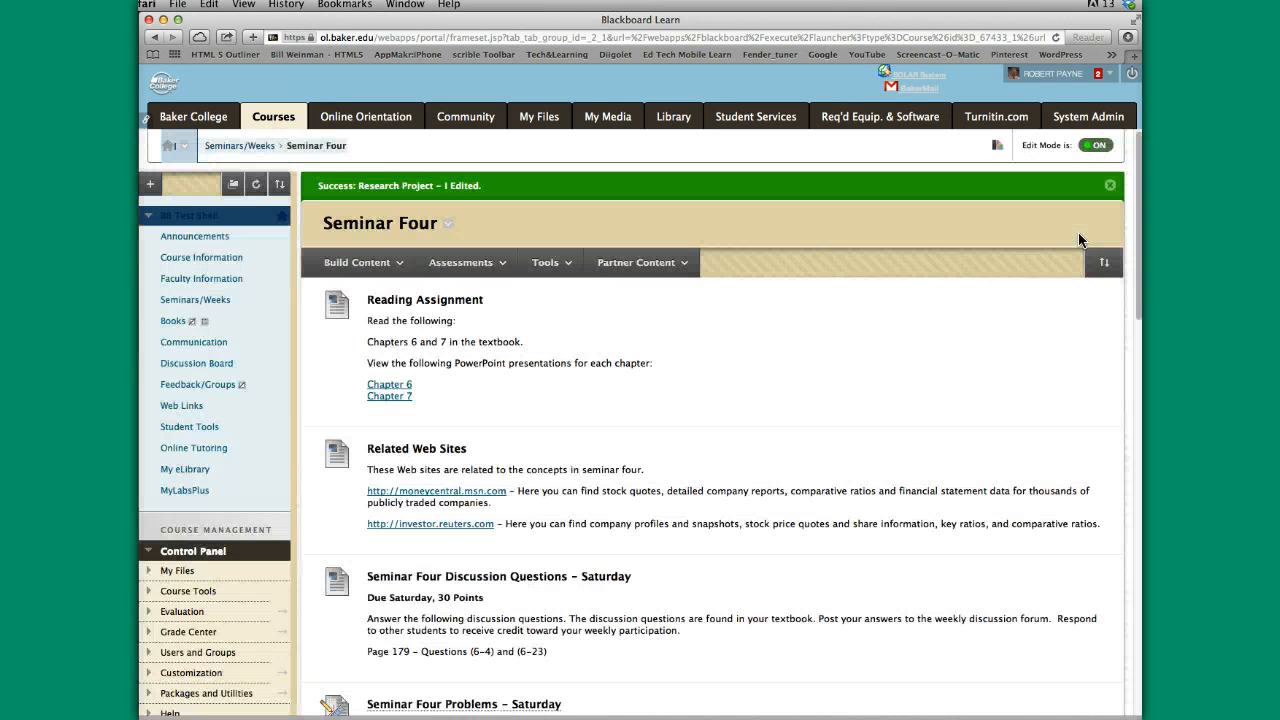
Expand the Grade Center section of the course menu under the Control Panel
{"action": "scroll", "scroll_direction": "down", "scroll_amount": 3}
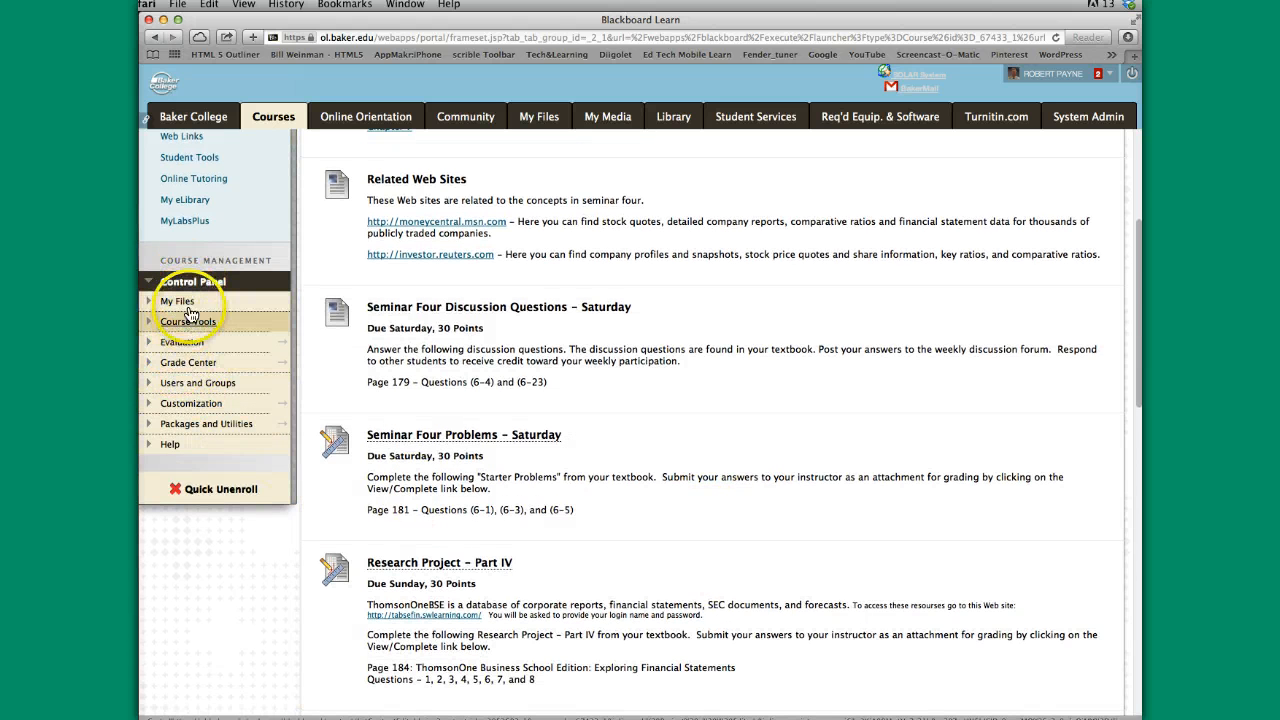
{"action": "mouse_move", "coordinate": [148, 368]}
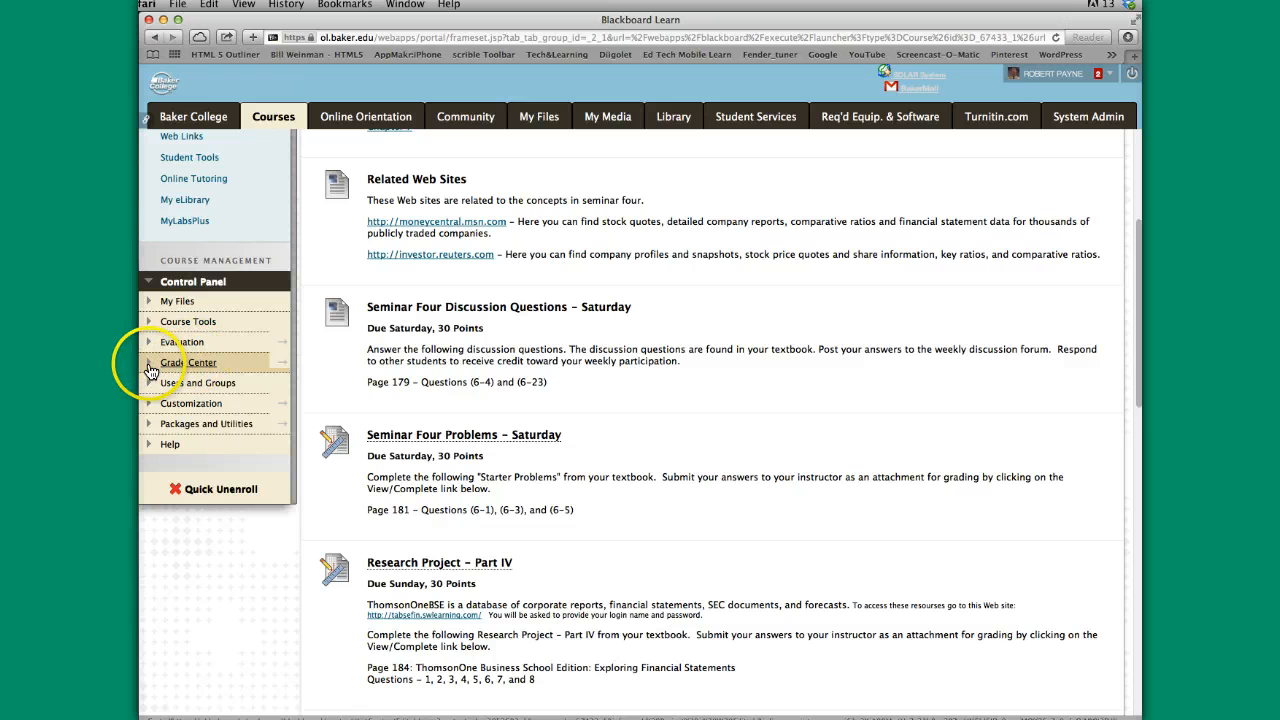
{"action": "left_click", "coordinate": [188, 360]}
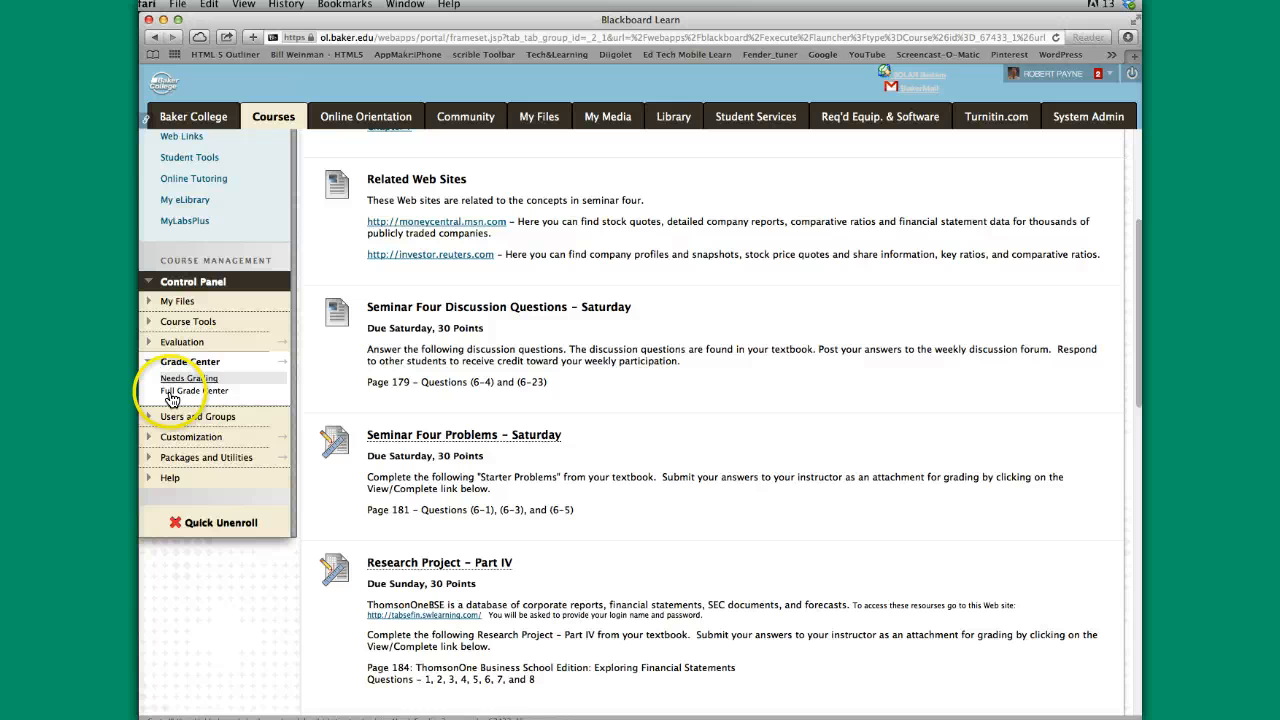
{"action": "mouse_move", "coordinate": [192, 390]}
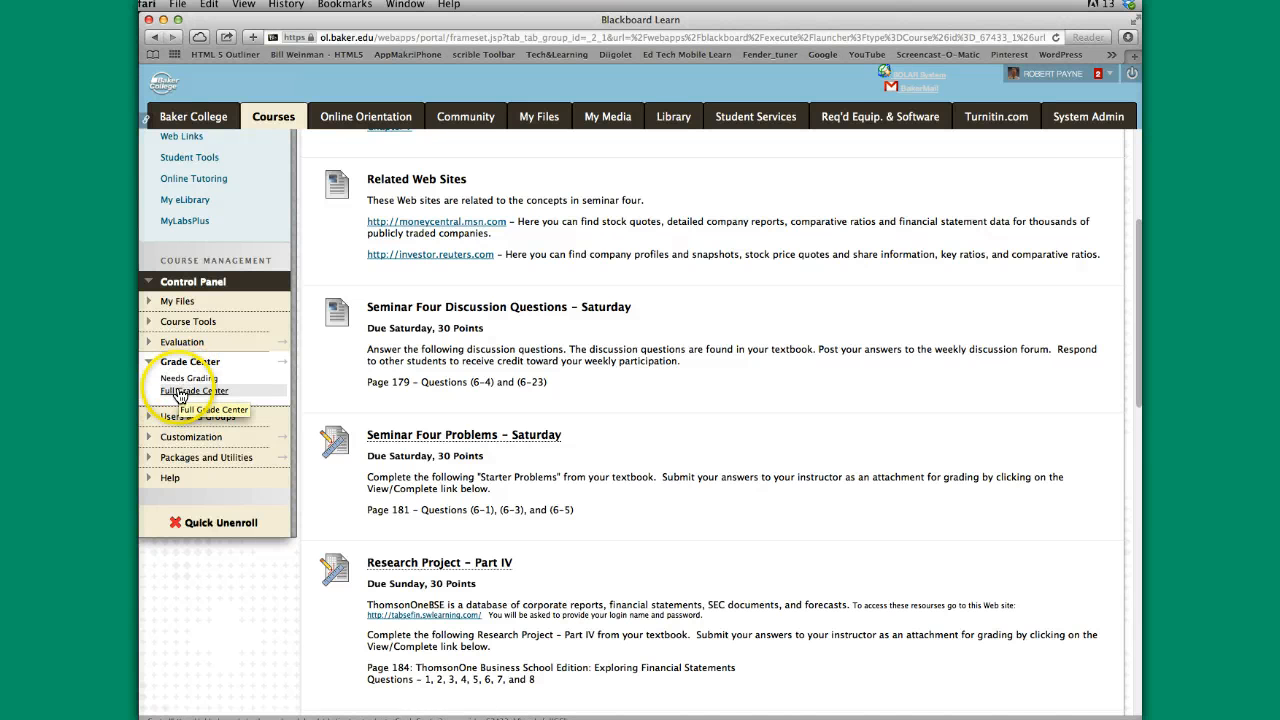
{"action": "mouse_move", "coordinate": [186, 378]}
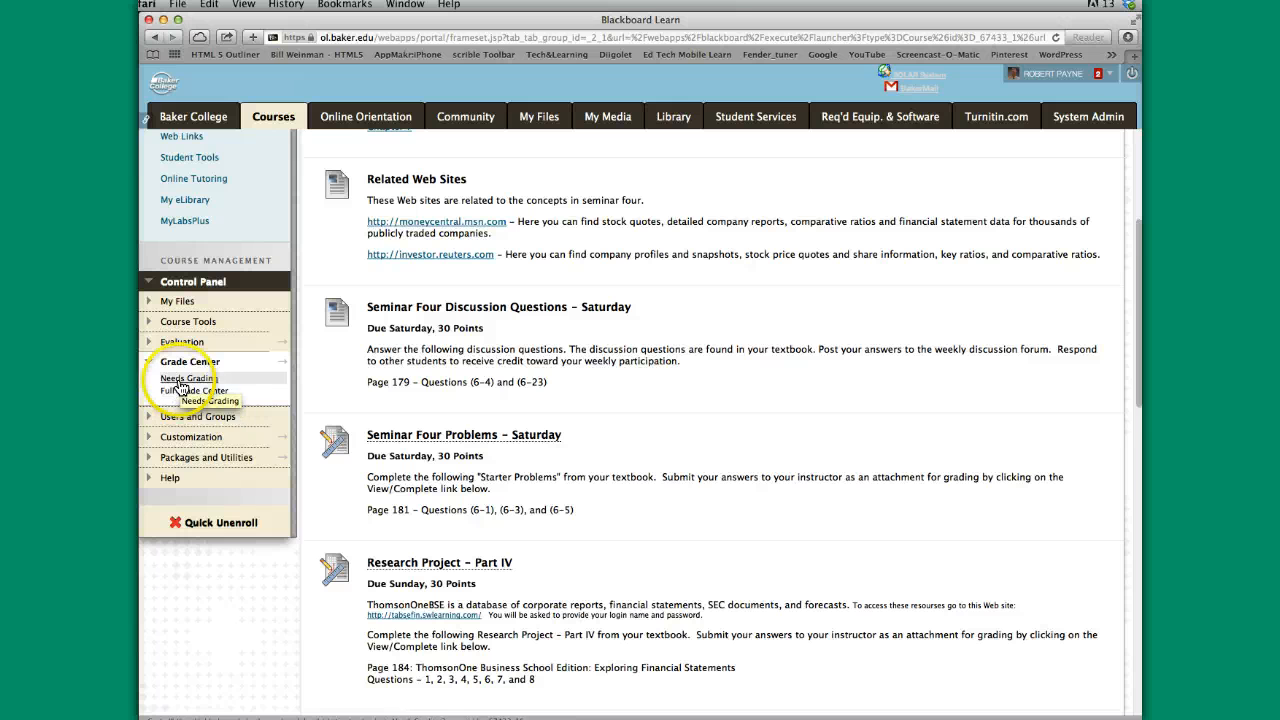
{"action": "mouse_move", "coordinate": [194, 390]}
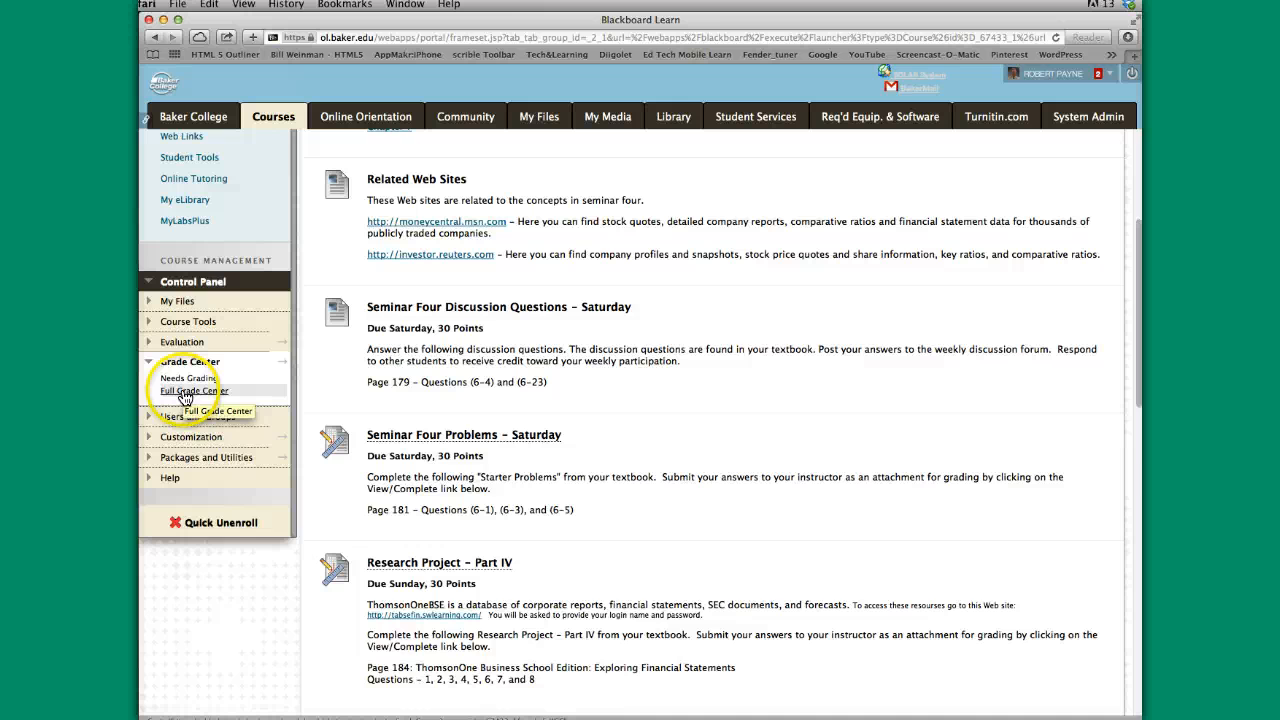
Show the Full Grade Center and the Research Project - I column's options menu
{"action": "left_click", "coordinate": [192, 390]}
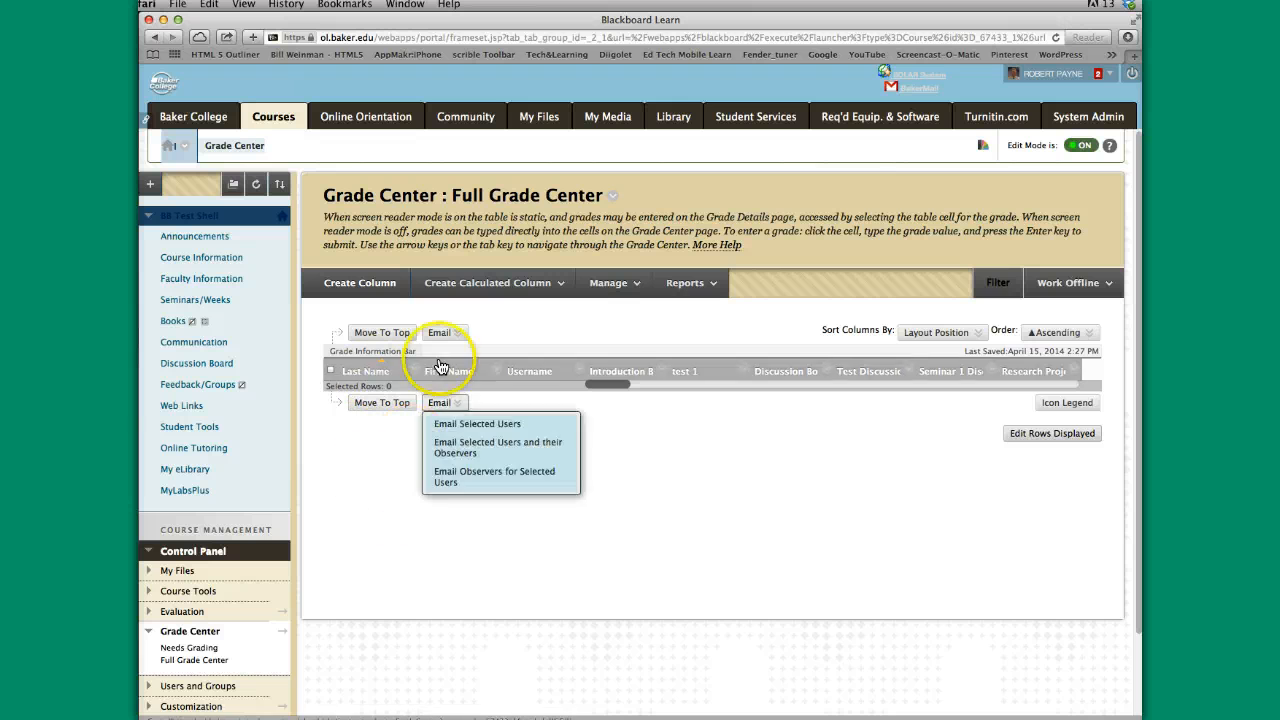
{"action": "mouse_move", "coordinate": [624, 388]}
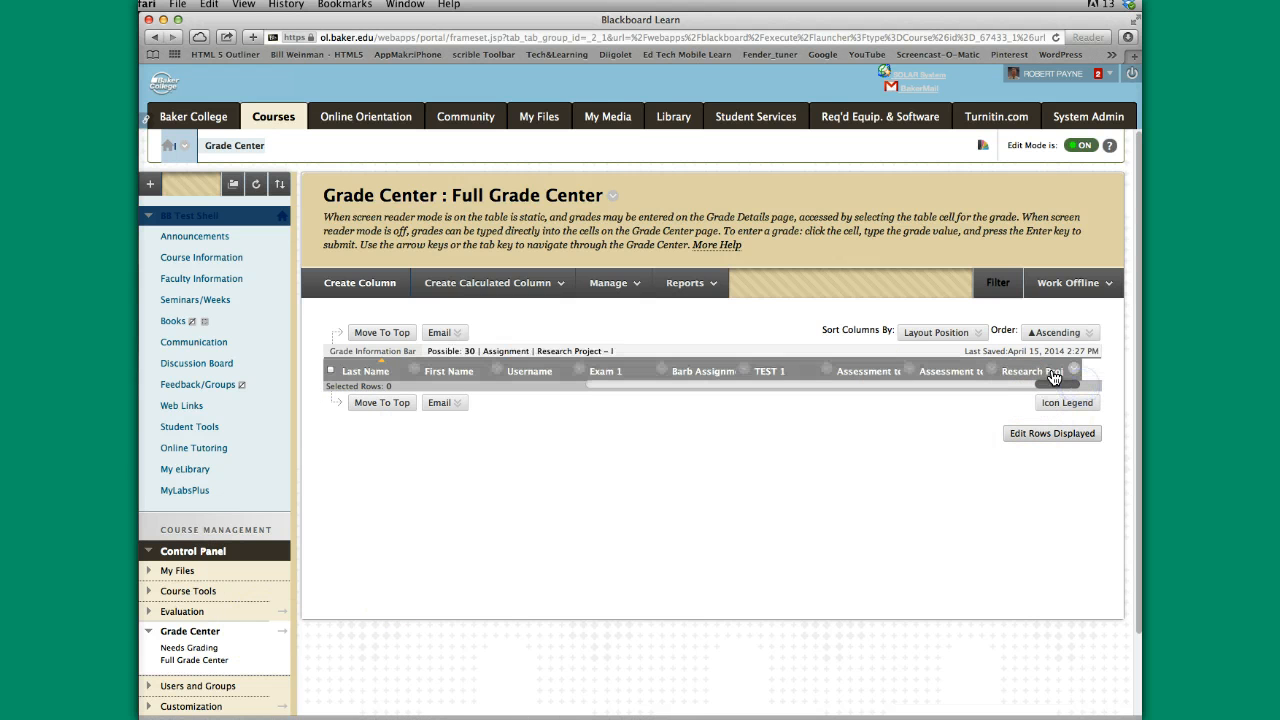
{"action": "mouse_move", "coordinate": [1044, 370]}
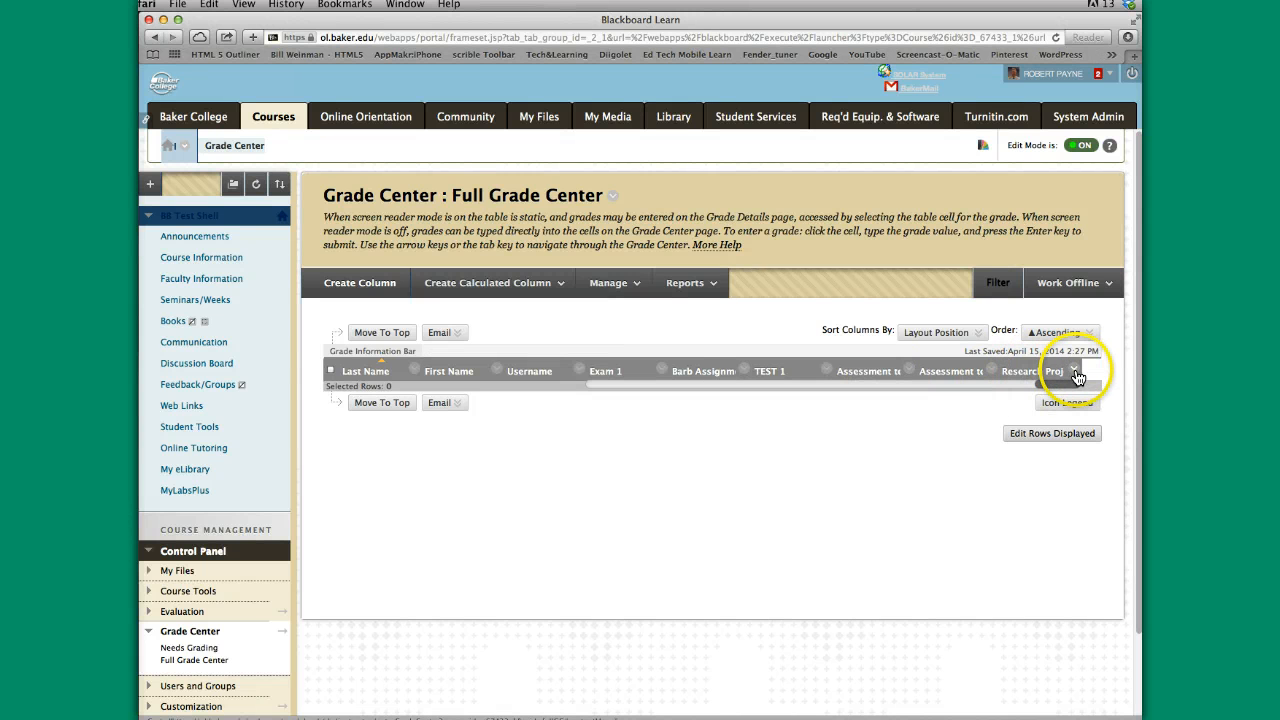
{"action": "mouse_move", "coordinate": [1076, 376]}
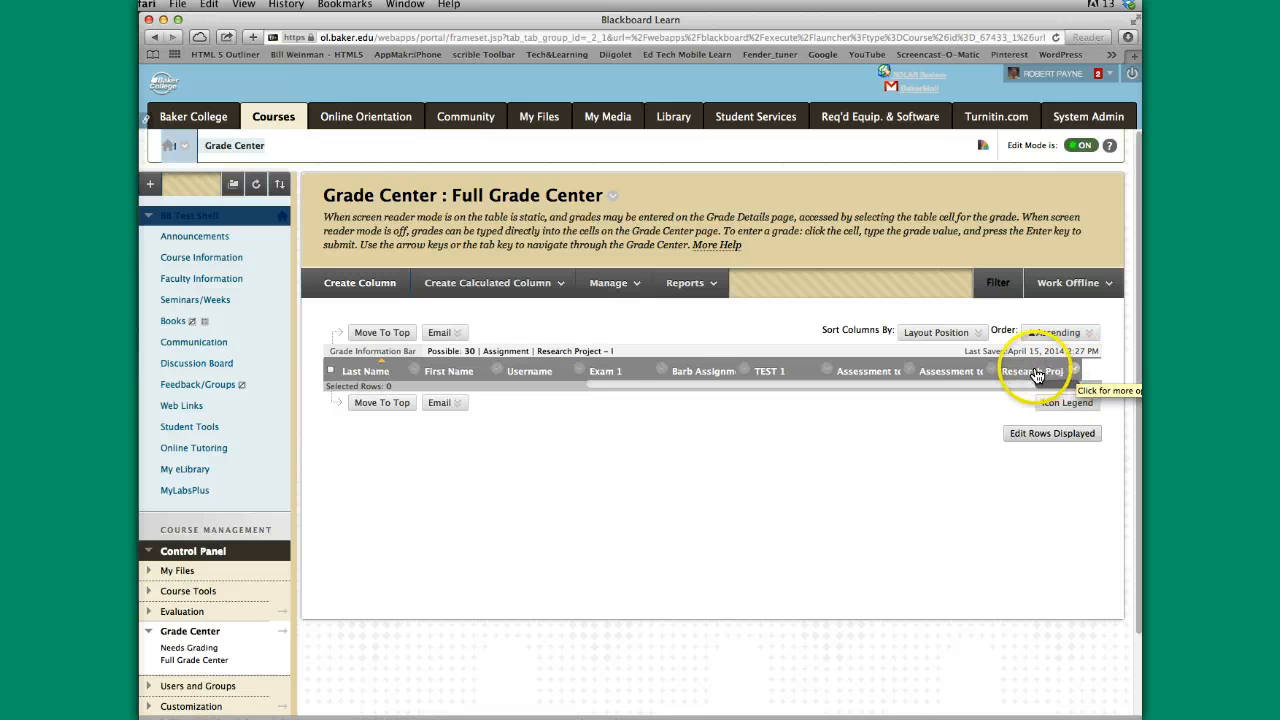
{"action": "mouse_move", "coordinate": [1024, 372]}
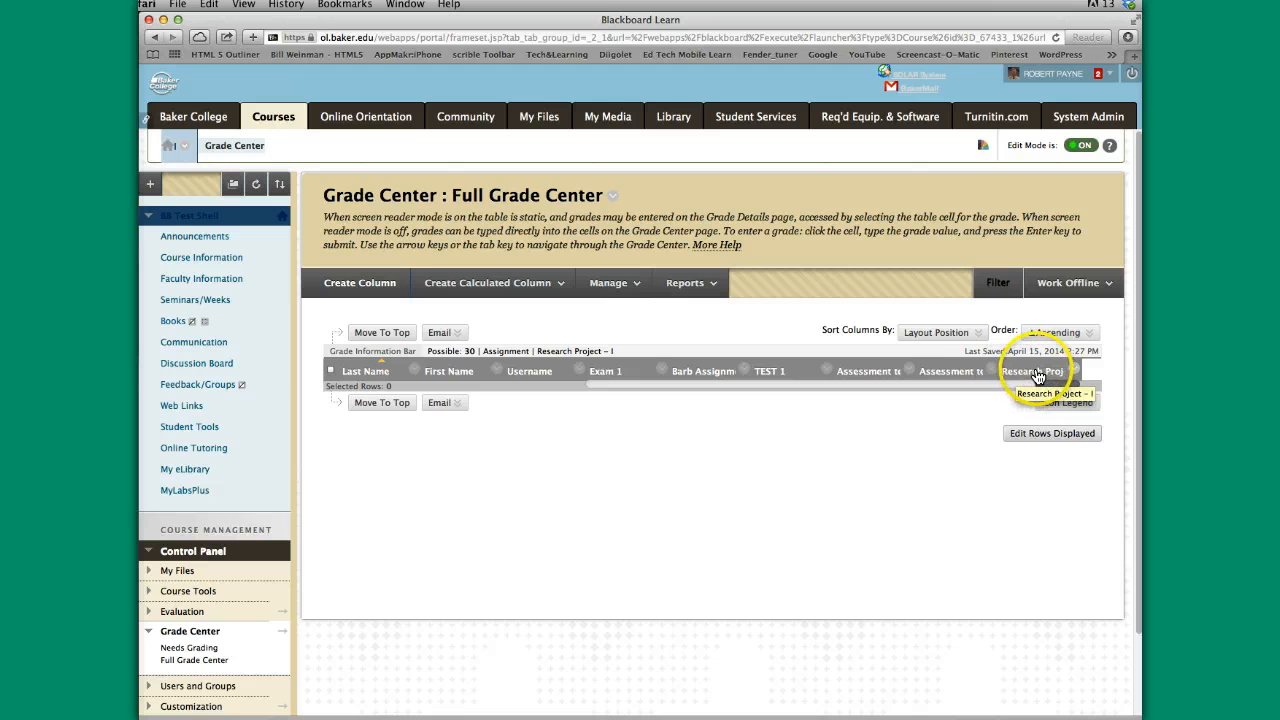
{"action": "mouse_move", "coordinate": [920, 380]}
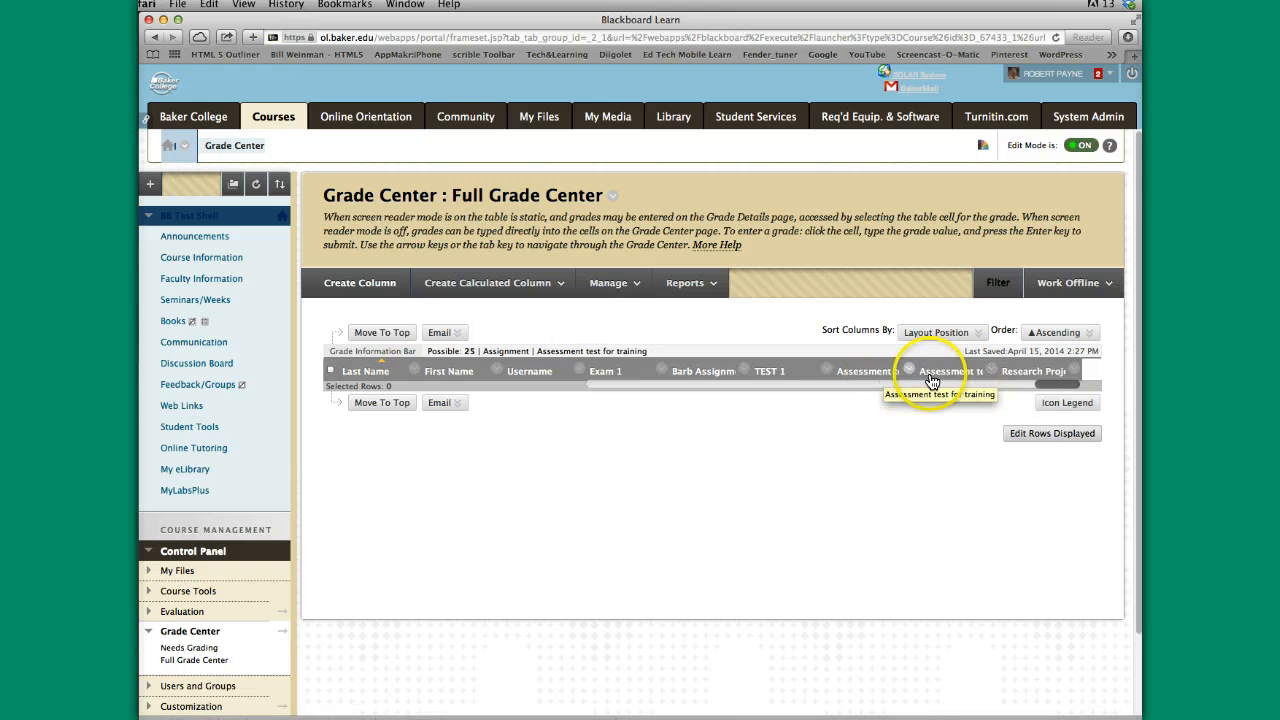
{"action": "mouse_move", "coordinate": [890, 378]}
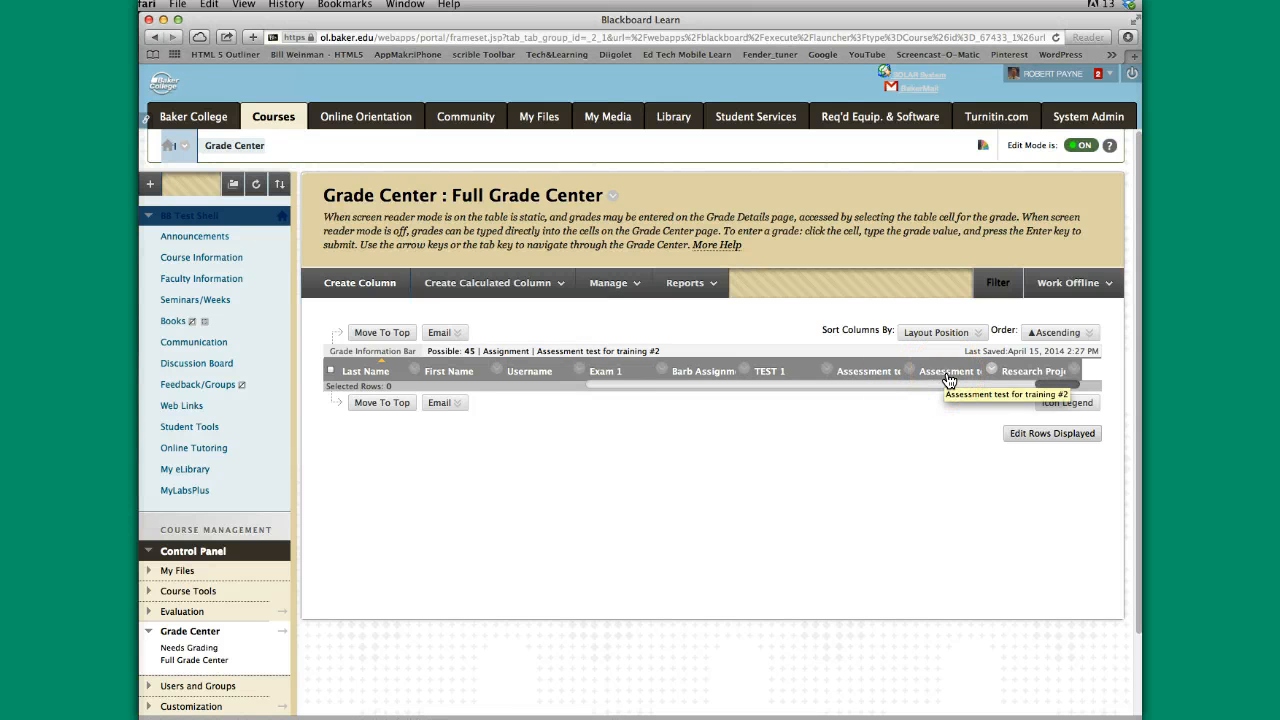
{"action": "mouse_move", "coordinate": [1032, 378]}
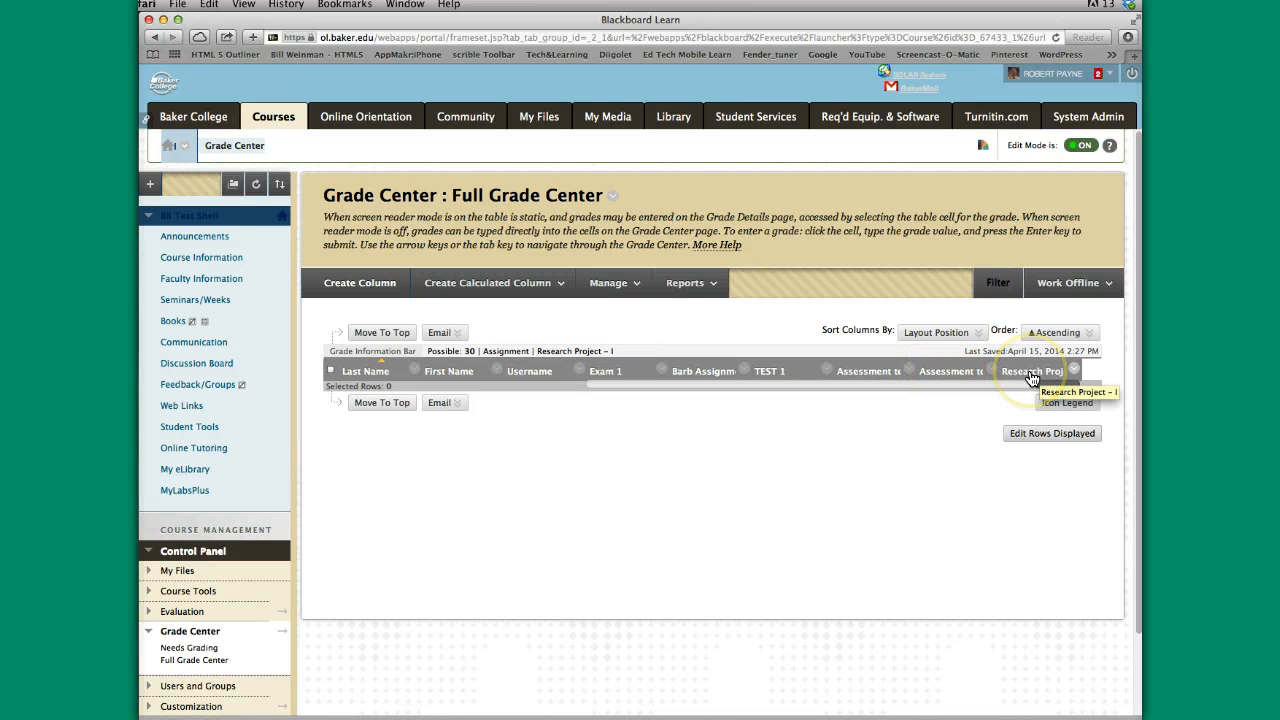
{"action": "left_click", "coordinate": [1072, 370]}
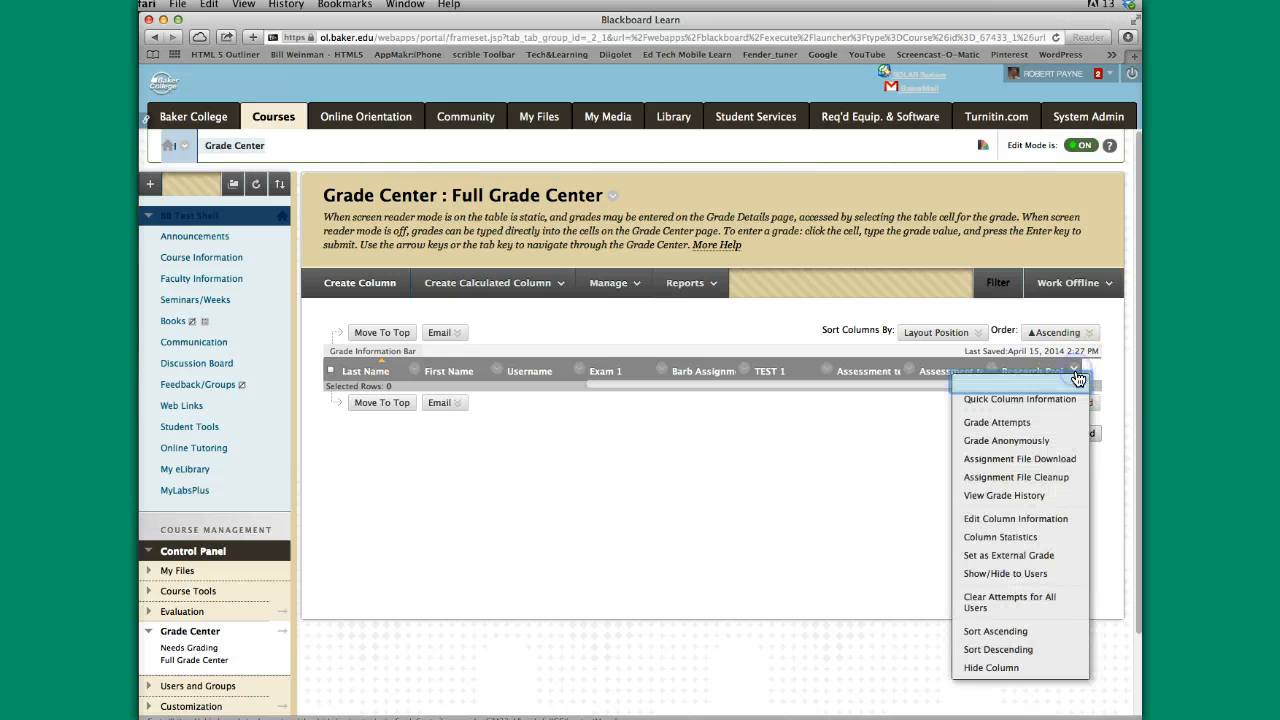
{"action": "mouse_move", "coordinate": [1010, 400]}
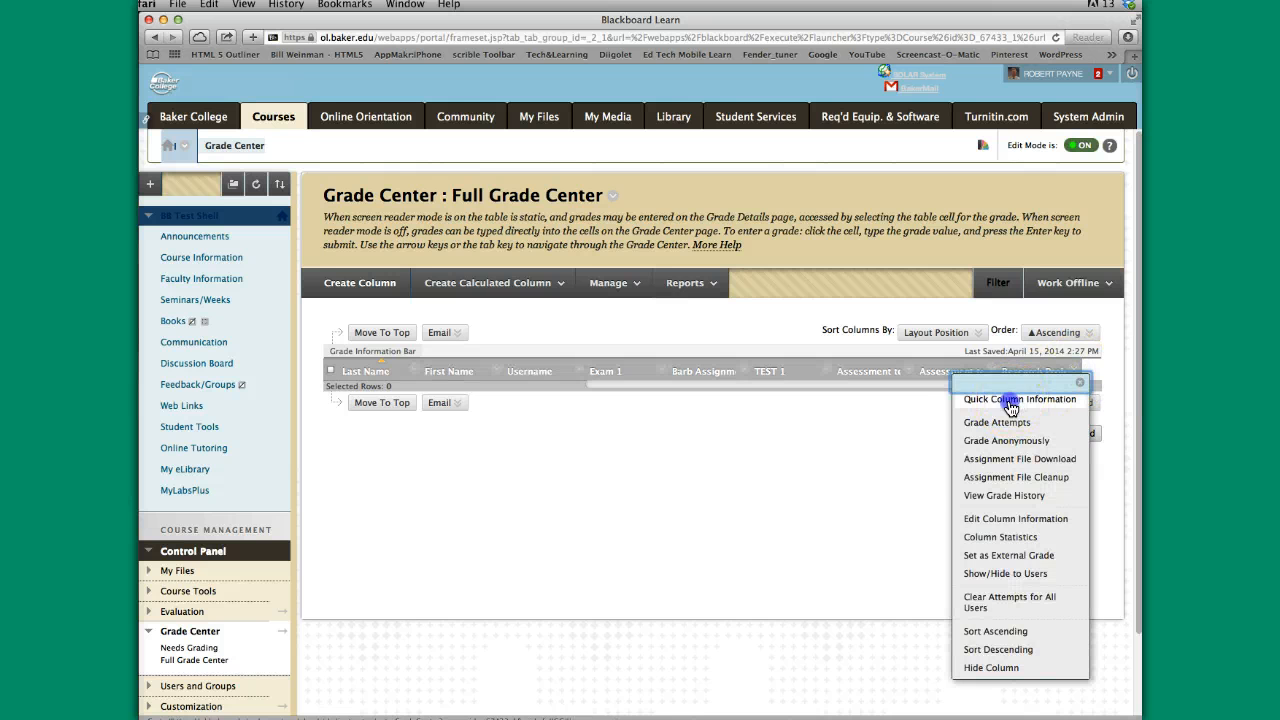
View the Research Project - I column's quick information: assignment, 30 points, included in calculations
{"action": "left_click", "coordinate": [1020, 400]}
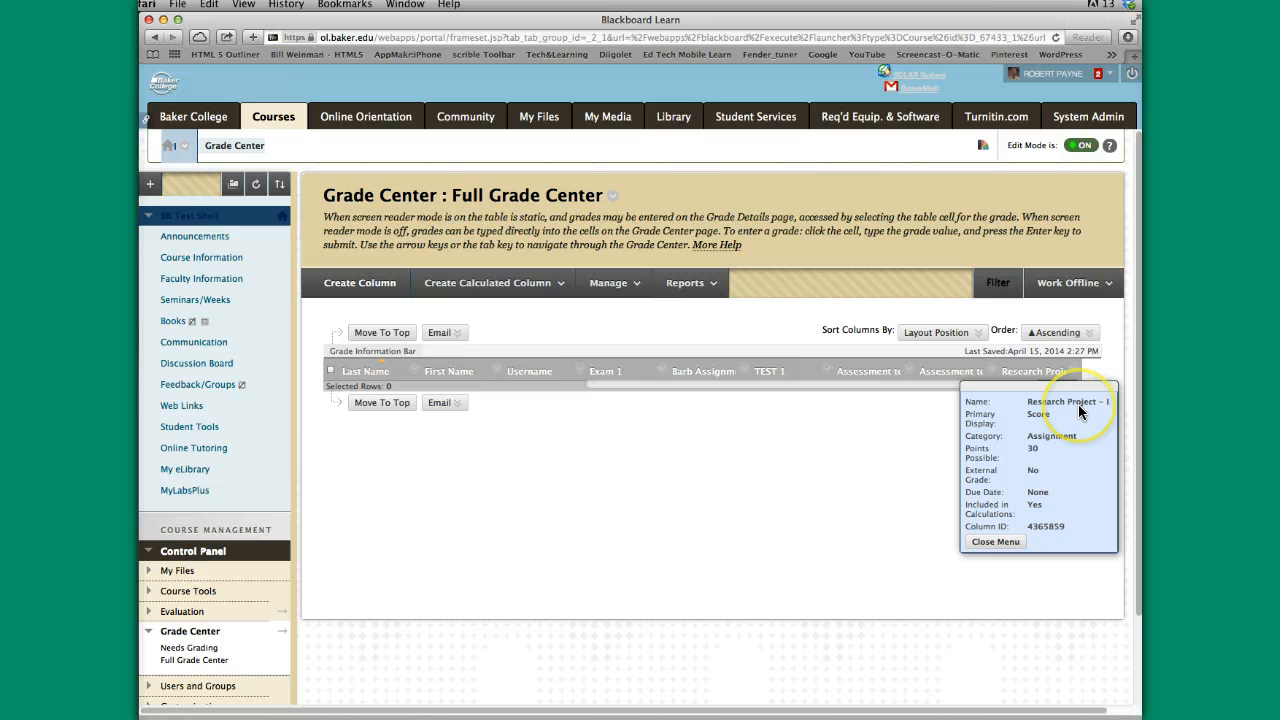
{"action": "mouse_move", "coordinate": [1030, 448]}
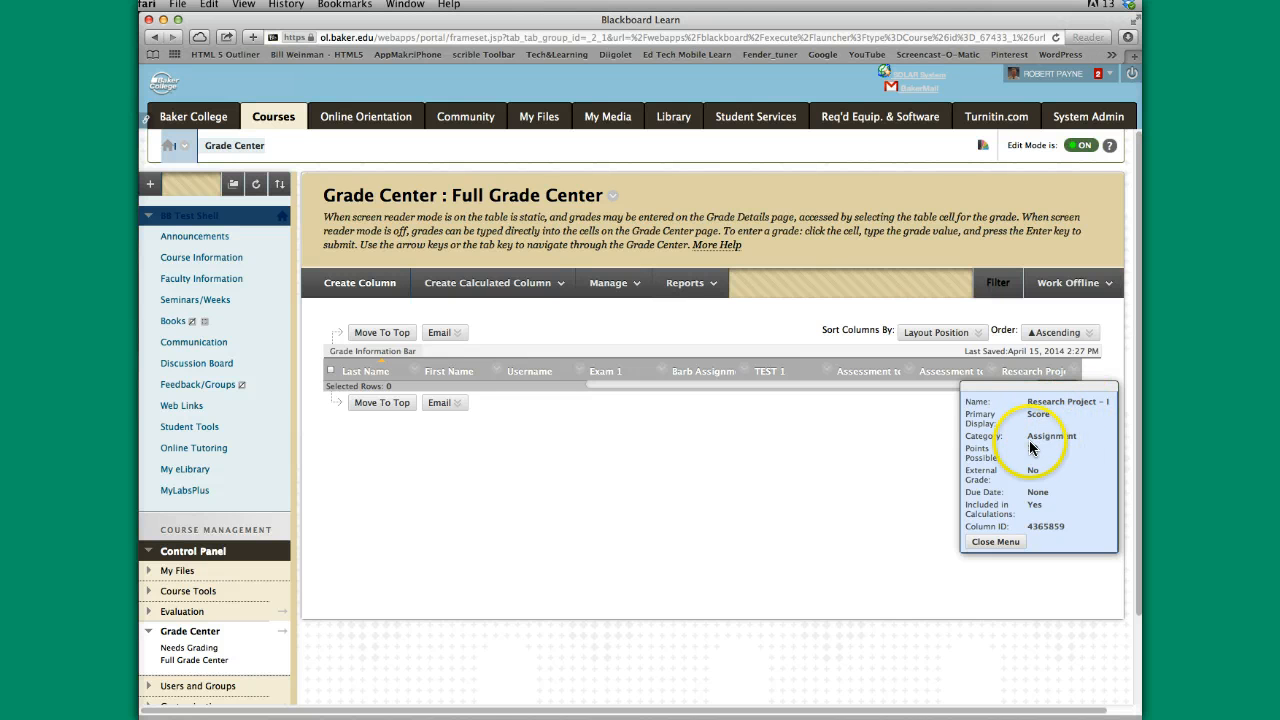
{"action": "mouse_move", "coordinate": [1028, 414]}
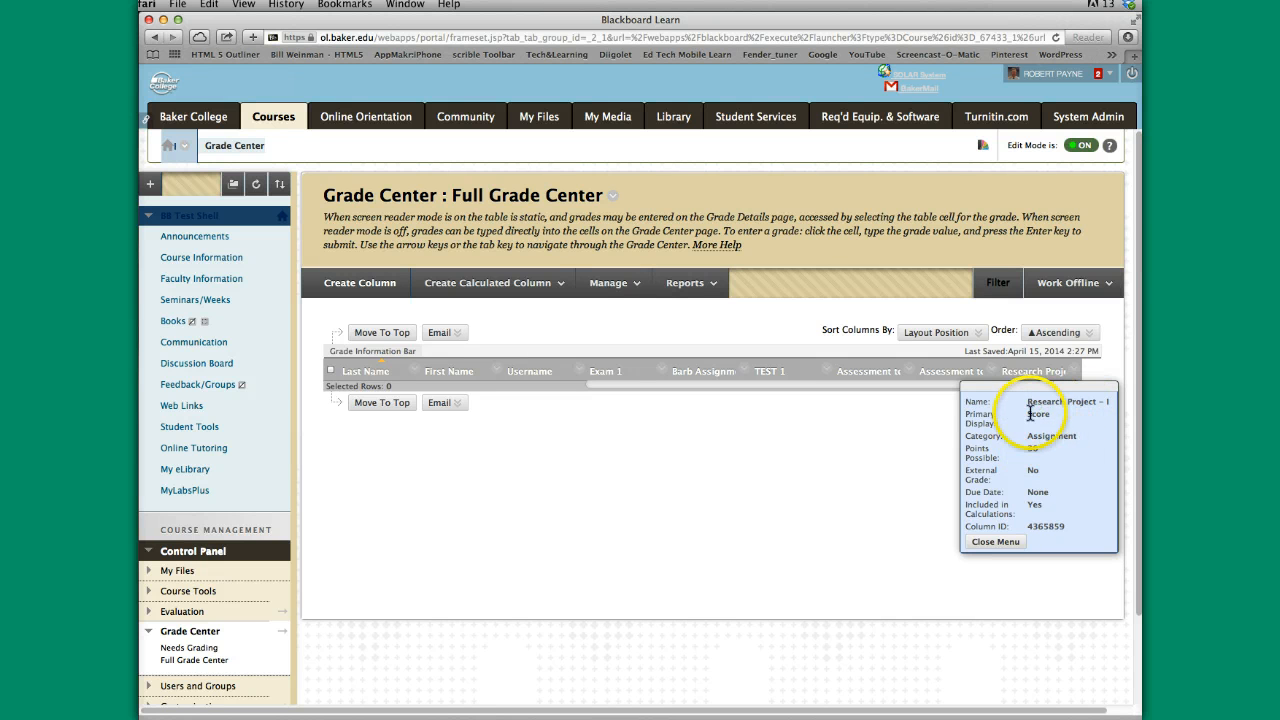
{"action": "mouse_move", "coordinate": [1040, 456]}
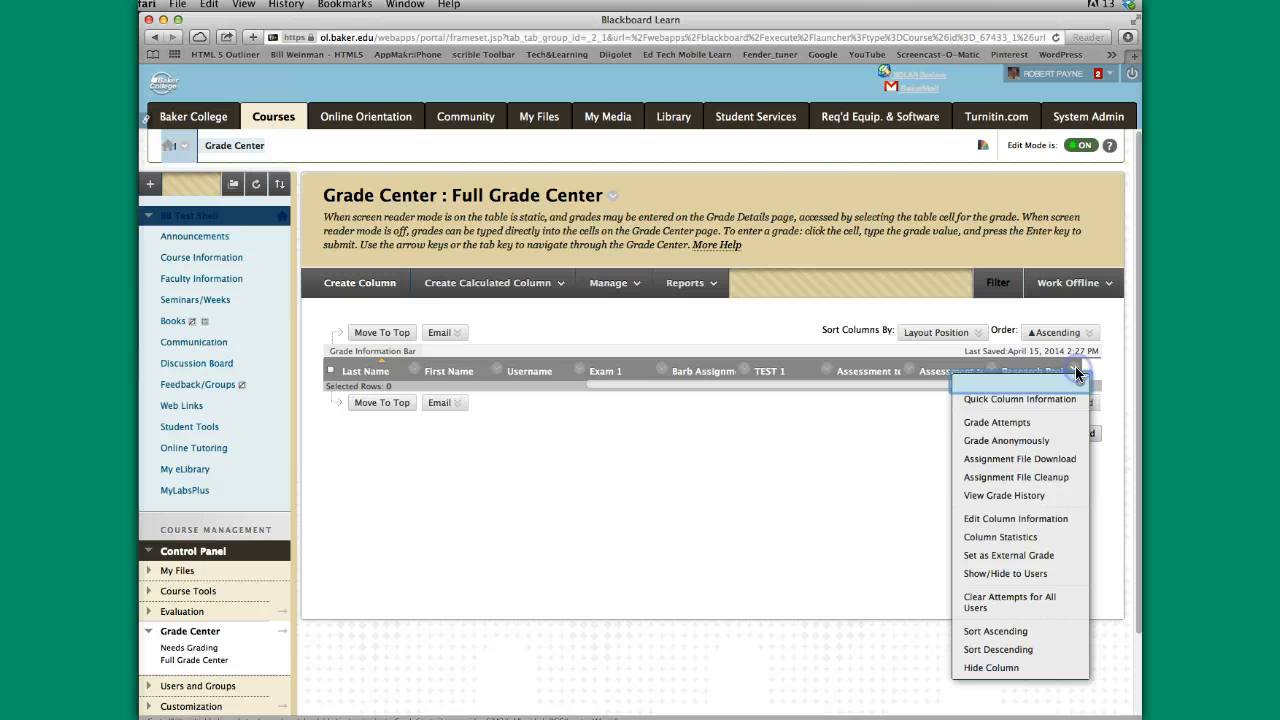
{"action": "mouse_move", "coordinate": [1004, 518]}
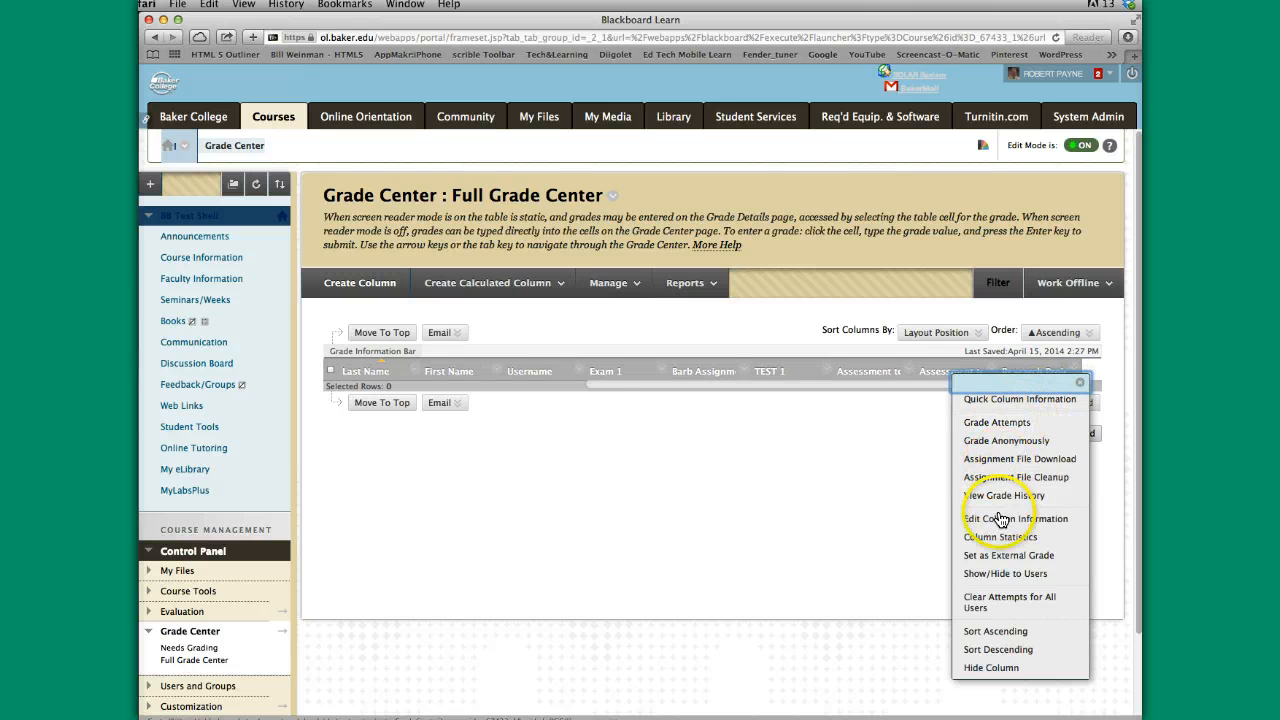
Review the Edit Column form for Research Project - I, including its display name field
{"action": "left_click", "coordinate": [1016, 518]}
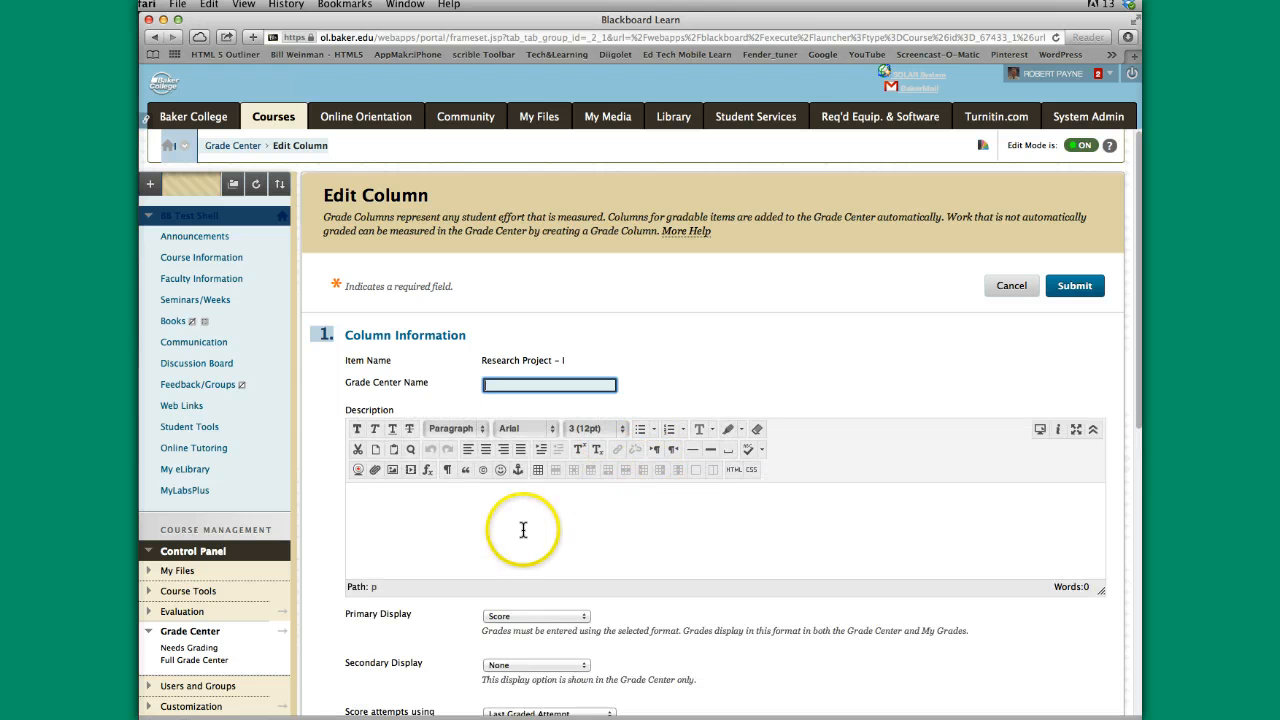
{"action": "scroll", "scroll_direction": "down", "scroll_amount": 3}
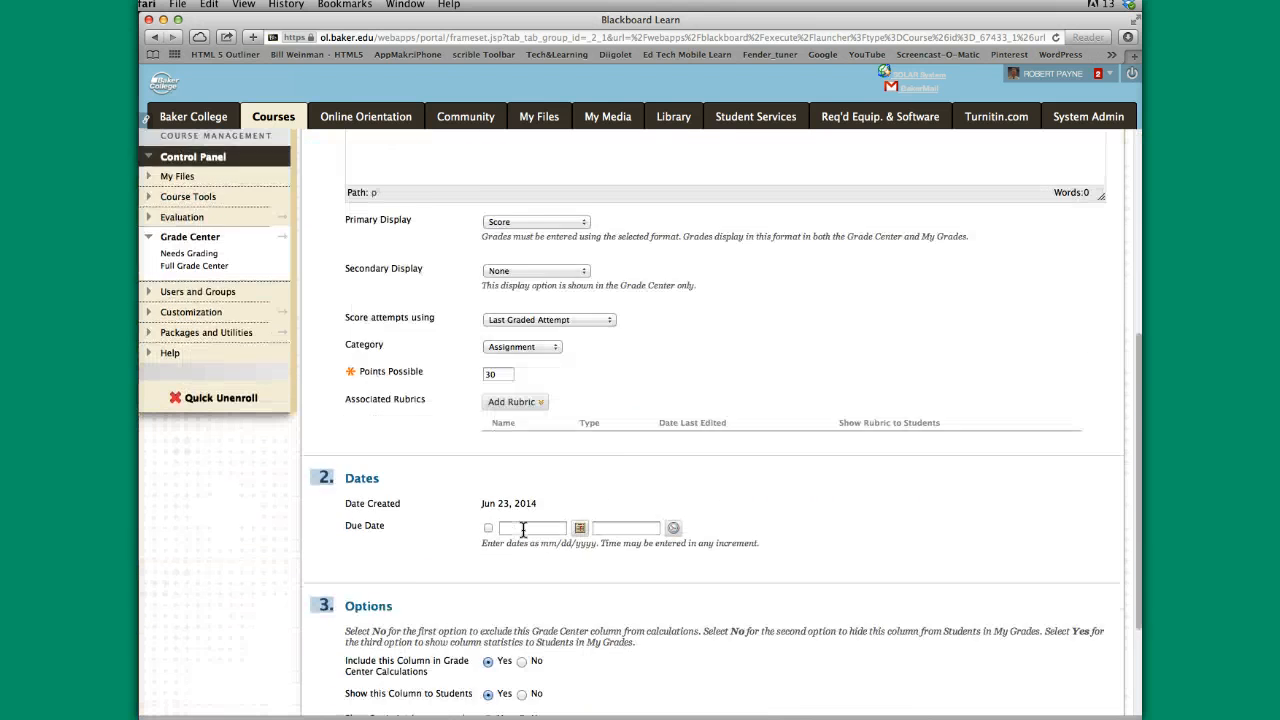
{"action": "scroll", "scroll_direction": "up", "scroll_amount": 3}
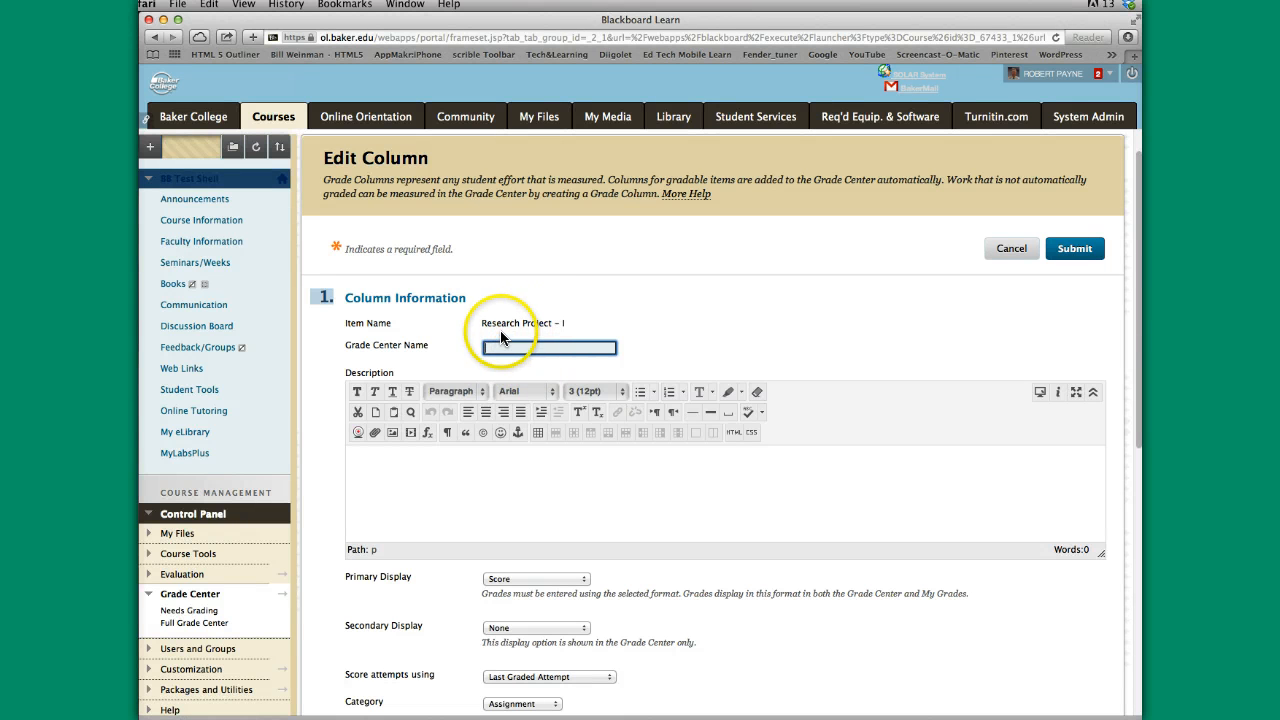
{"action": "left_click", "coordinate": [548, 348]}
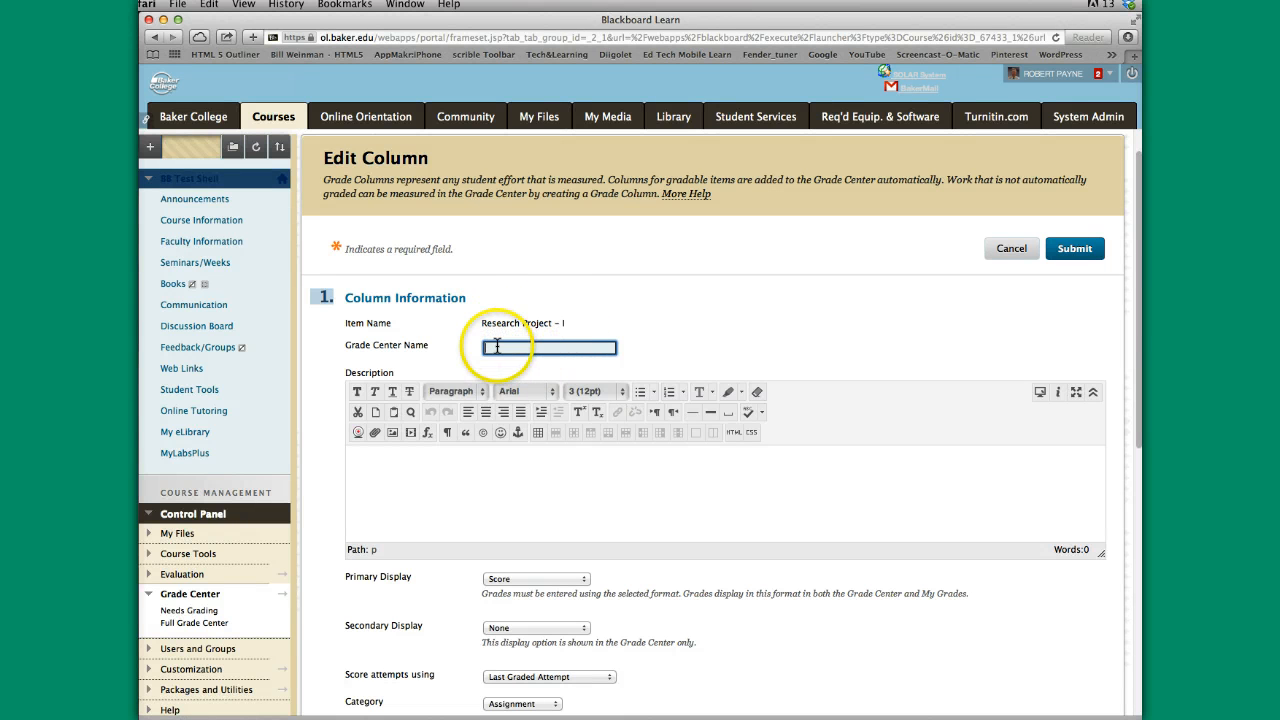
Submit the column settings unchanged at 30 points, Assignment category
{"action": "scroll", "scroll_direction": "down", "scroll_amount": 3}
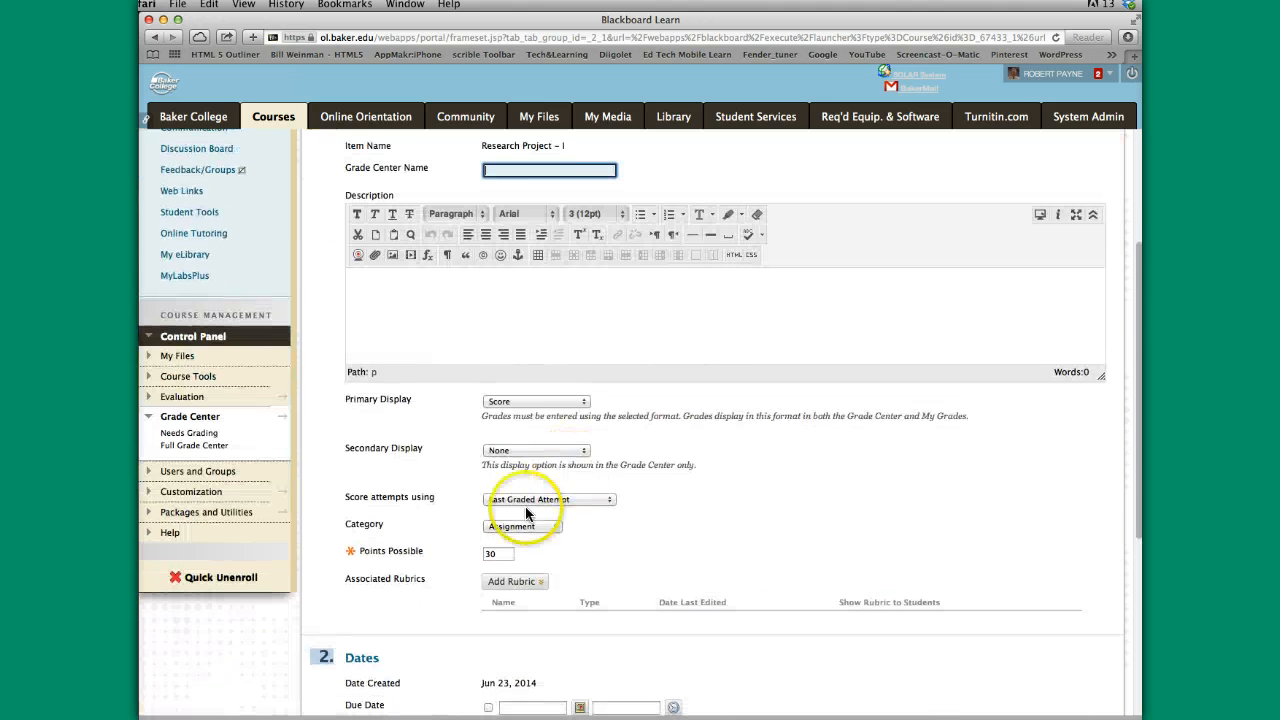
{"action": "mouse_move", "coordinate": [516, 556]}
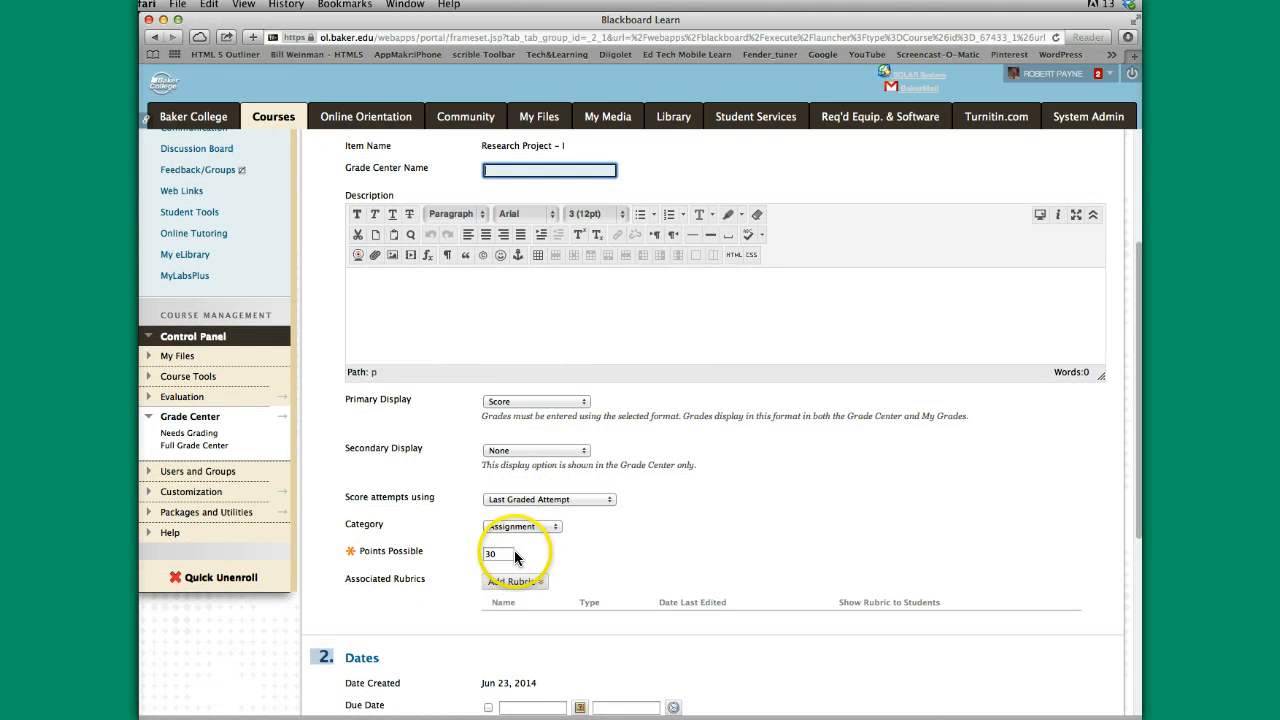
{"action": "scroll", "scroll_direction": "down", "scroll_amount": 3}
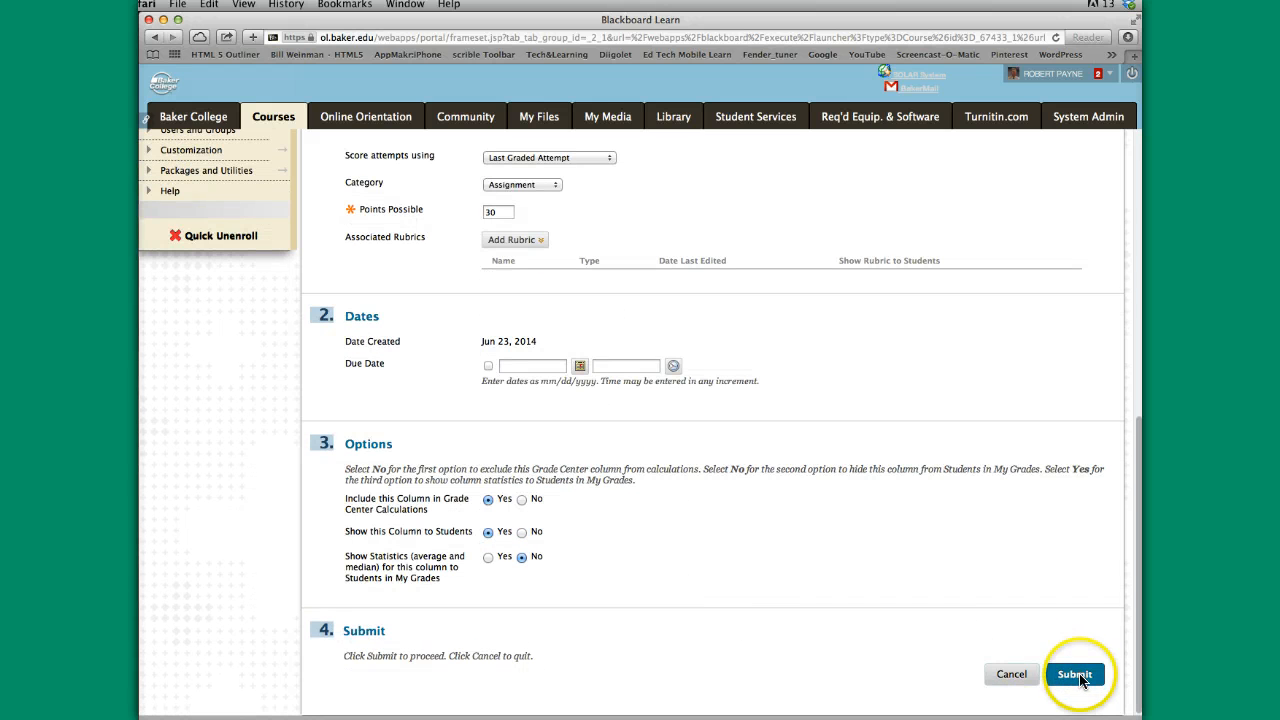
{"action": "left_click", "coordinate": [1076, 674]}
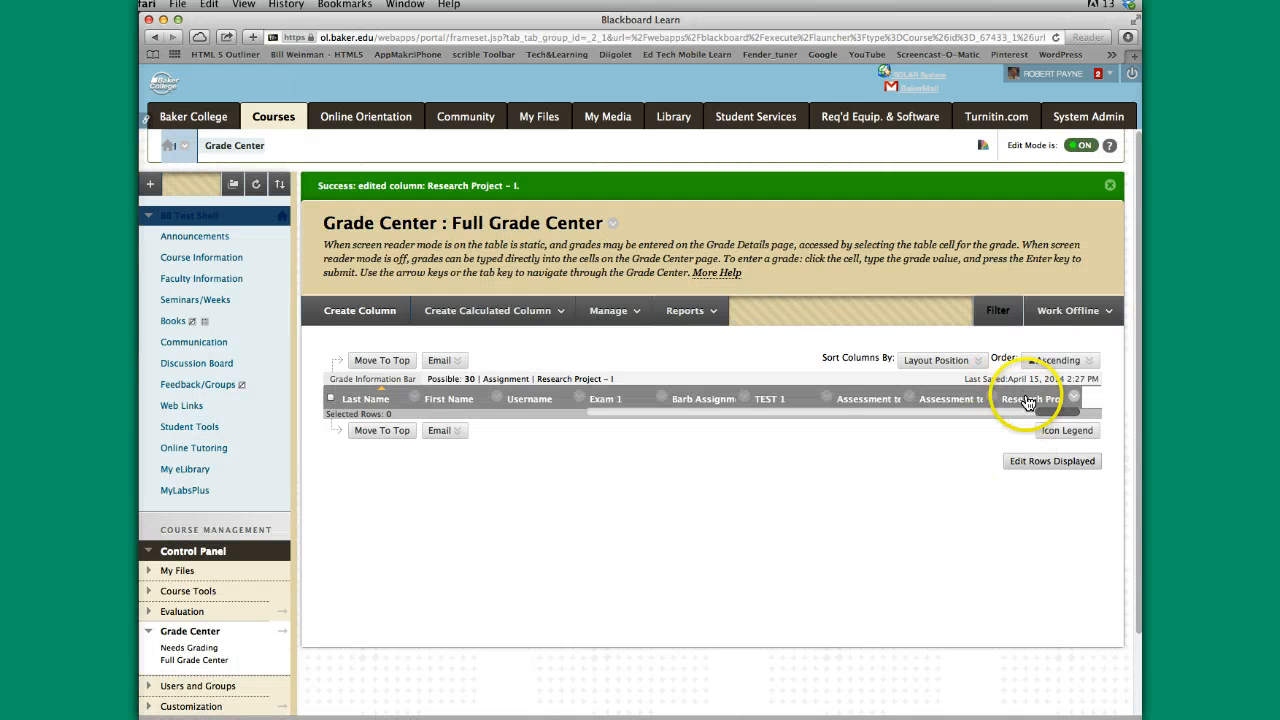
Visit Column Organization from Manage, return to the Full Grade Center, and reopen Manage
{"action": "left_click", "coordinate": [614, 310]}
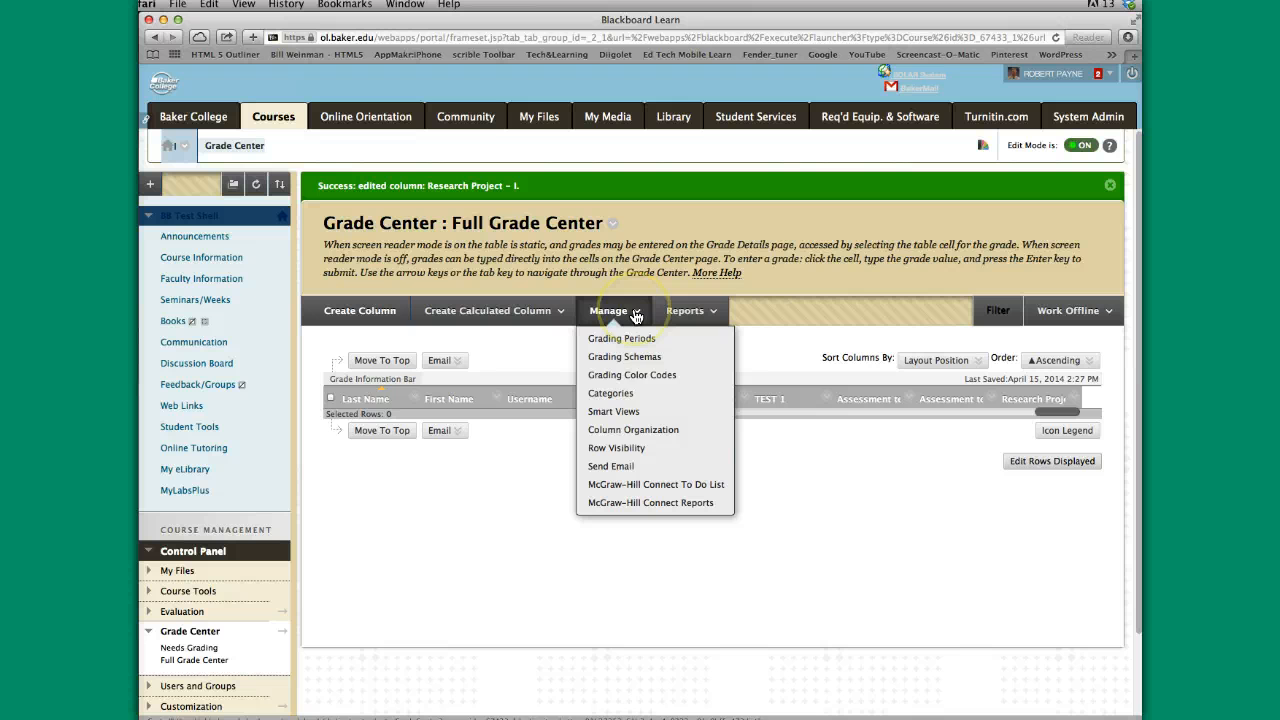
{"action": "left_click", "coordinate": [640, 430]}
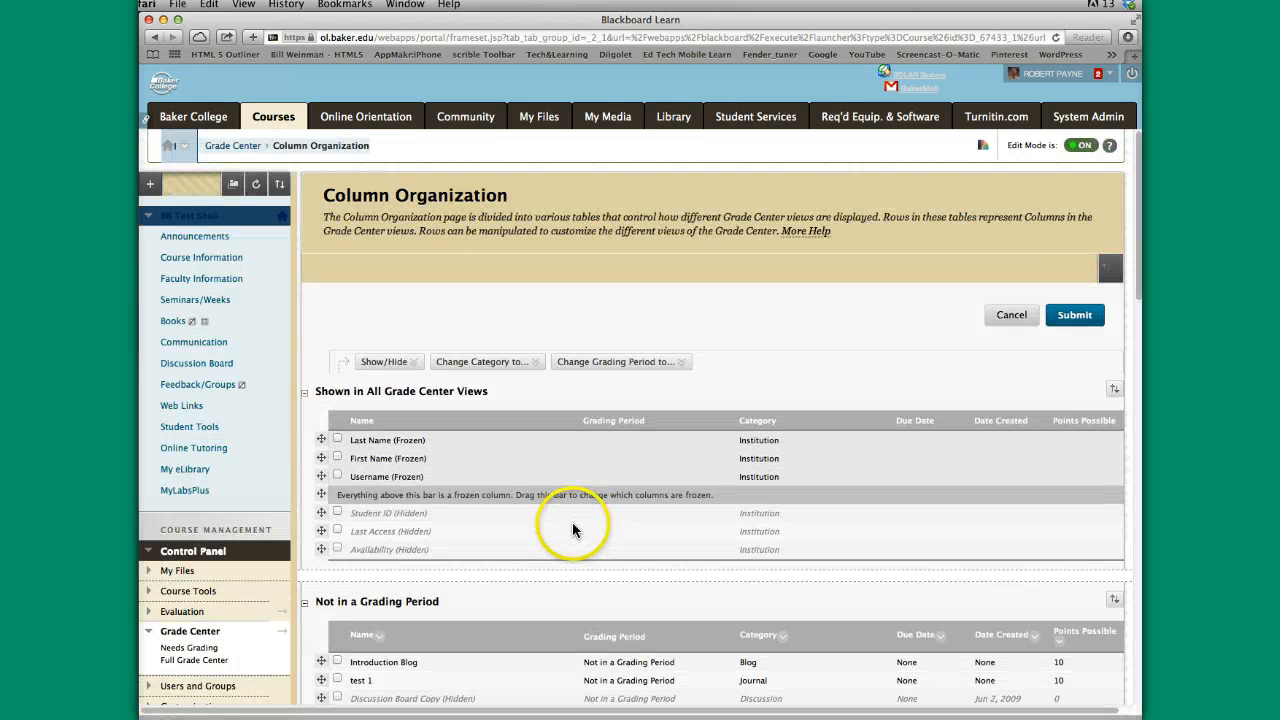
{"action": "scroll", "scroll_direction": "down", "scroll_amount": 3}
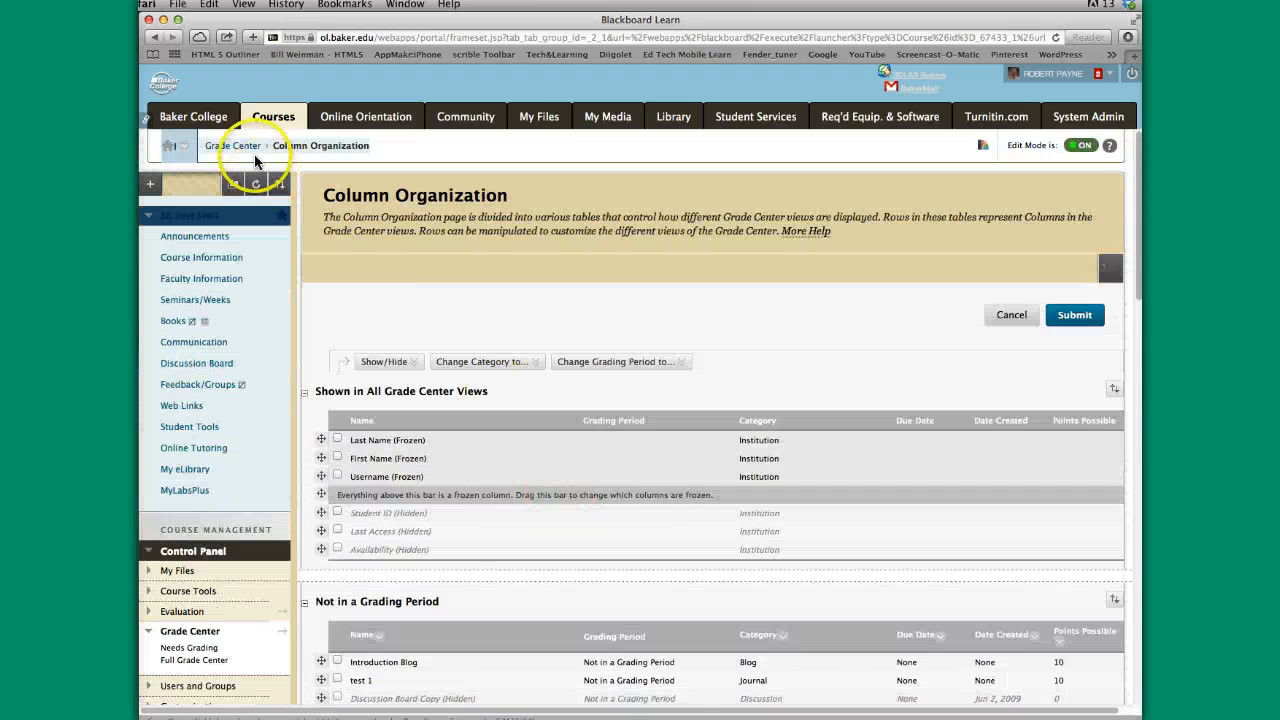
{"action": "left_click", "coordinate": [228, 144]}
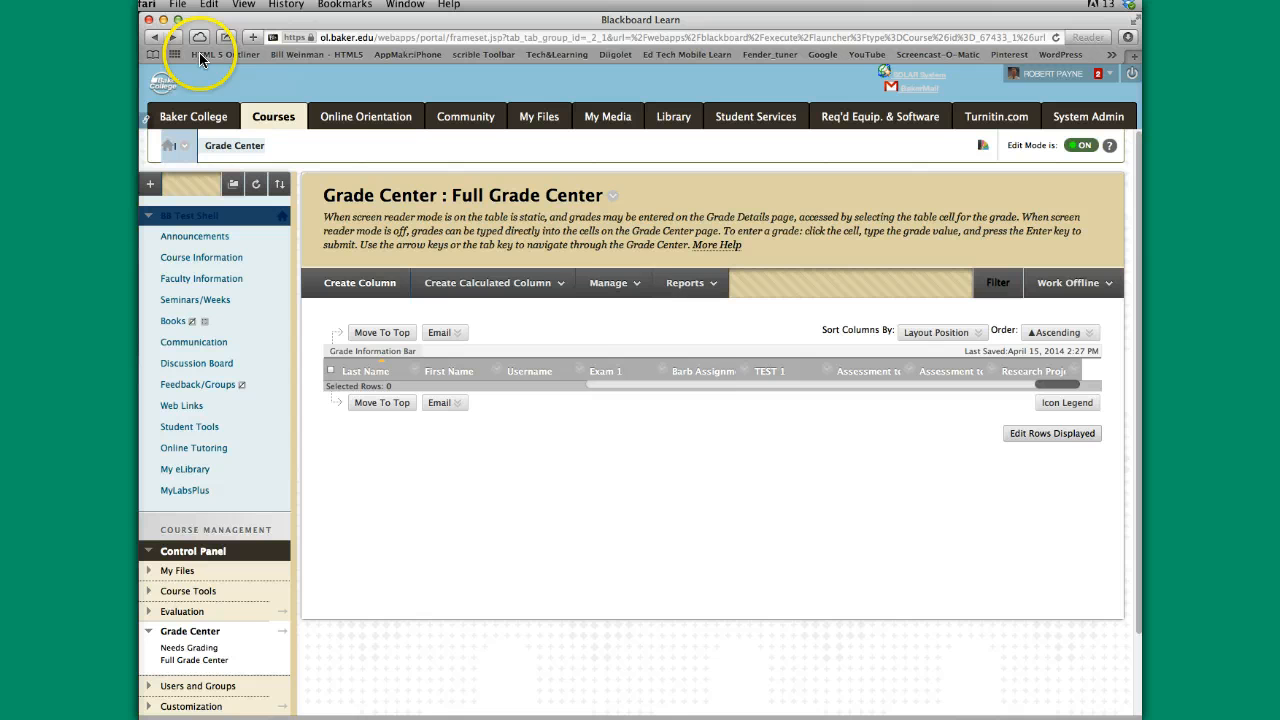
{"action": "left_click", "coordinate": [612, 282]}
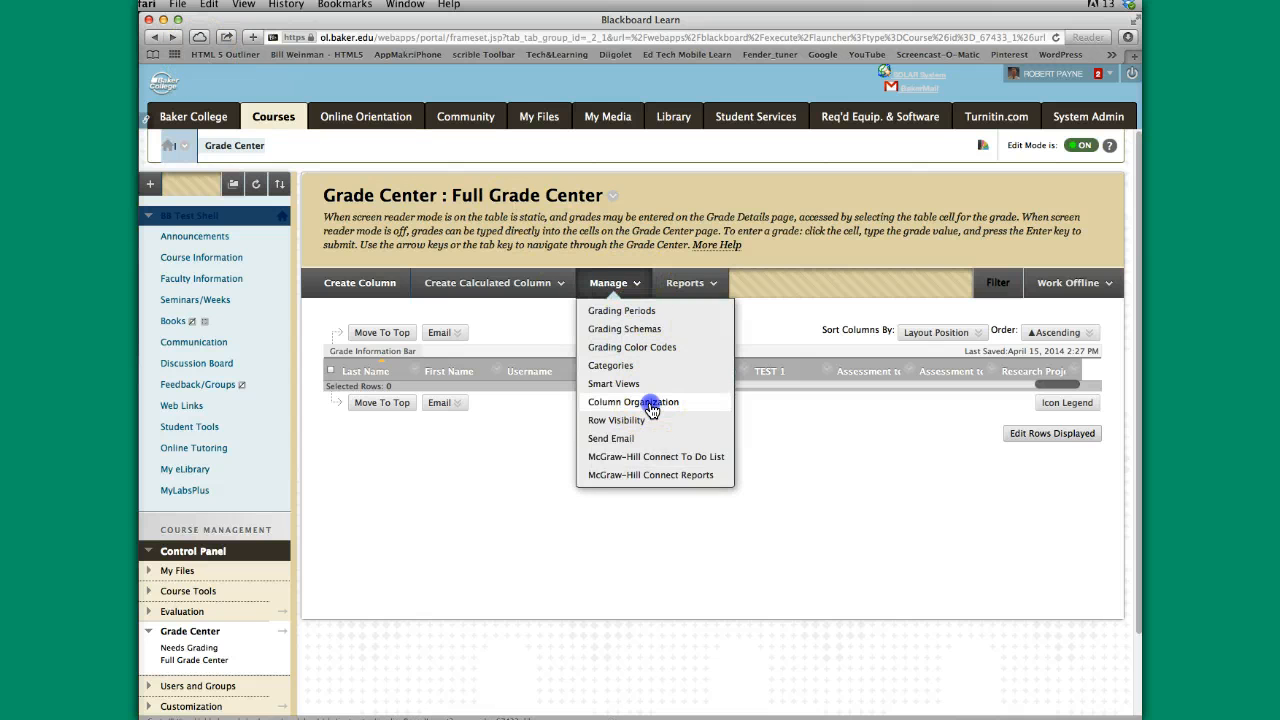
Drag Research Project - I earlier in Column Organization and submit the new order
{"action": "left_click", "coordinate": [632, 400]}
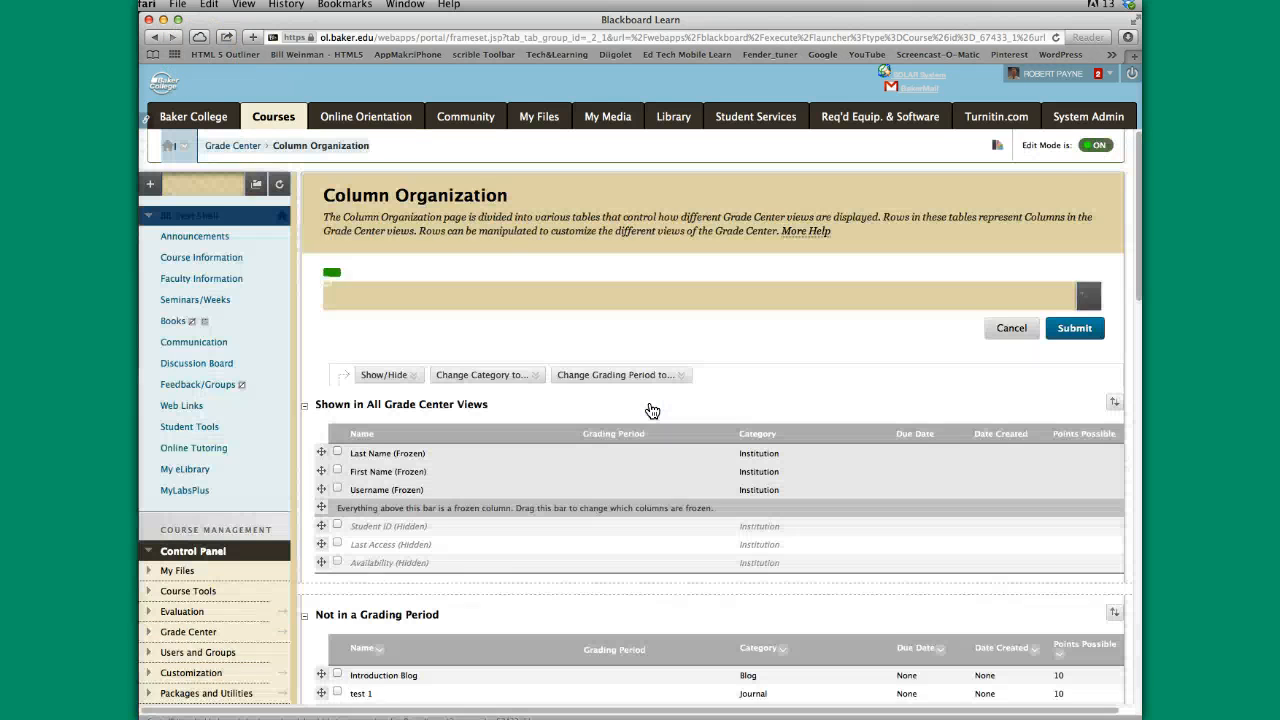
{"action": "scroll", "scroll_direction": "down", "scroll_amount": 3}
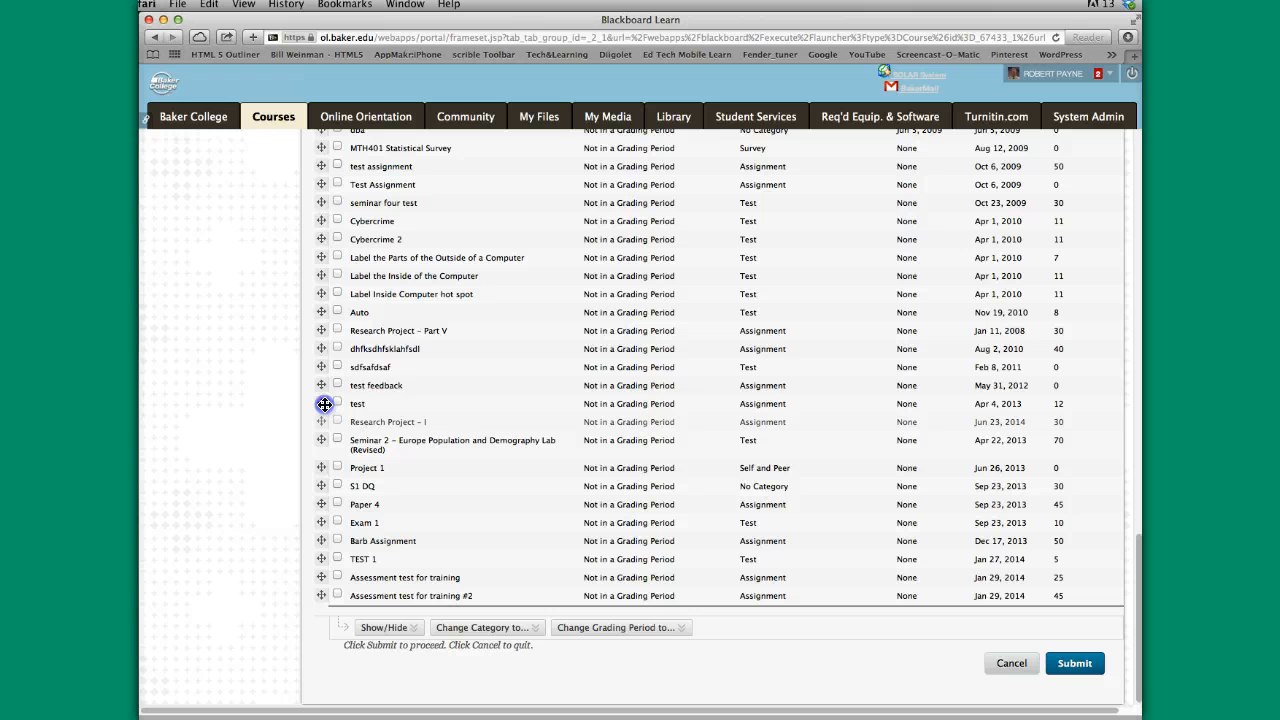
{"action": "left_click_drag", "start_coordinate": [322, 404], "coordinate": [322, 312]}
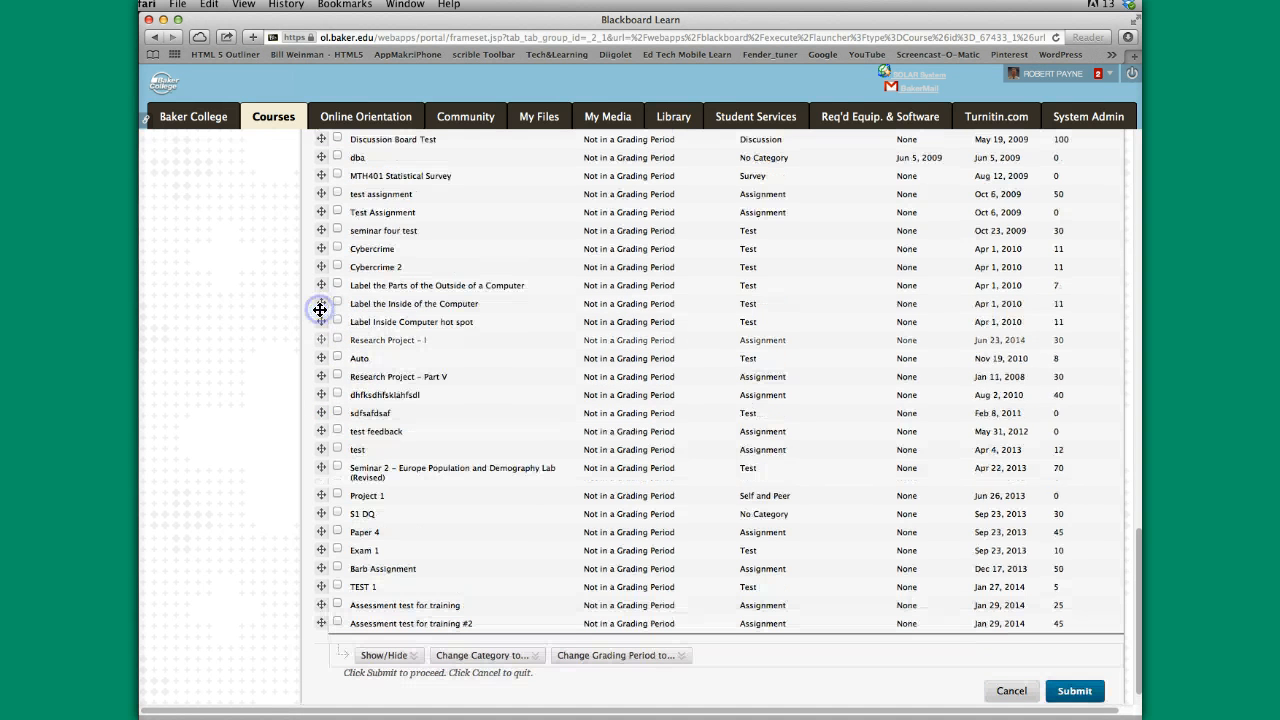
{"action": "left_click", "coordinate": [1076, 690]}
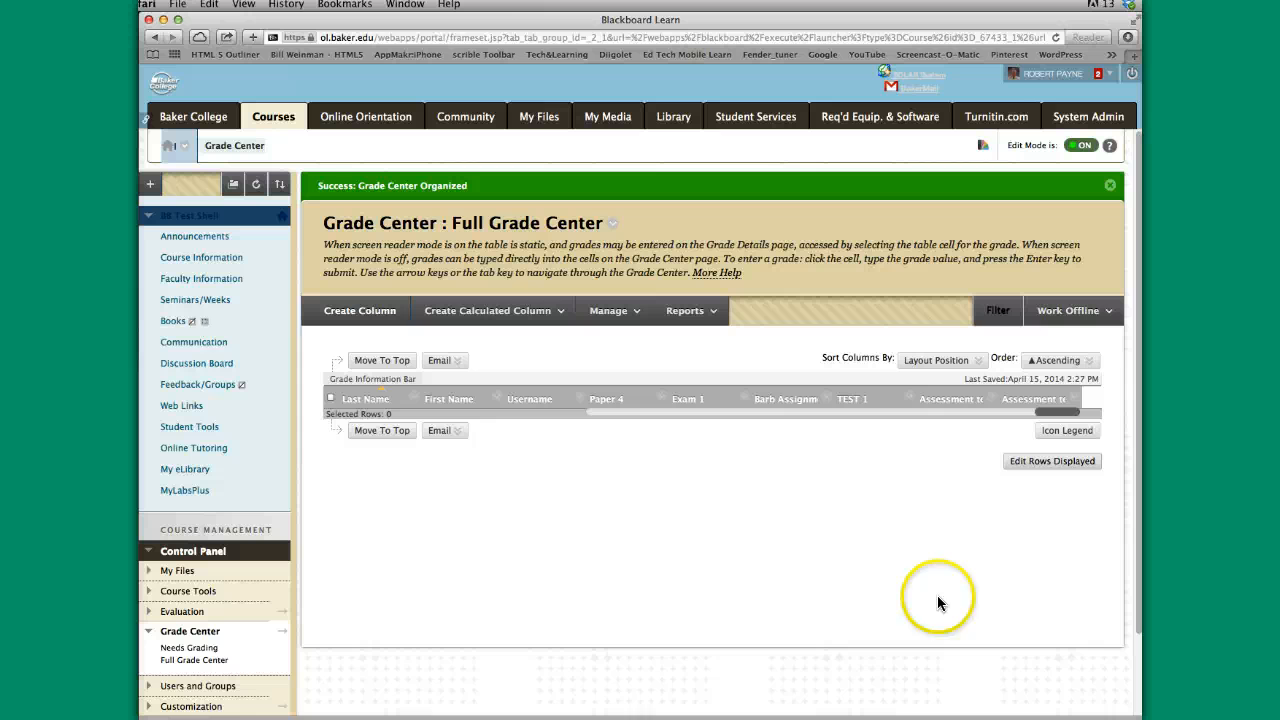
{"action": "mouse_move", "coordinate": [196, 300]}
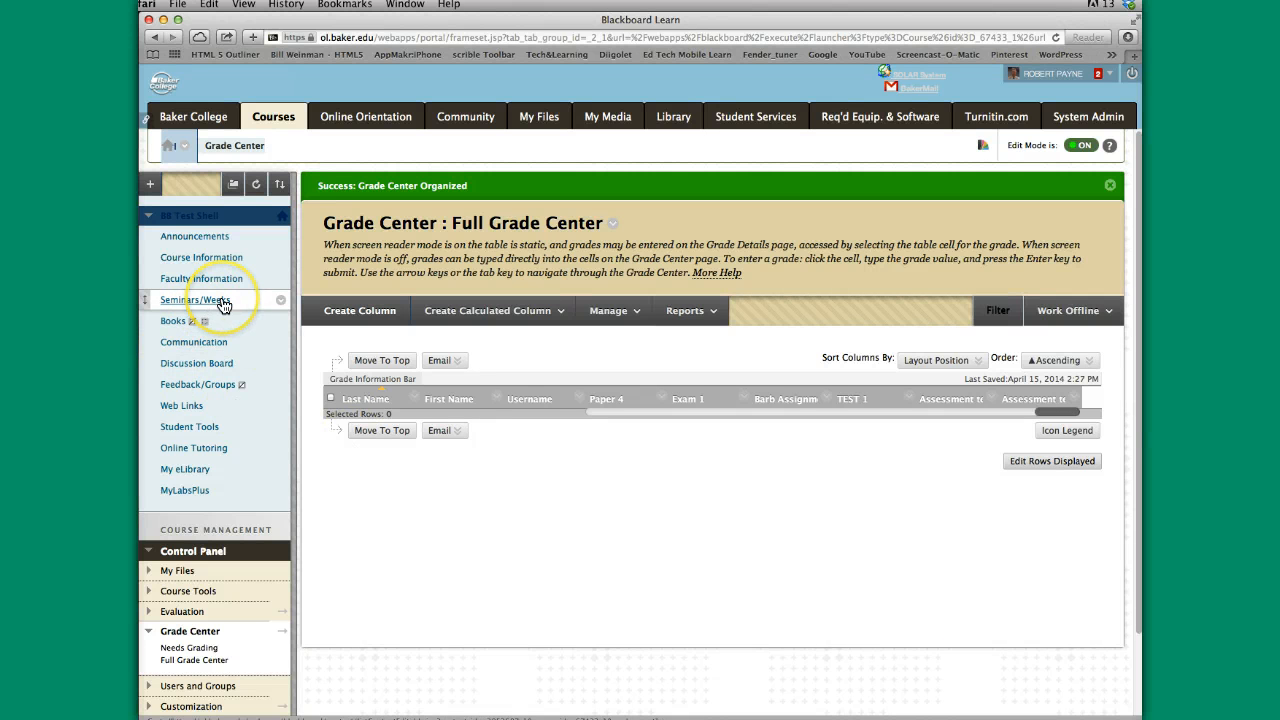